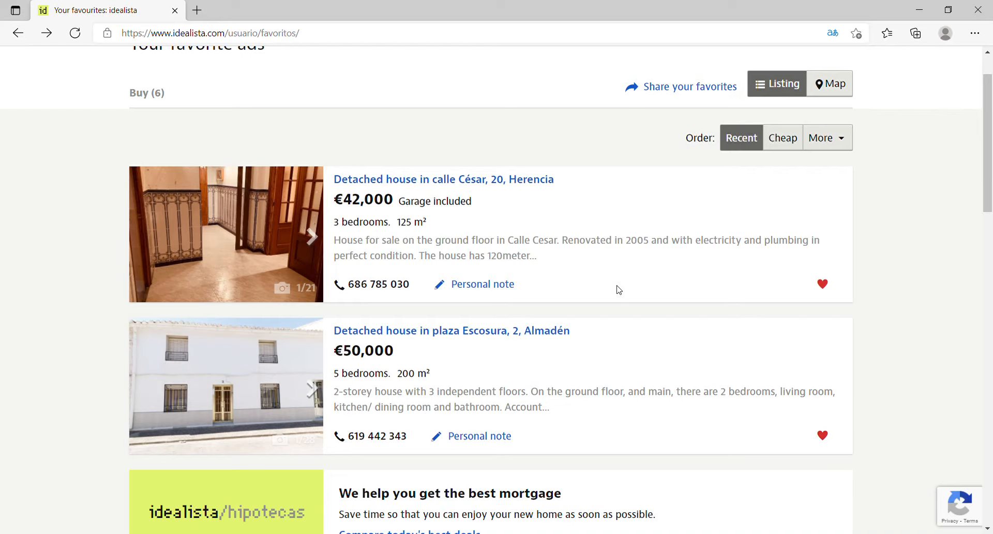
pyautogui.moveTo(960, 284)
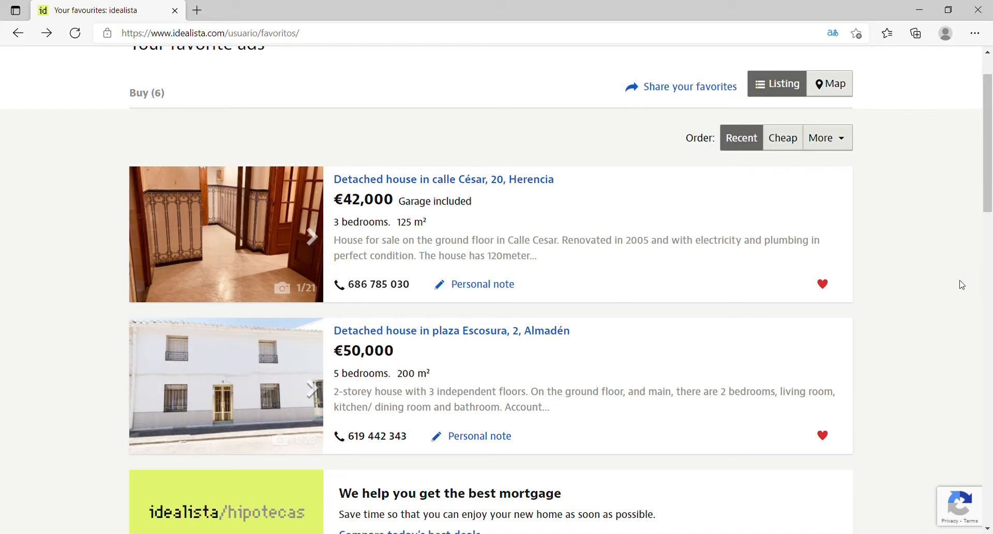
pyautogui.moveTo(918, 216)
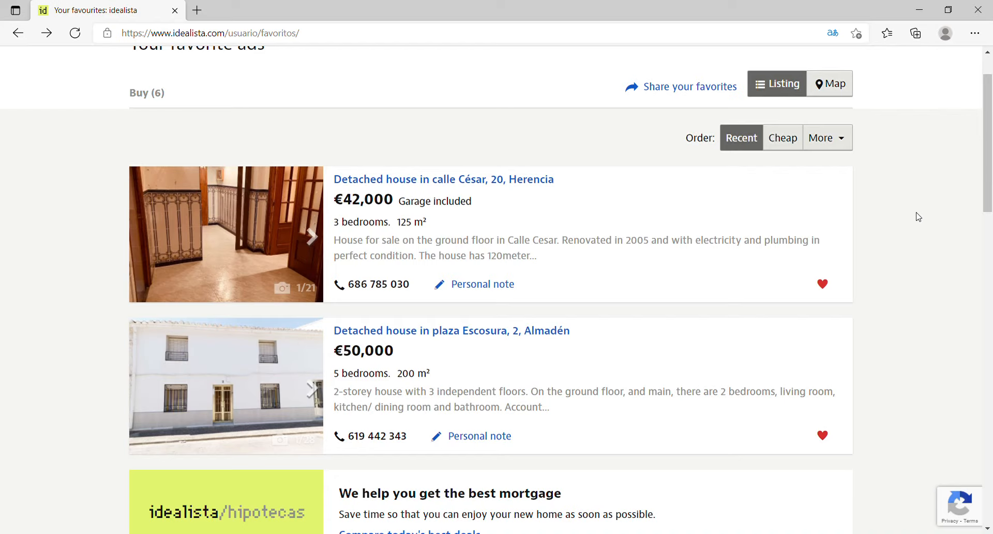
pyautogui.moveTo(800, 235)
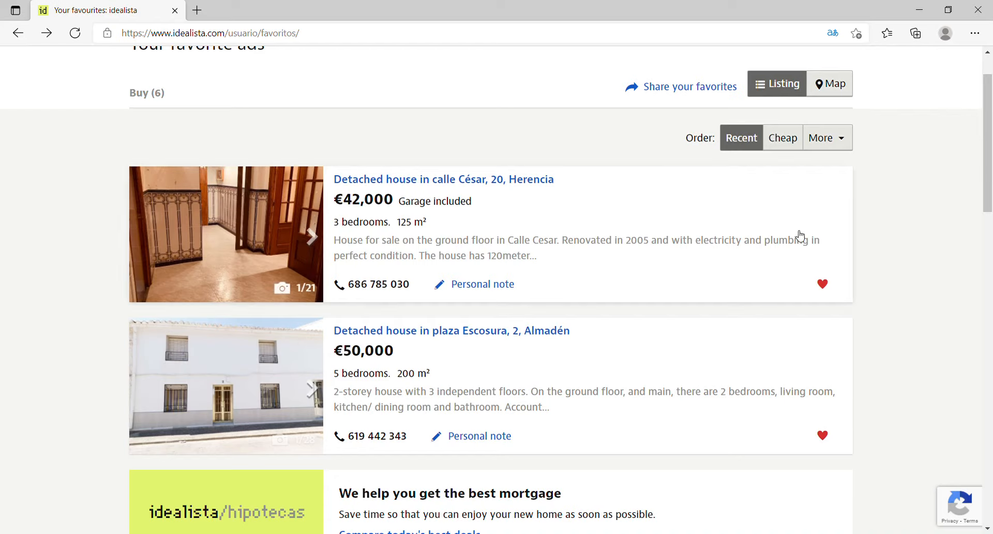
pyautogui.moveTo(597, 226)
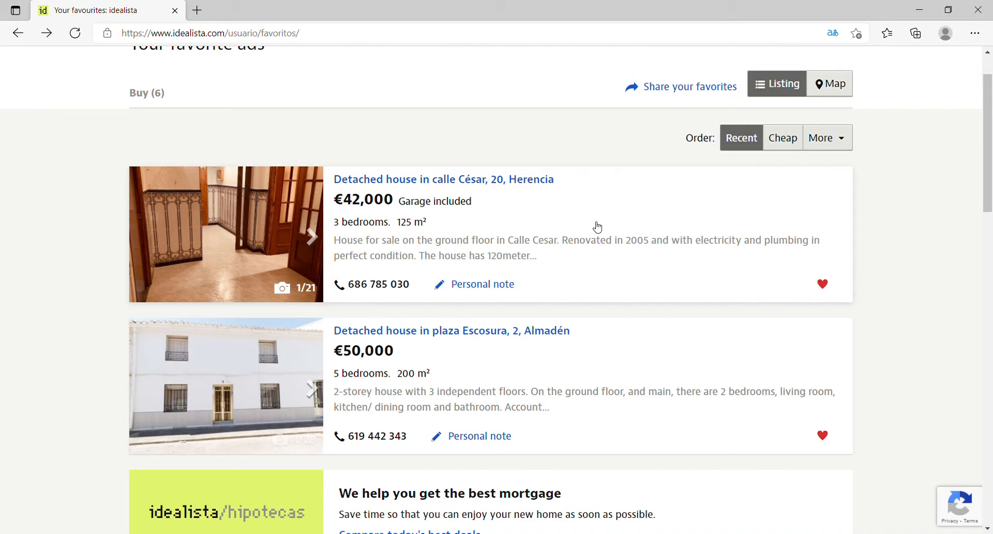
pyautogui.moveTo(496, 217)
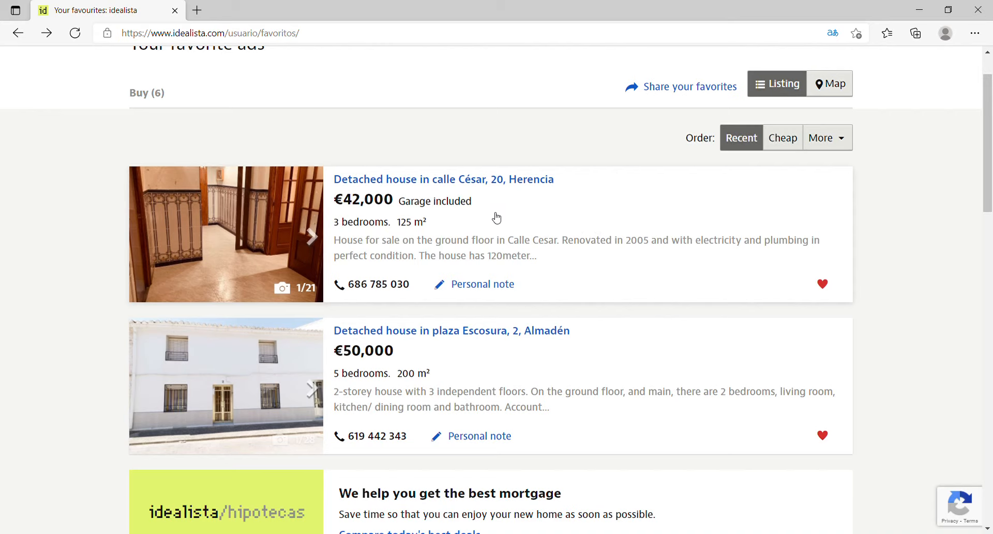
# Step: Open the €42,000 calle César house in Herencia from favourites and bring up its photo gallery
pyautogui.click(444, 179)
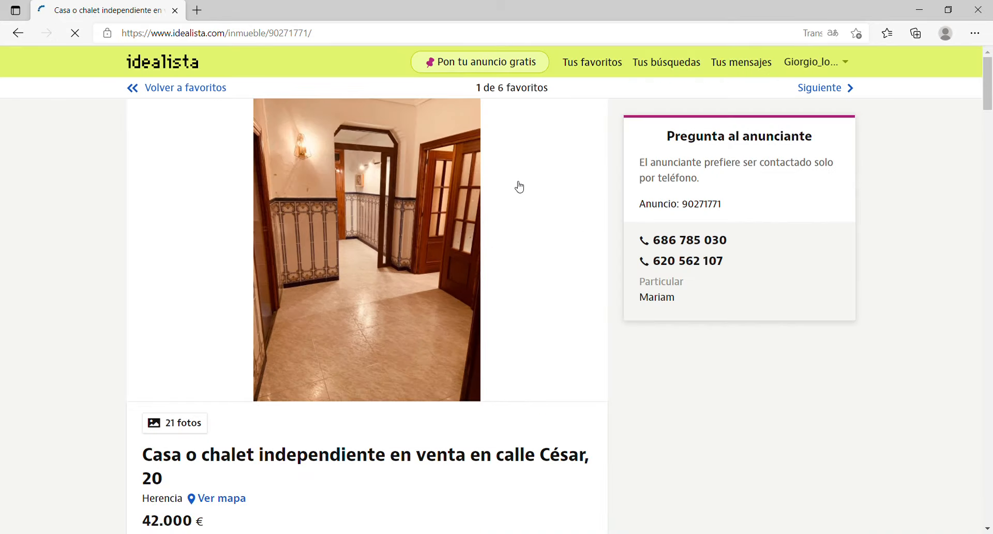
pyautogui.click(367, 251)
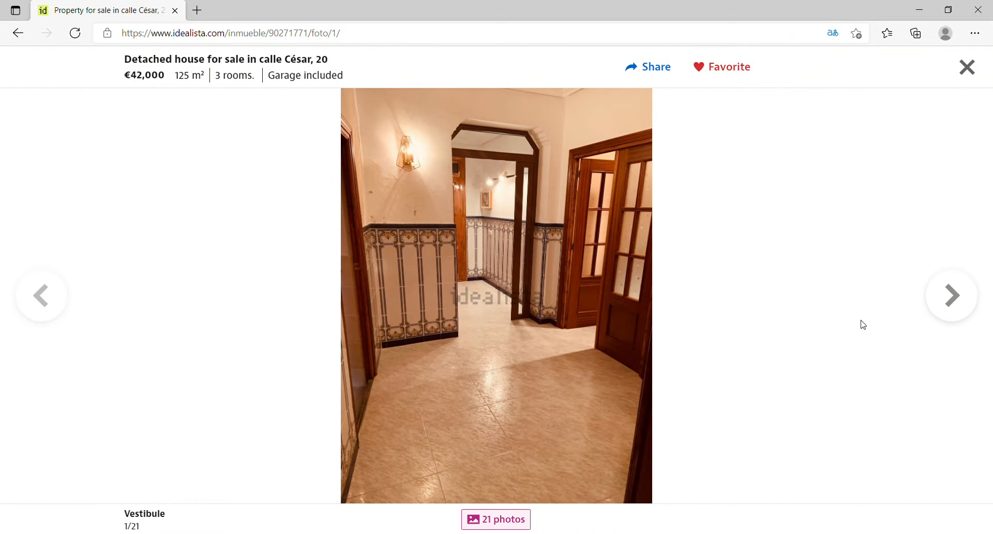
pyautogui.moveTo(952, 295)
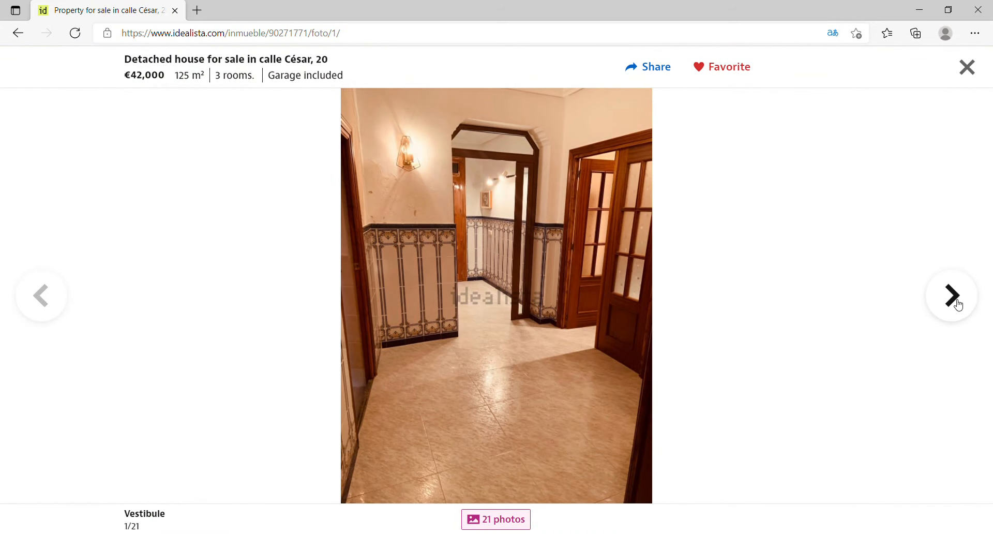
# Step: Page through the house's gallery photo by photo until the last image, 21 of 21
pyautogui.click(950, 296)
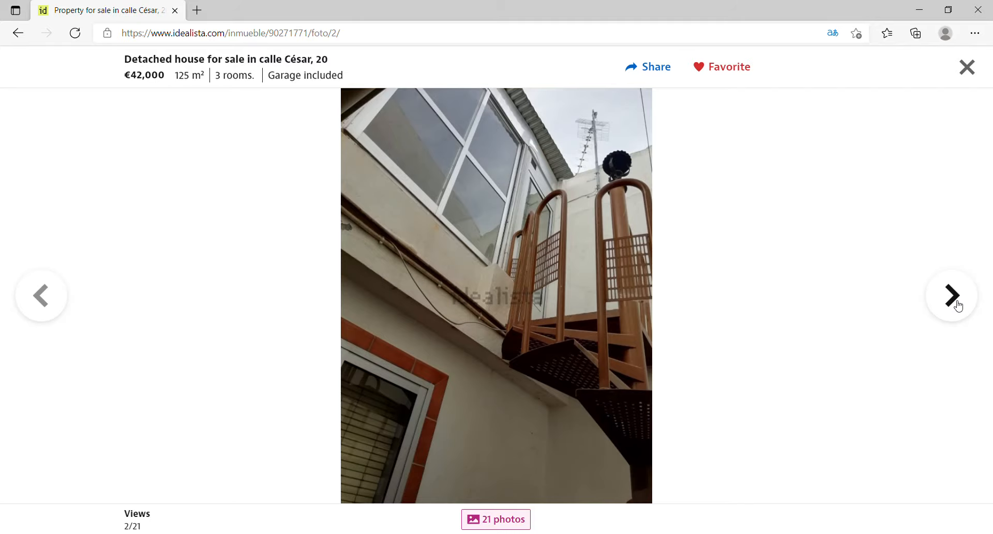
pyautogui.click(952, 296)
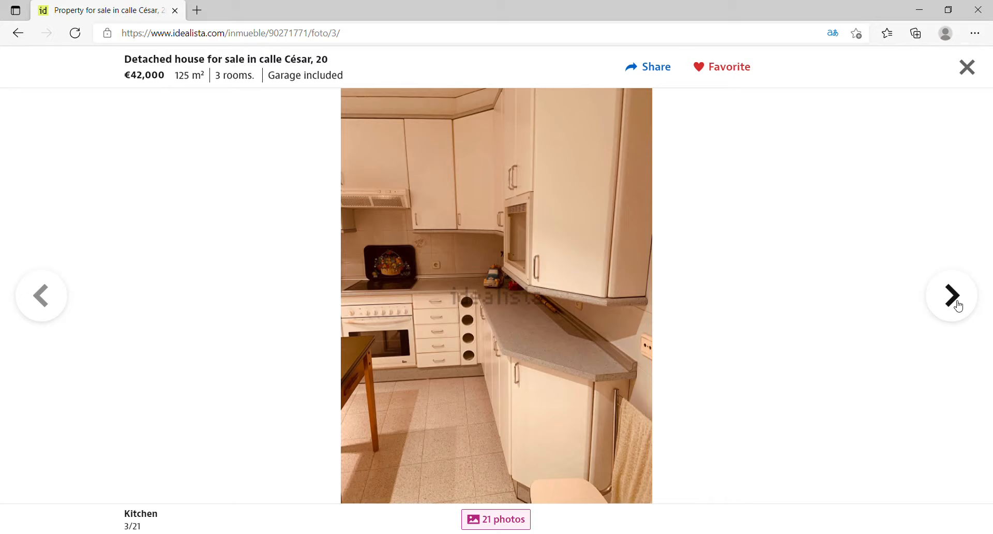
pyautogui.click(952, 295)
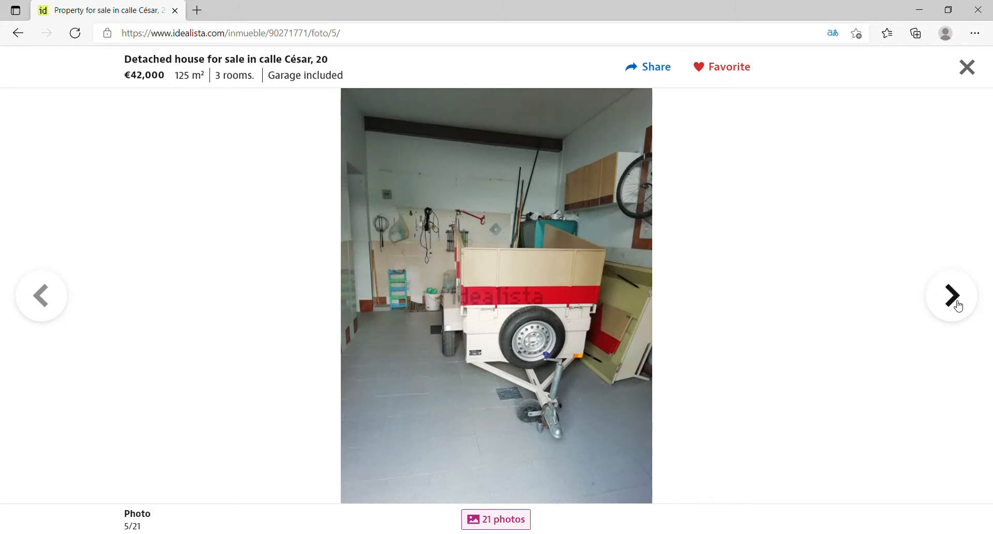
pyautogui.click(950, 295)
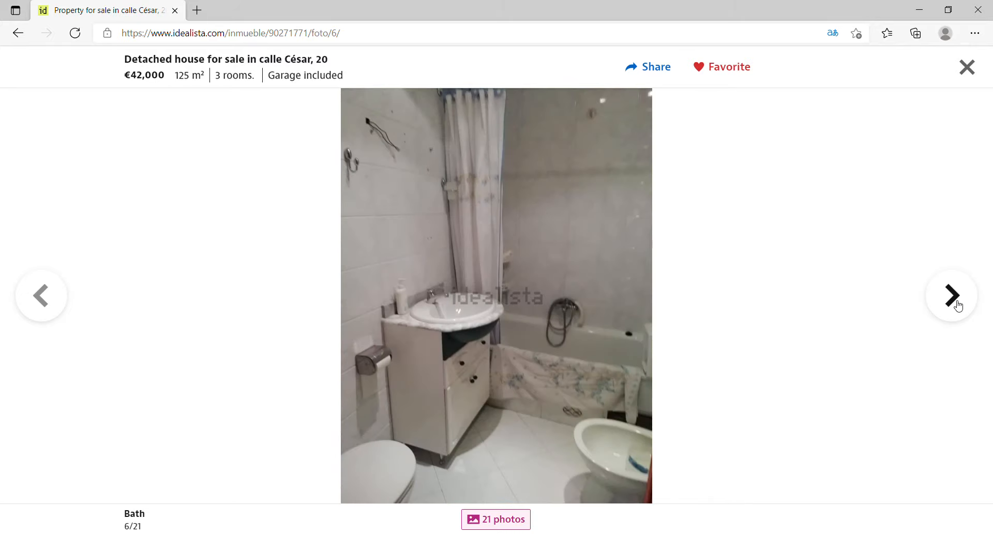
pyautogui.click(951, 295)
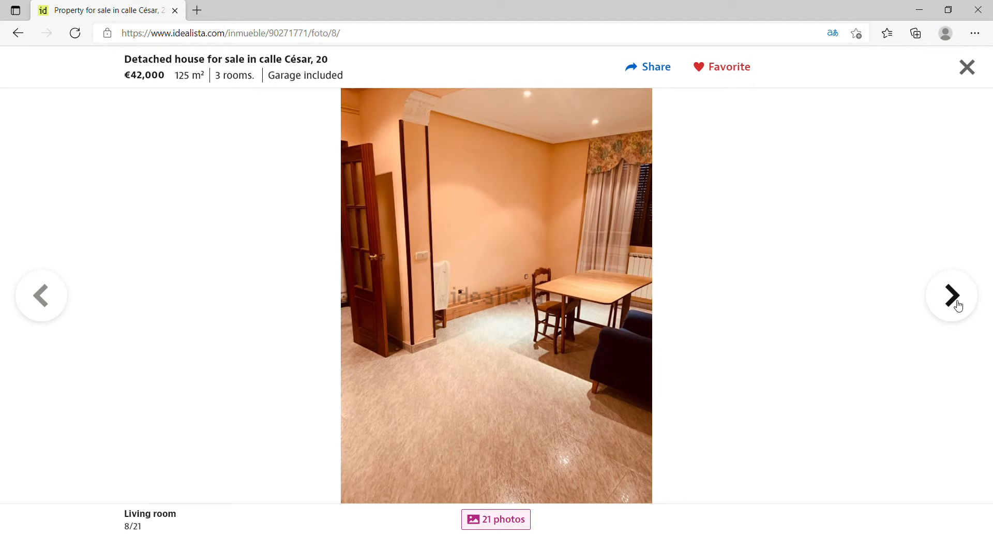
pyautogui.click(951, 295)
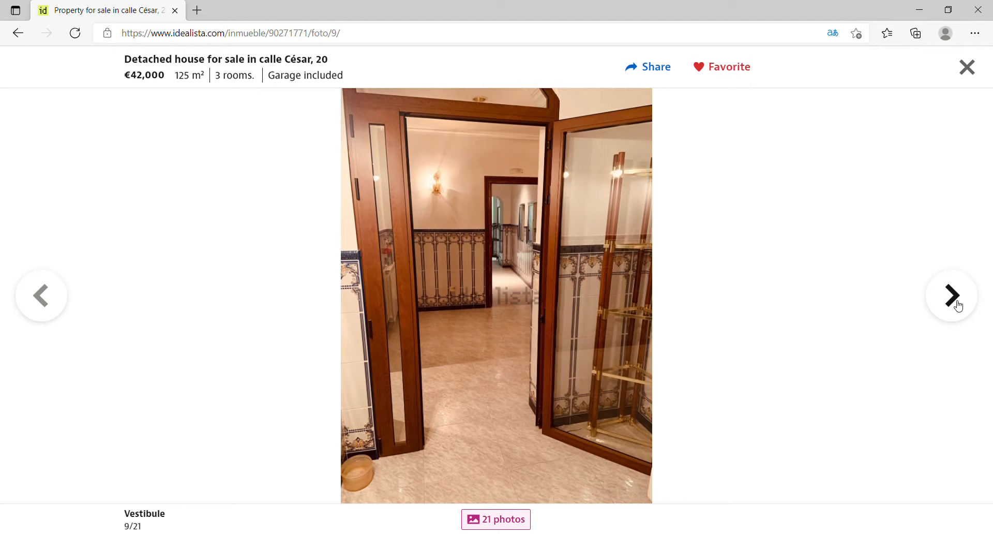
pyautogui.click(949, 295)
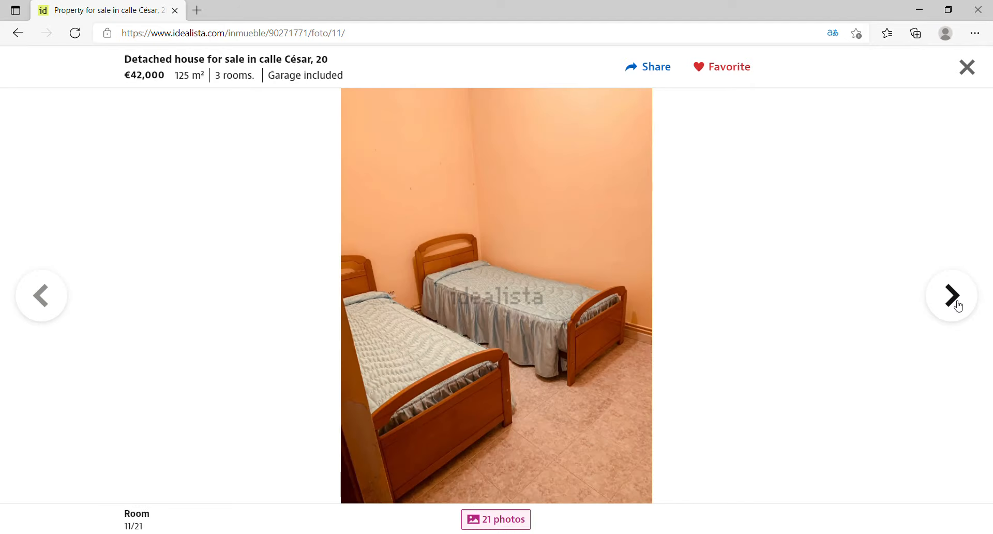
pyautogui.click(950, 295)
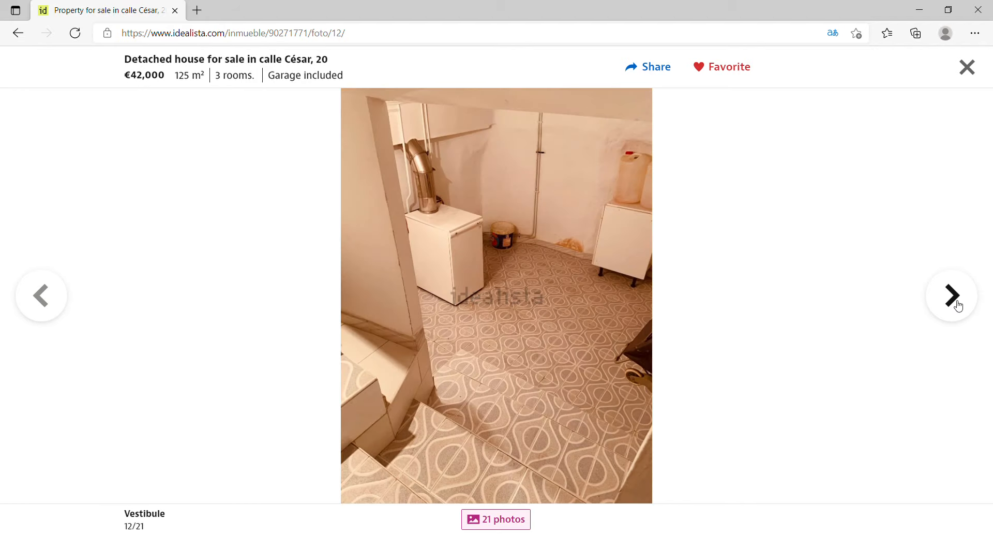
pyautogui.click(951, 294)
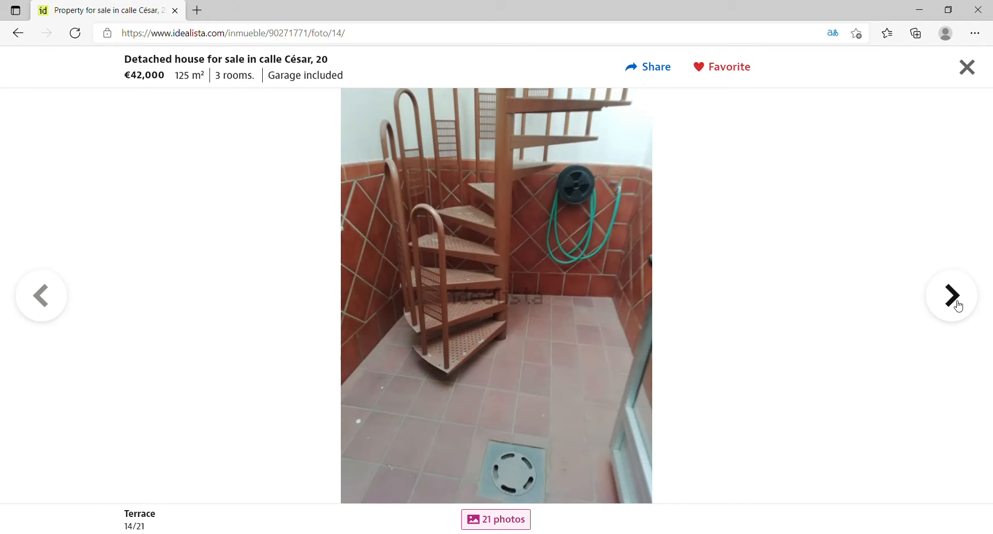
pyautogui.click(951, 294)
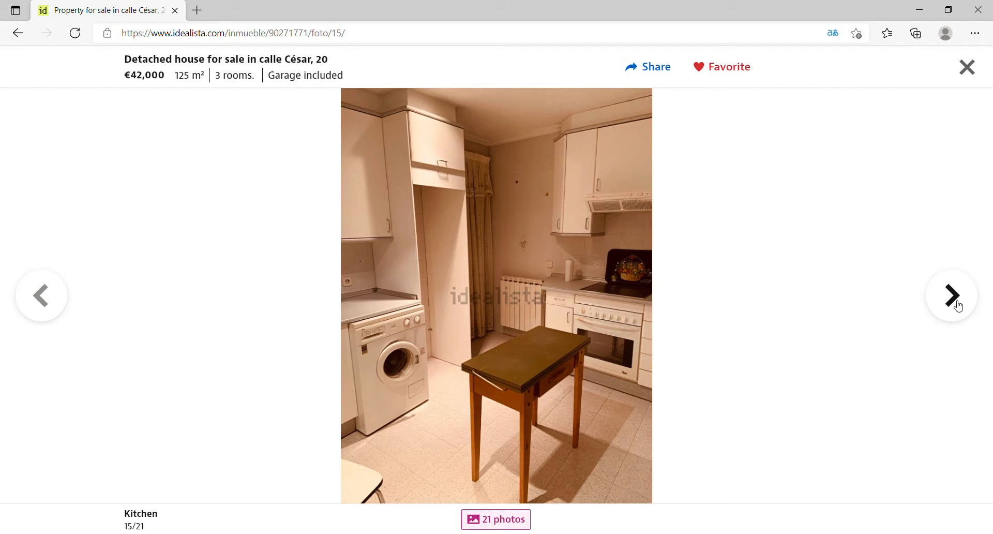
pyautogui.click(951, 295)
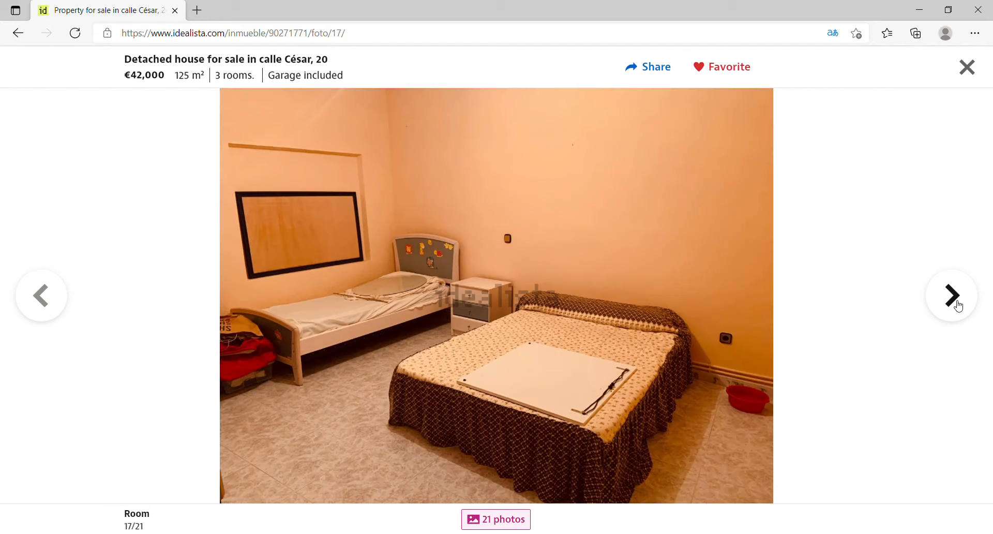
pyautogui.click(951, 295)
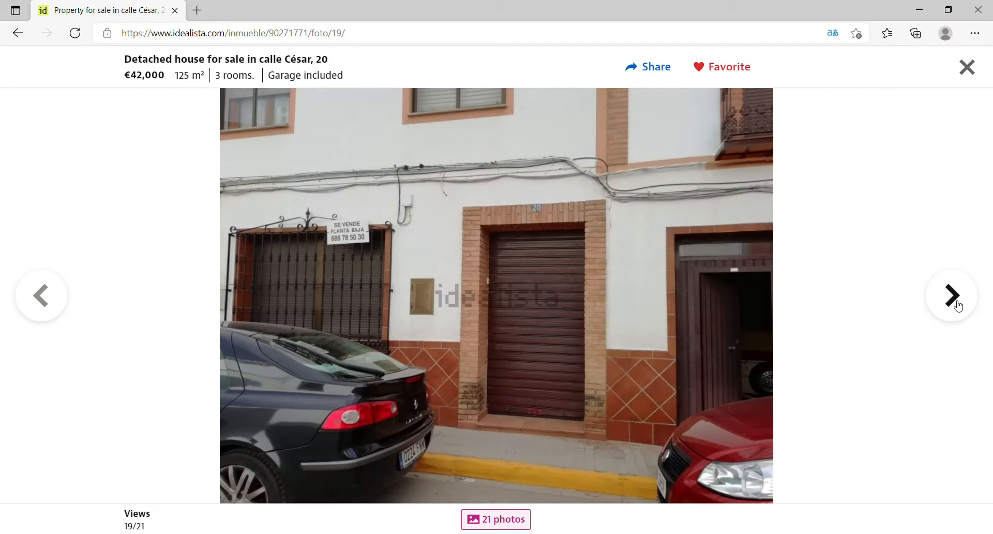
pyautogui.click(951, 296)
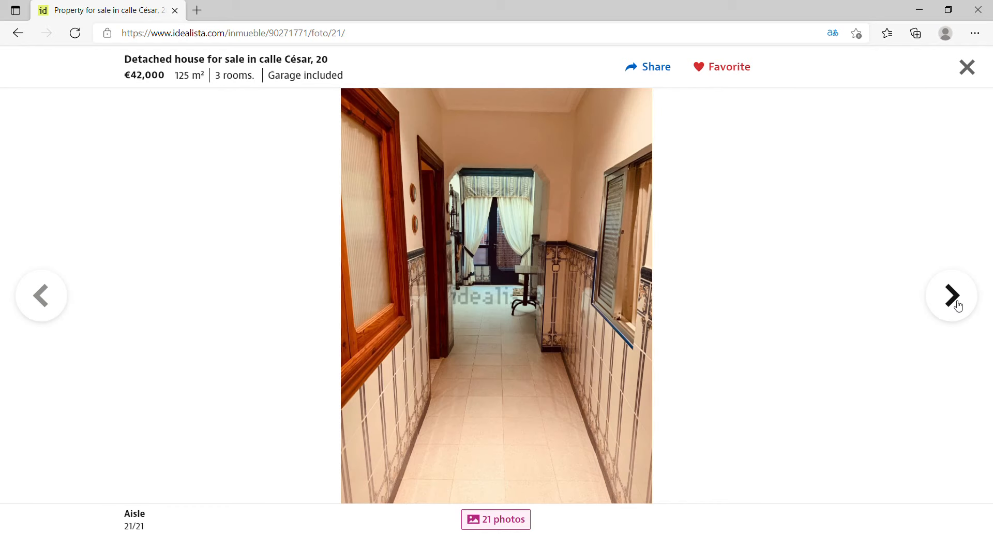
pyautogui.moveTo(796, 245)
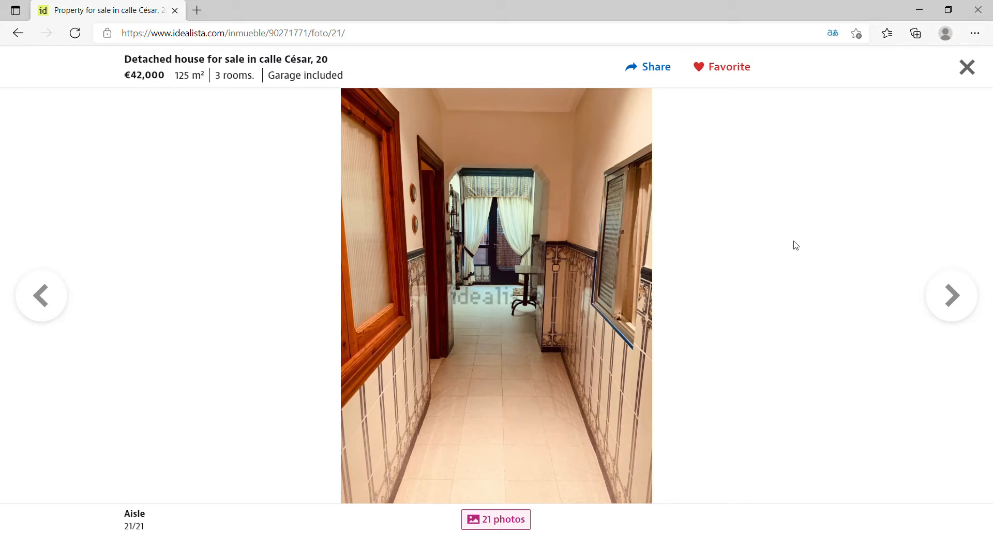
pyautogui.moveTo(967, 68)
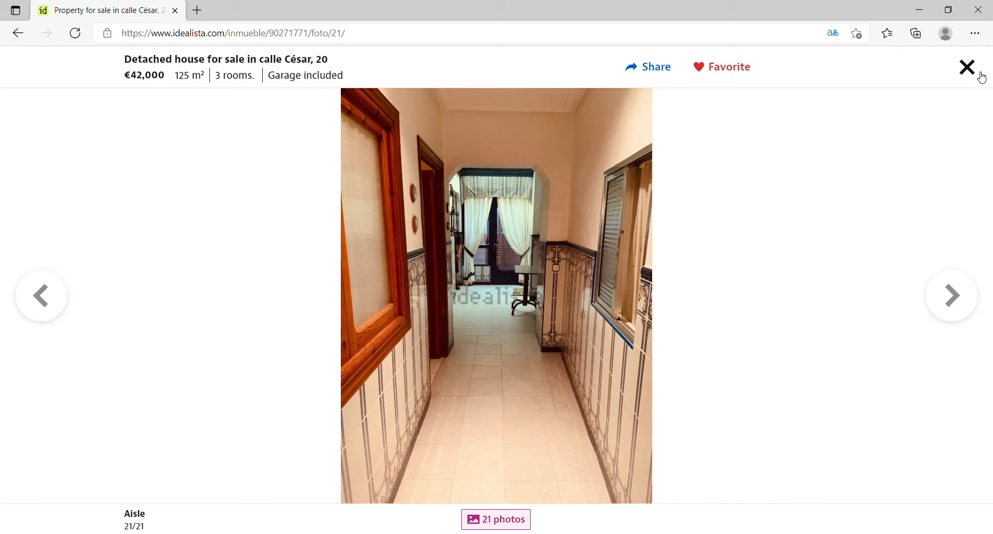
# Step: Close the gallery and get back to the favourite ads list with the Herencia and Almadén houses
pyautogui.click(967, 67)
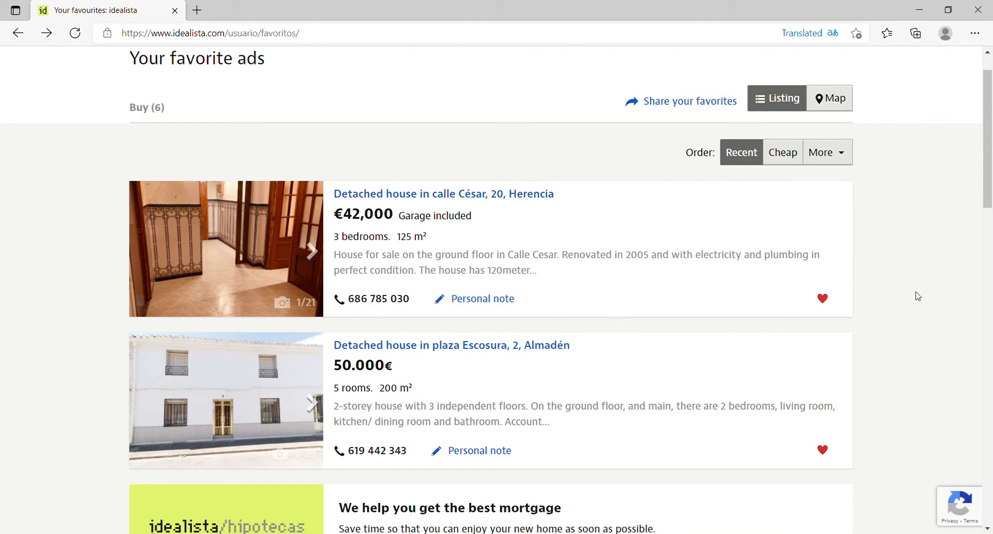
pyautogui.click(832, 33)
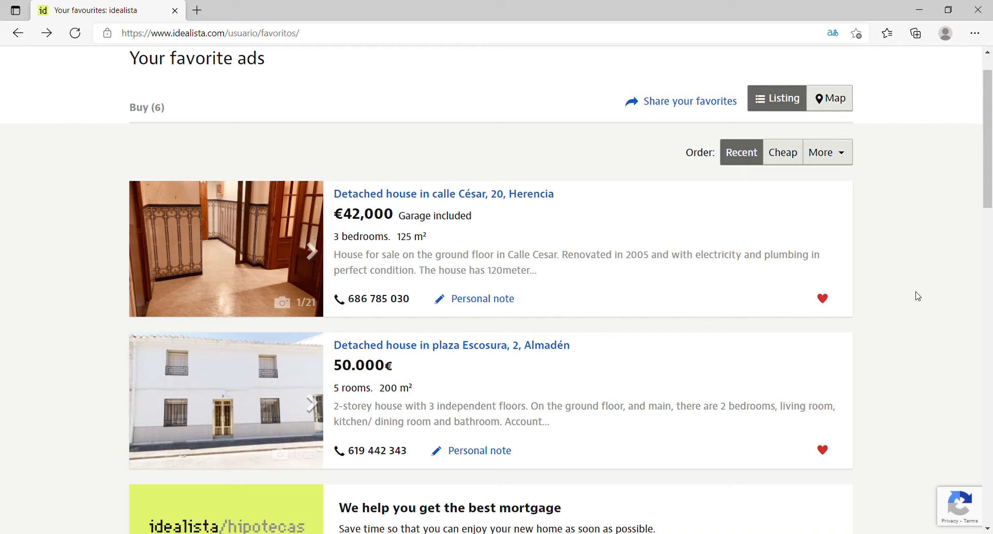
pyautogui.moveTo(724, 346)
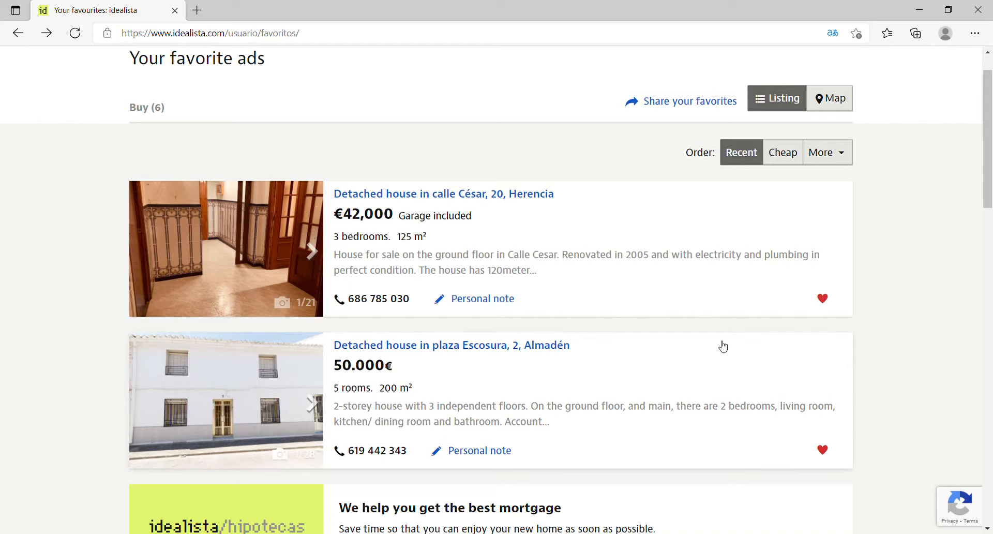
pyautogui.moveTo(551, 346)
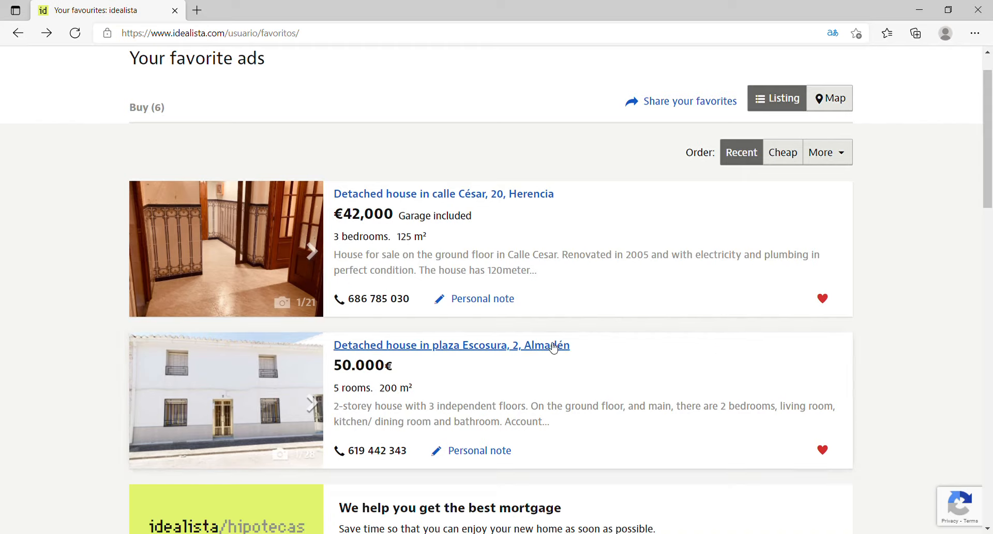
# Step: Open the €50,000 Almadén detached house and start paging its photos through the bedrooms and kitchen
pyautogui.click(451, 345)
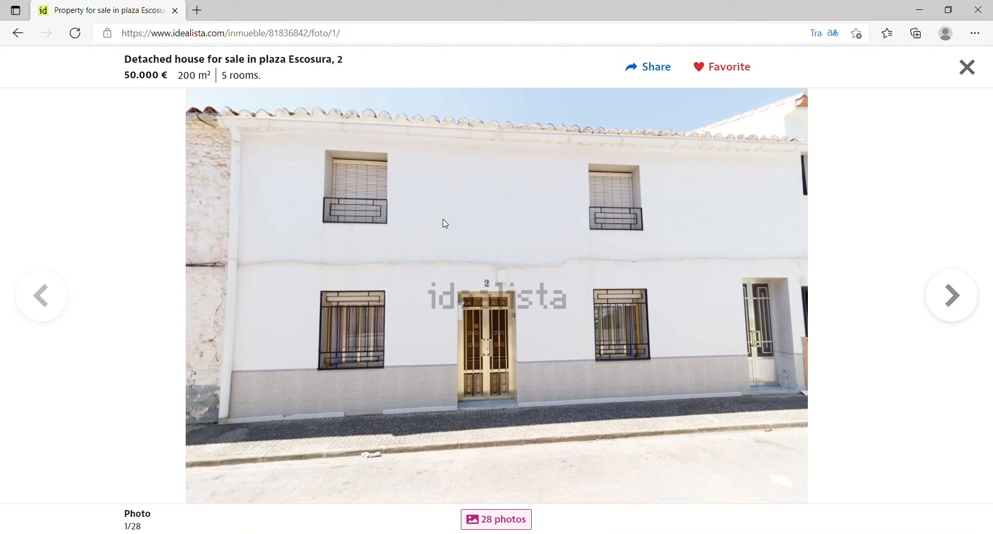
pyautogui.click(951, 295)
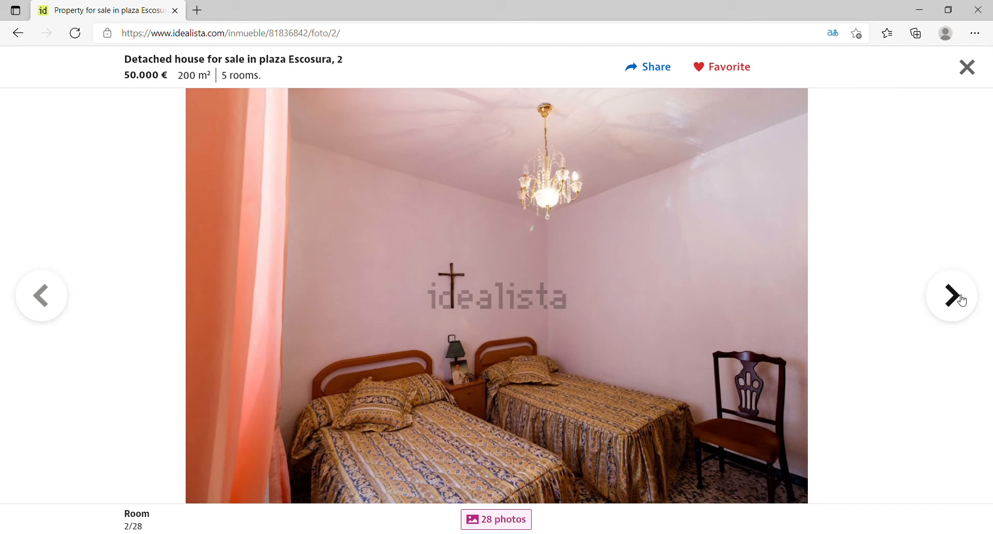
pyautogui.click(951, 295)
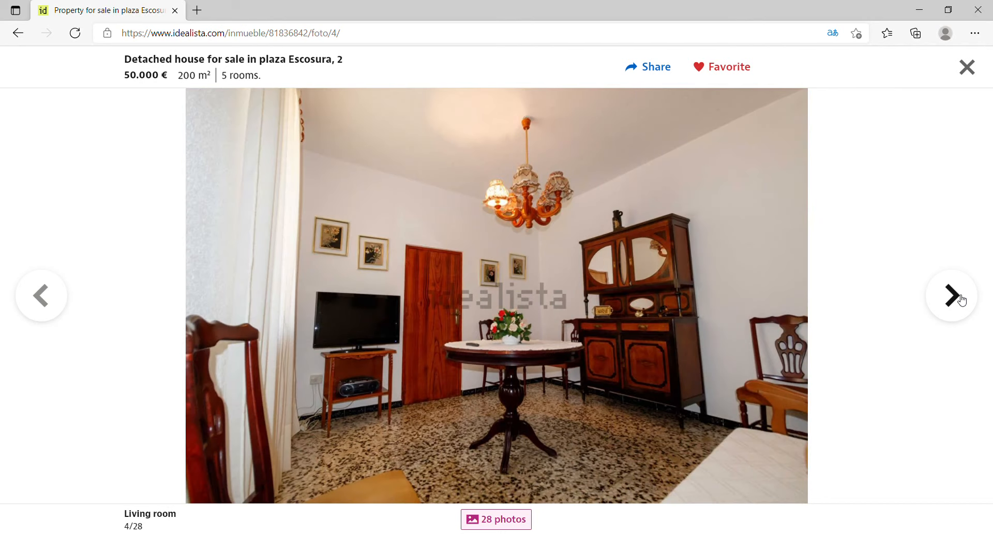
pyautogui.click(952, 296)
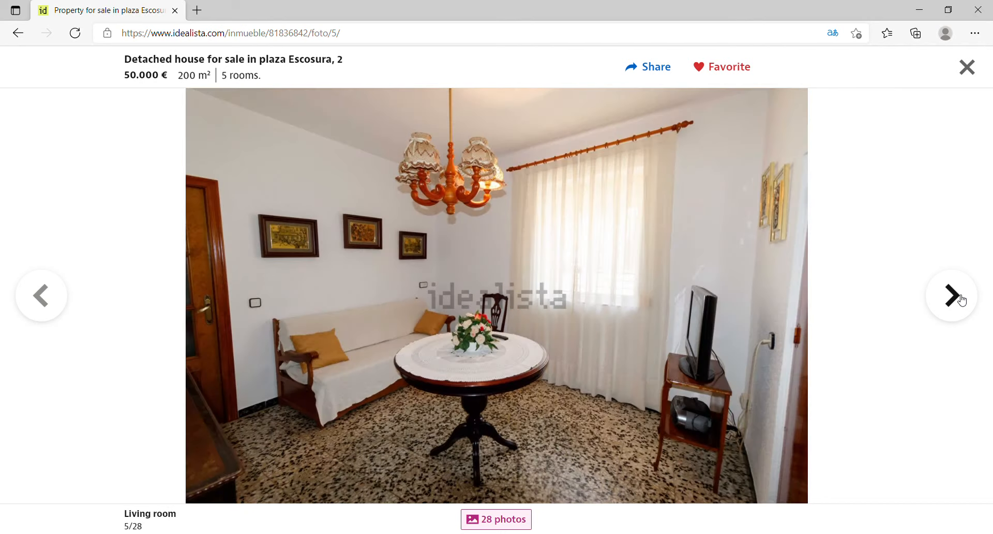
pyautogui.click(952, 296)
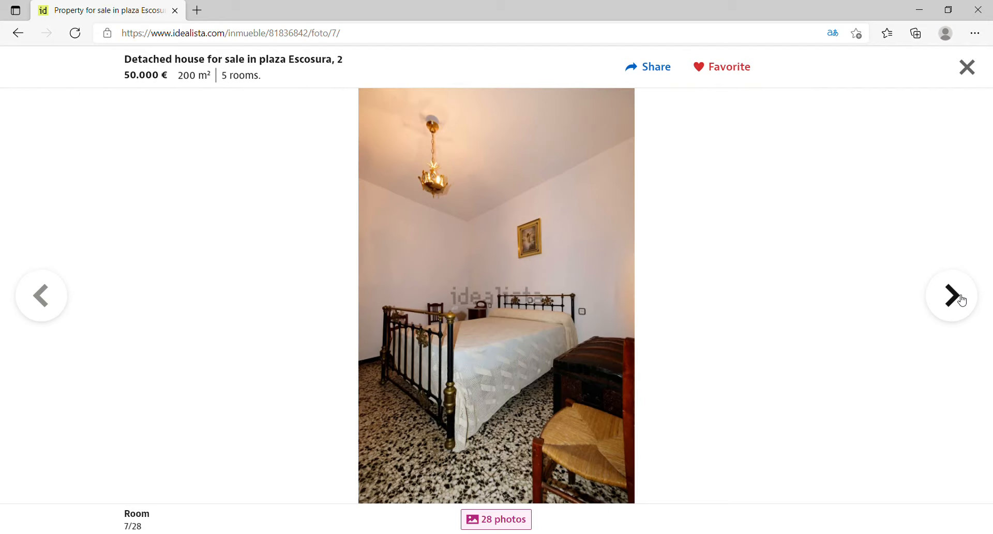
pyautogui.click(951, 295)
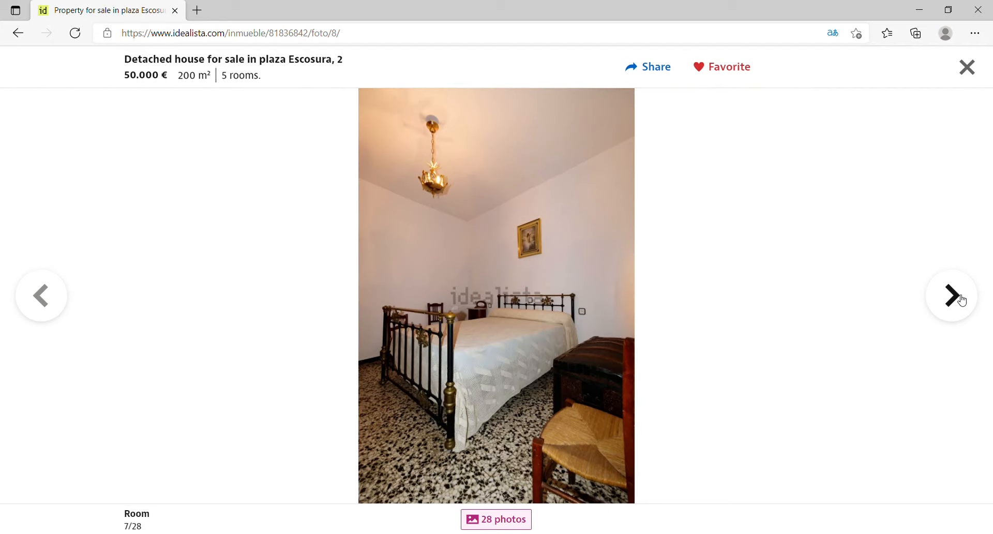
pyautogui.click(951, 294)
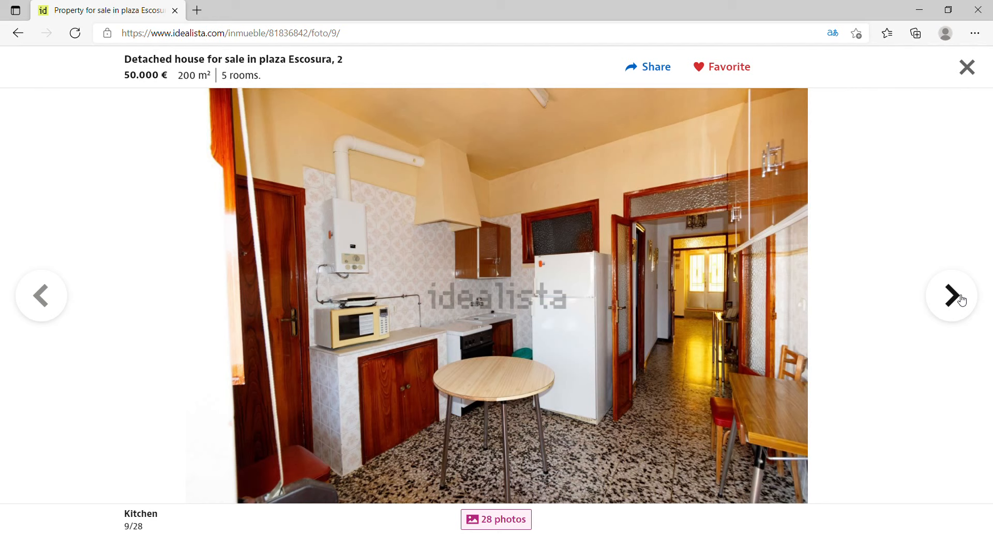
pyautogui.click(952, 295)
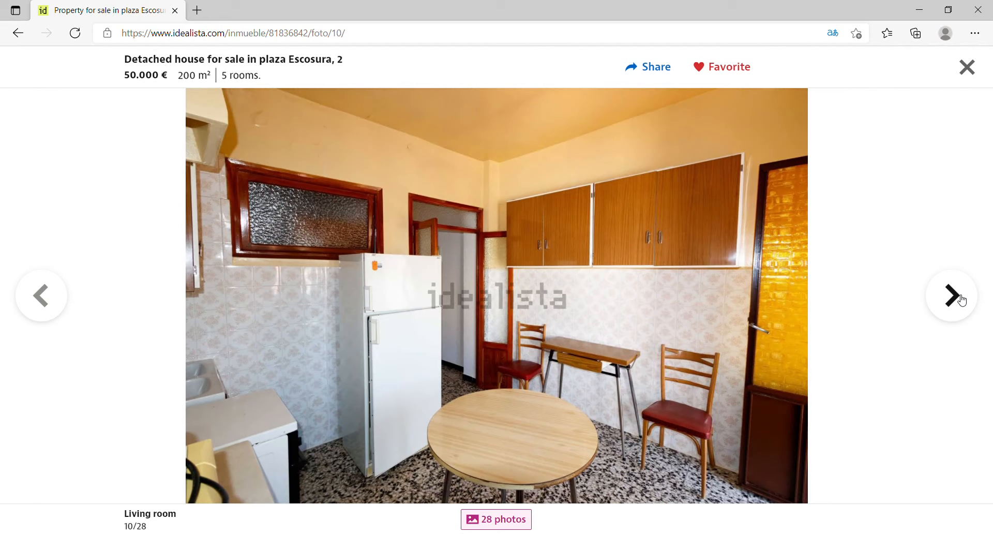
pyautogui.click(951, 296)
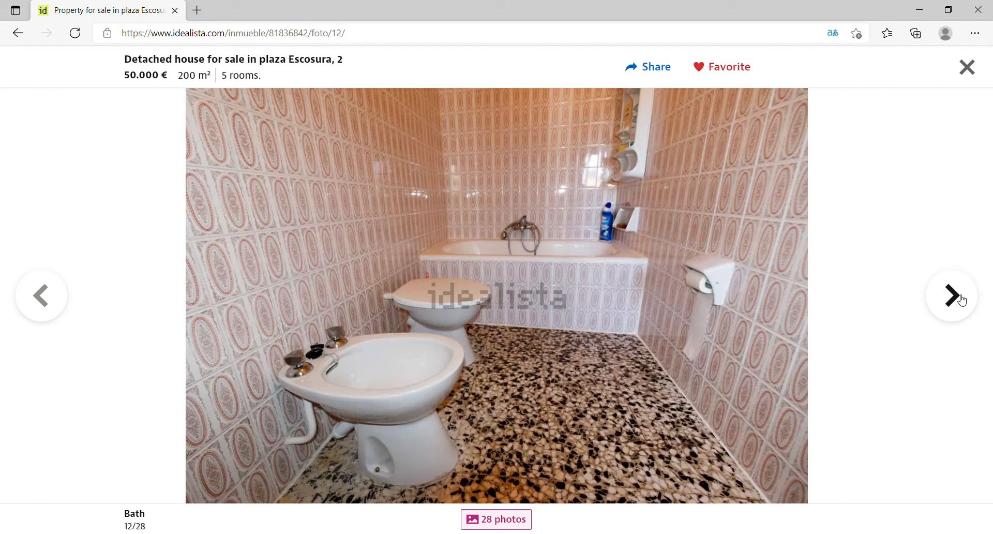
pyautogui.click(951, 295)
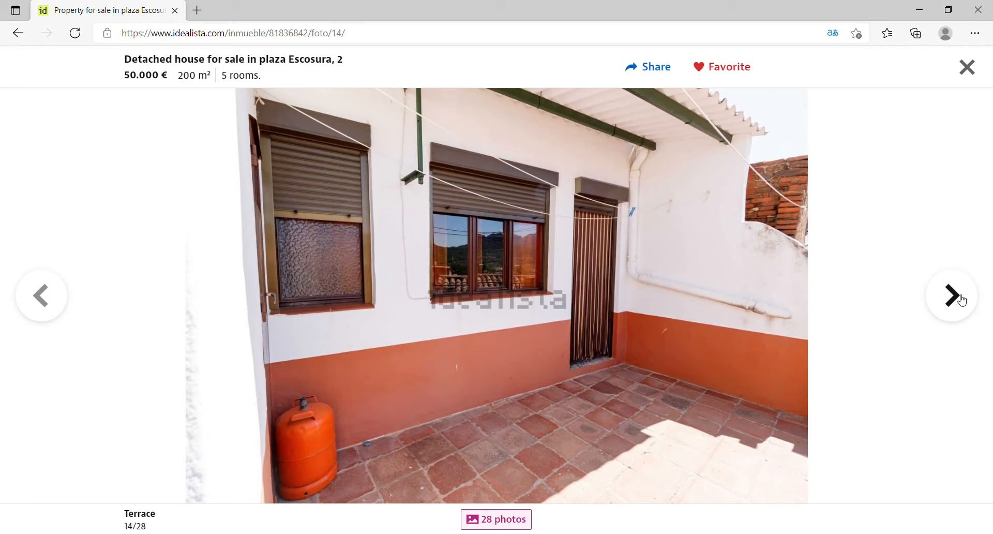
# Step: Continue through the terrace views and basement photos up to image 25 of 28
pyautogui.click(951, 296)
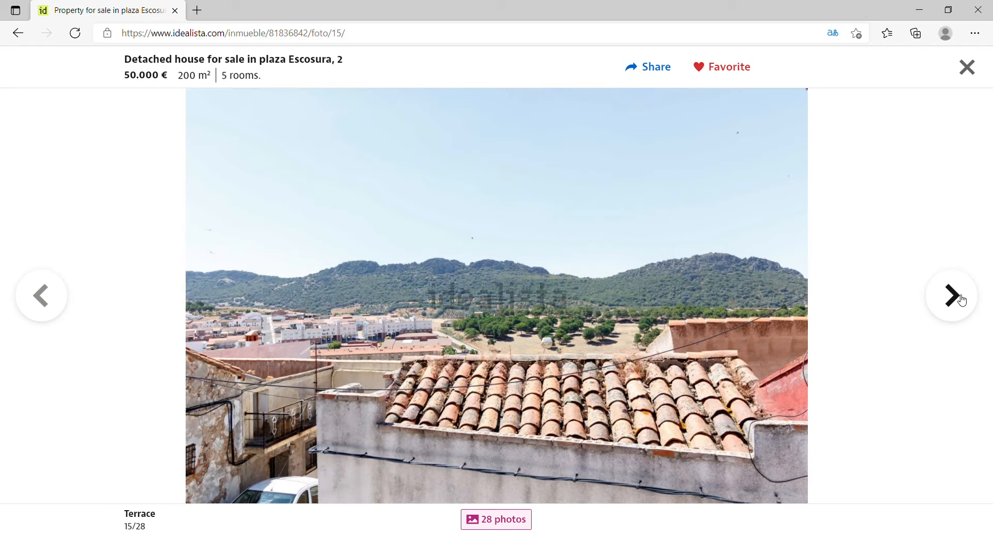
pyautogui.click(951, 295)
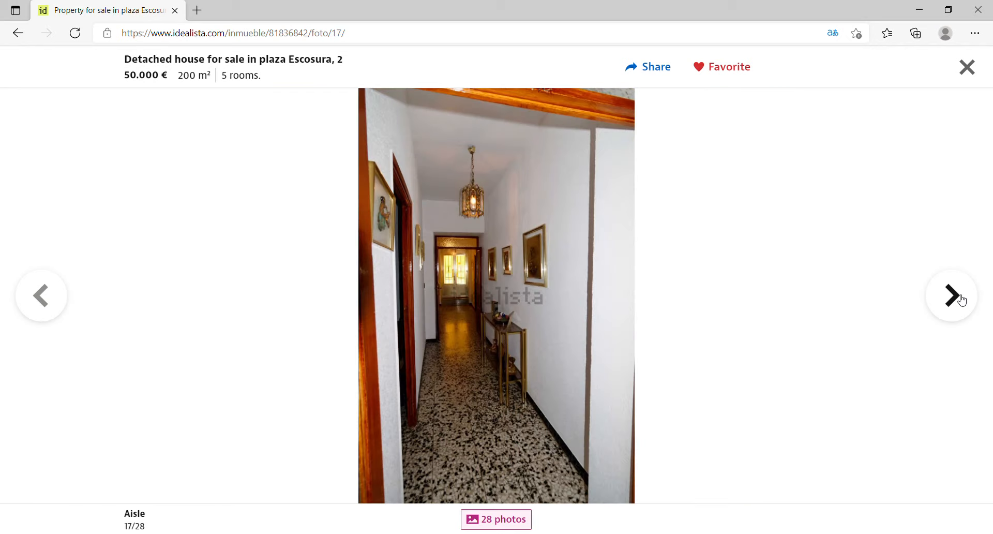
pyautogui.click(952, 295)
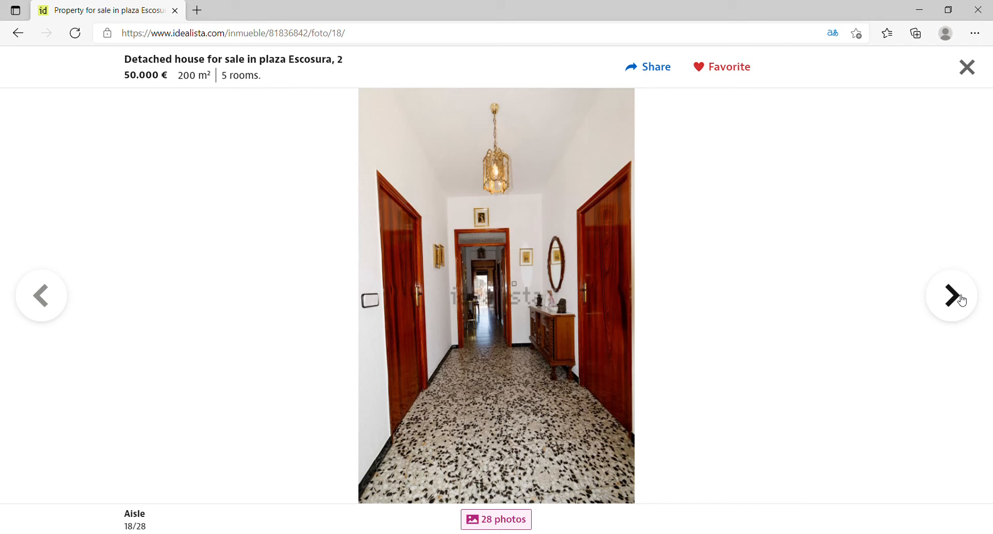
pyautogui.click(951, 296)
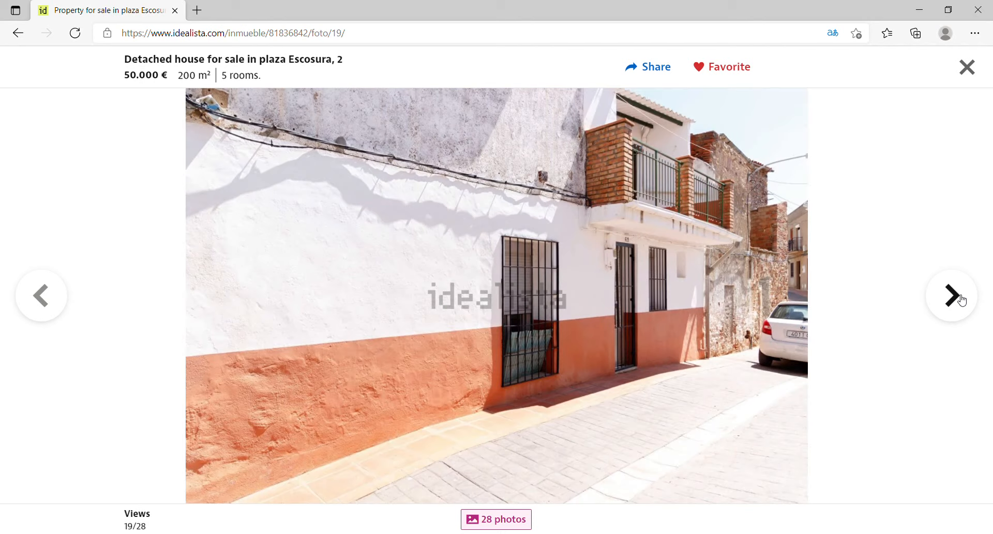
pyautogui.click(950, 296)
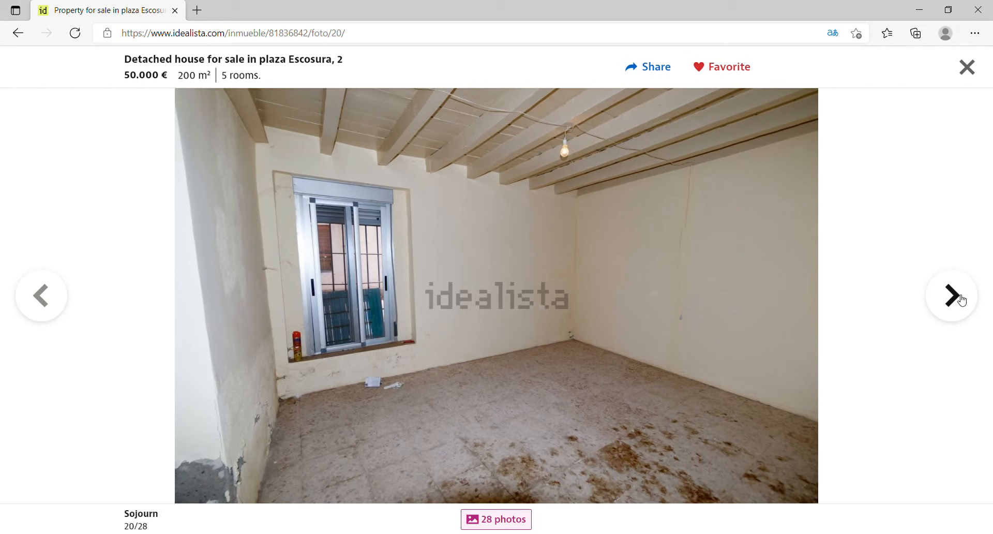
pyautogui.click(951, 295)
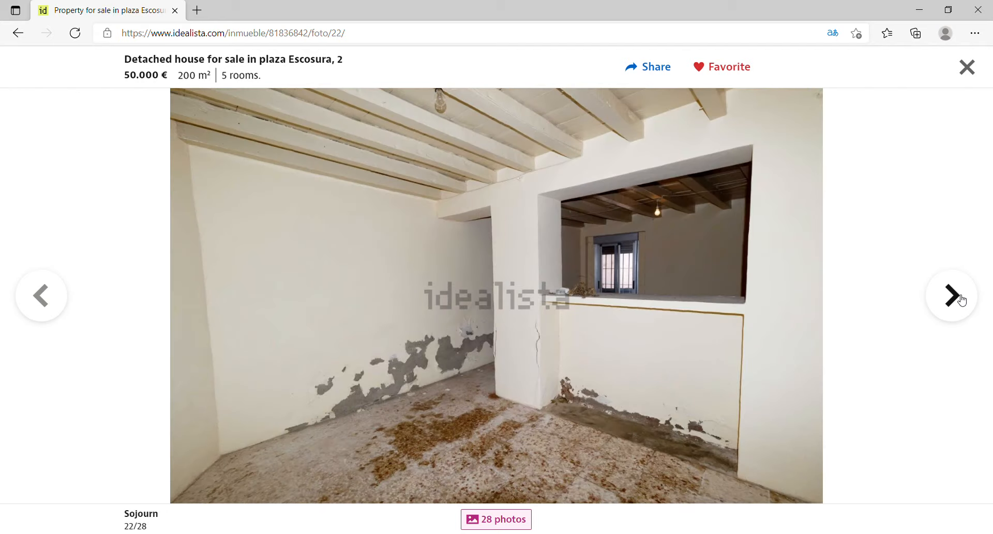
pyautogui.click(951, 296)
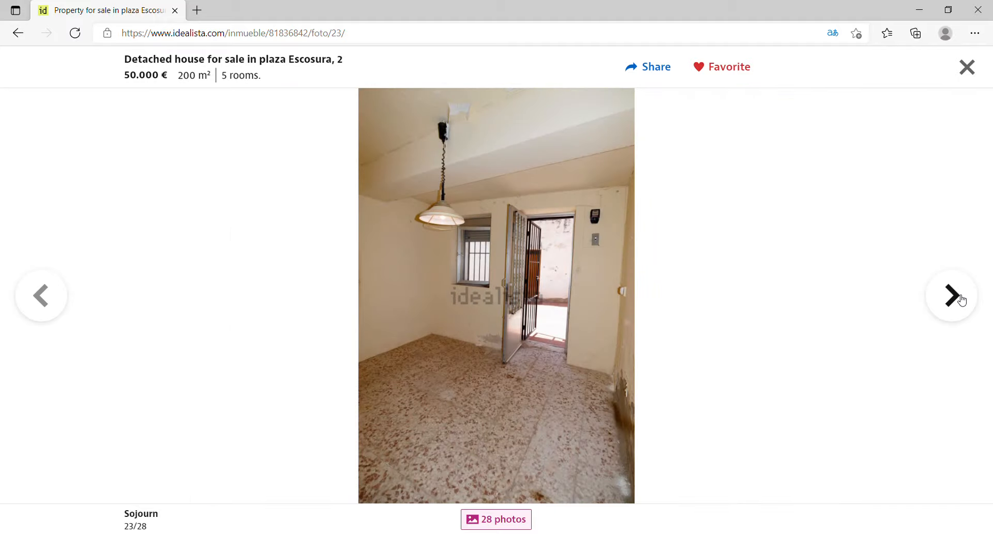
pyautogui.click(950, 294)
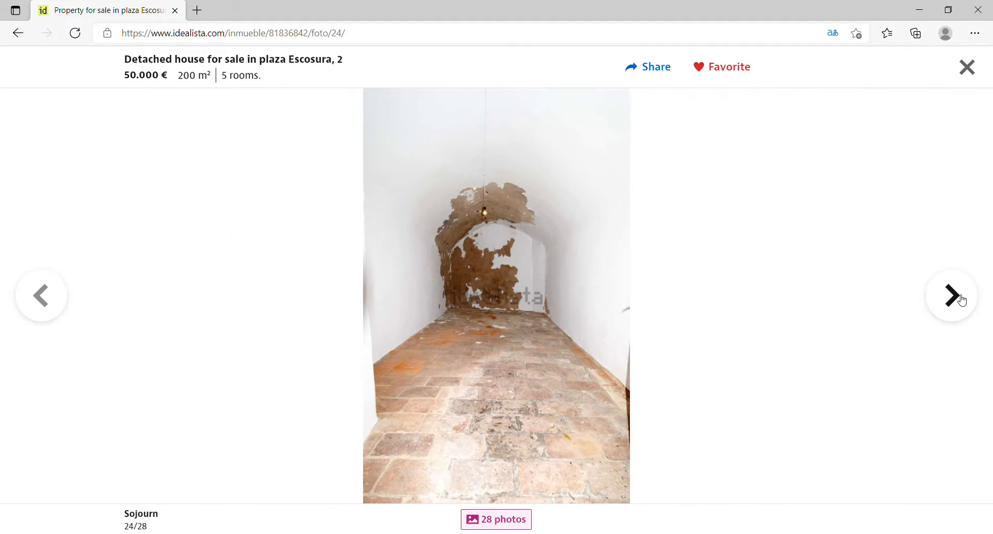
pyautogui.click(951, 296)
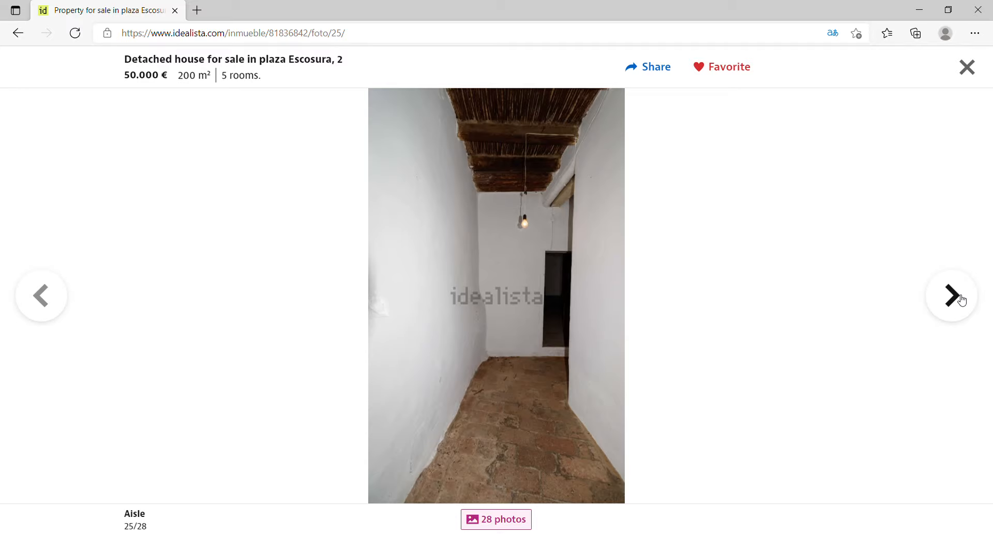
pyautogui.moveTo(981, 80)
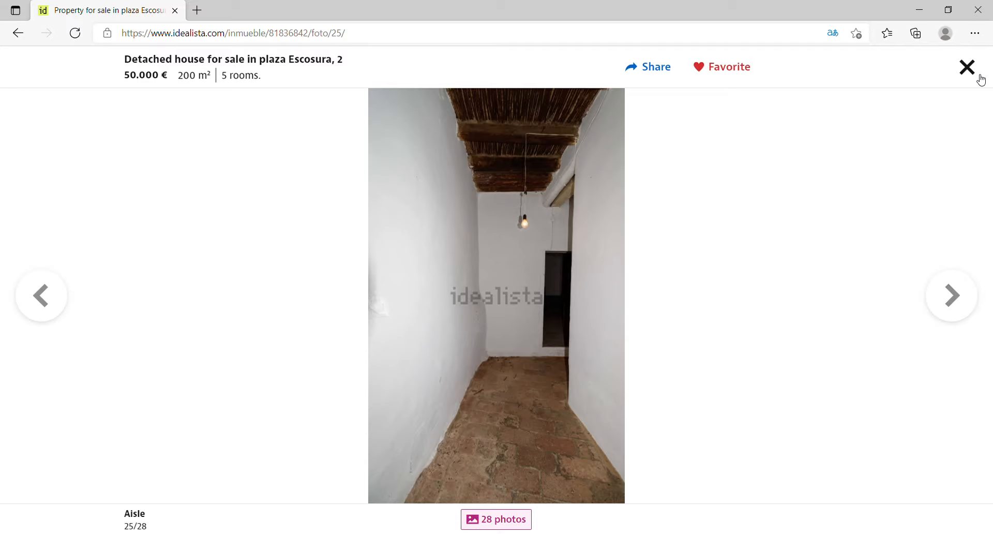
# Step: Close the gallery and look over the Escosura listing's advertiser comment and basic features
pyautogui.click(967, 66)
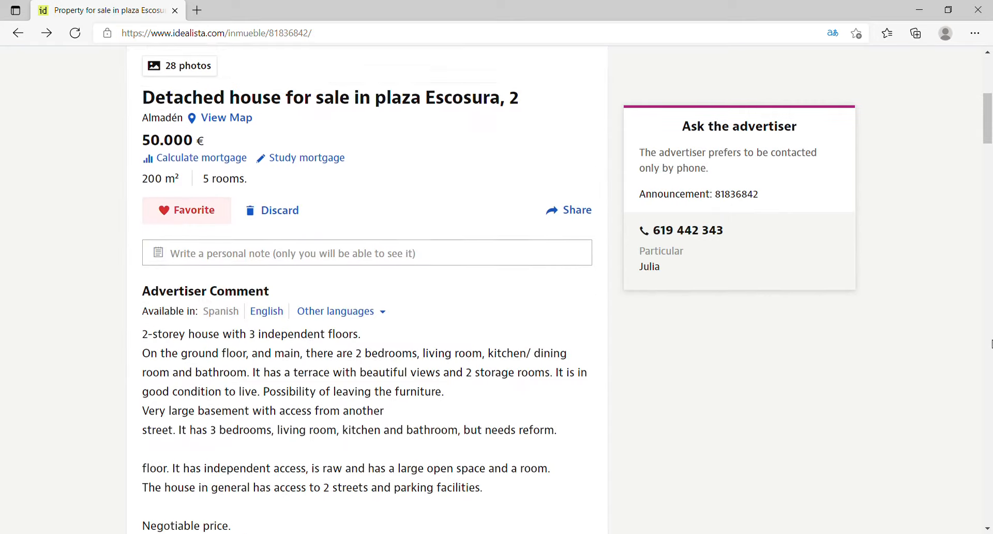
pyautogui.scroll(-3)
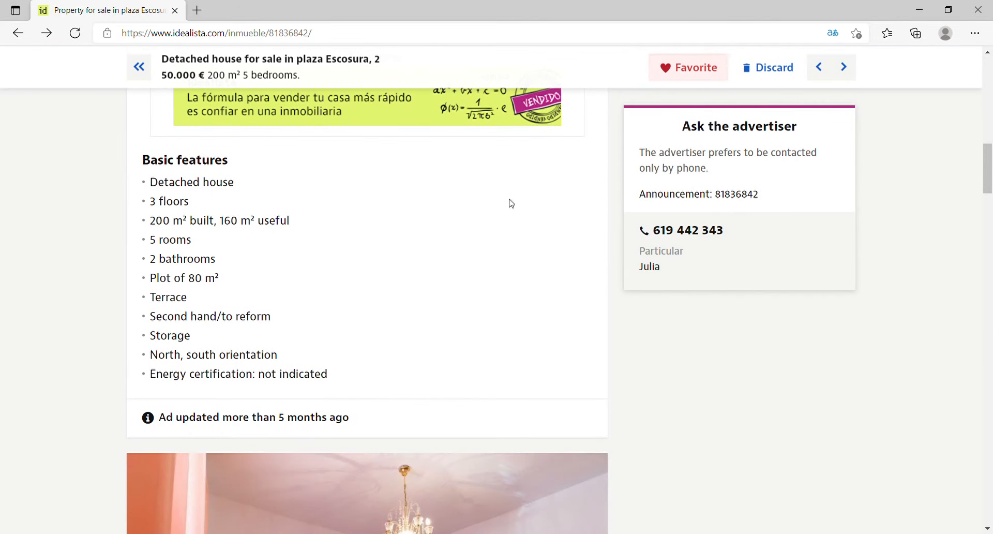
pyautogui.moveTo(244, 262)
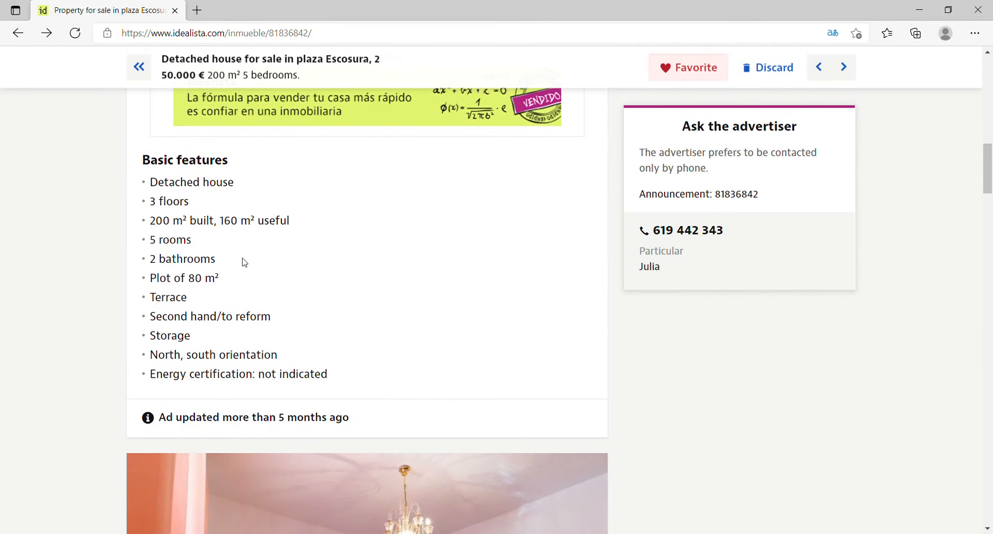
pyautogui.moveTo(987, 112)
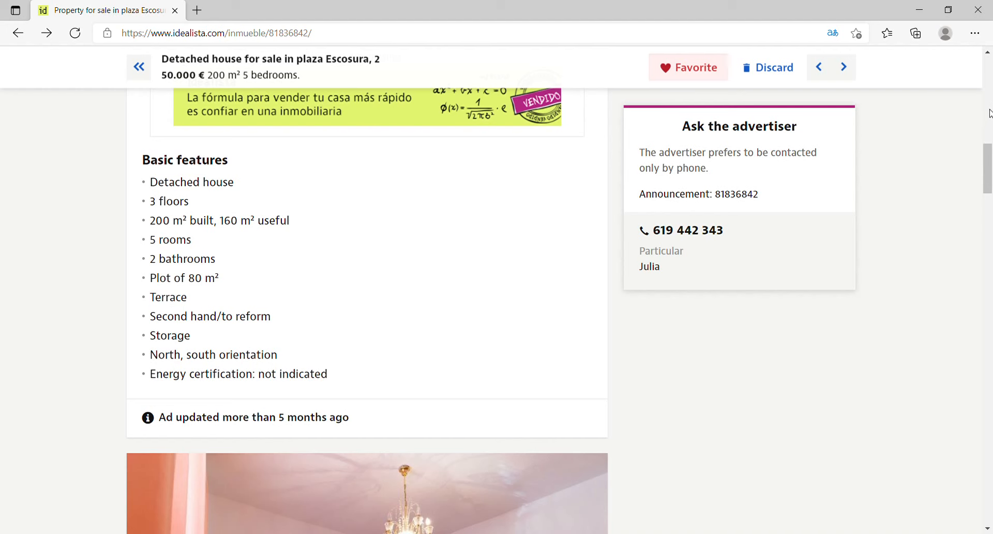
pyautogui.scroll(3)
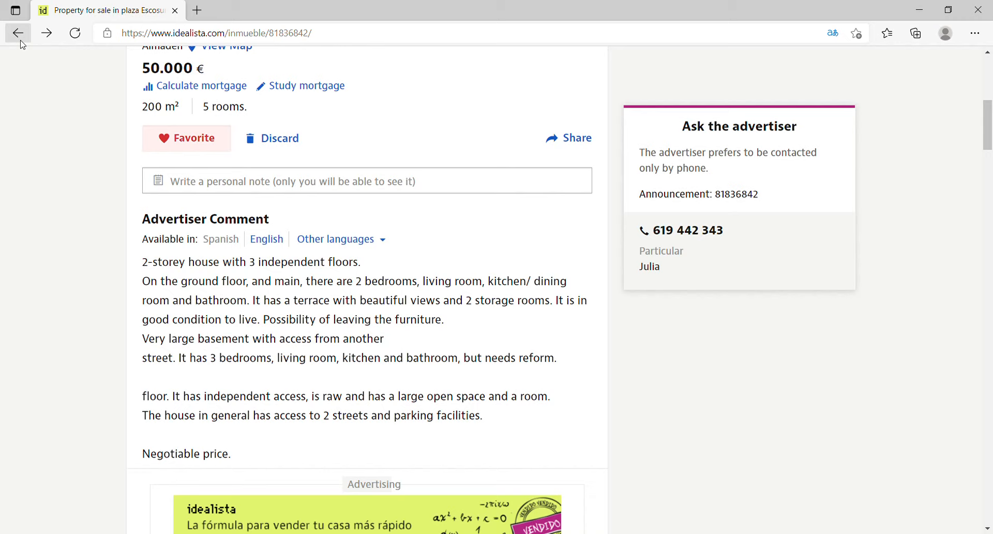
# Step: Go back to the favourites list and browse down to the Cebolla, Barruelo and El Carpio houses
pyautogui.click(17, 33)
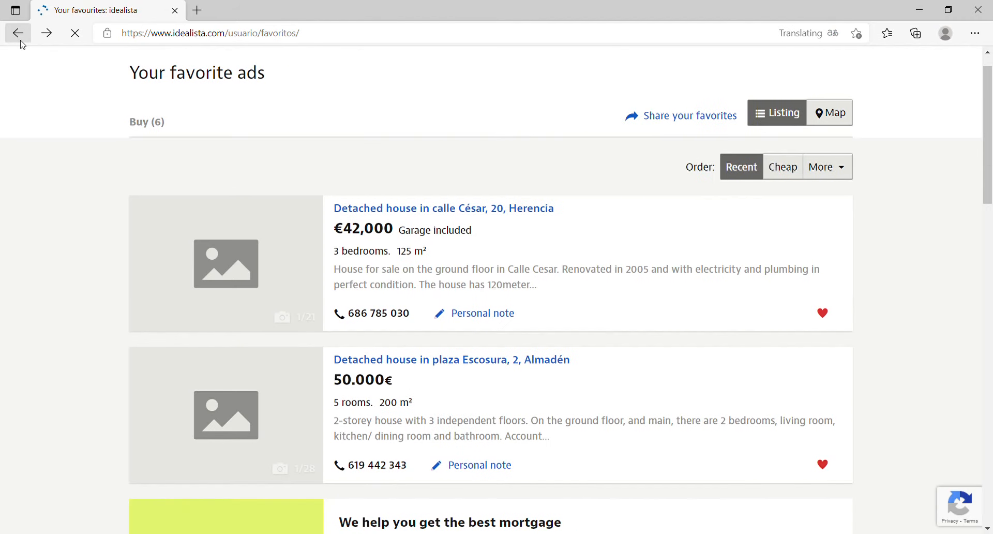
pyautogui.scroll(-3)
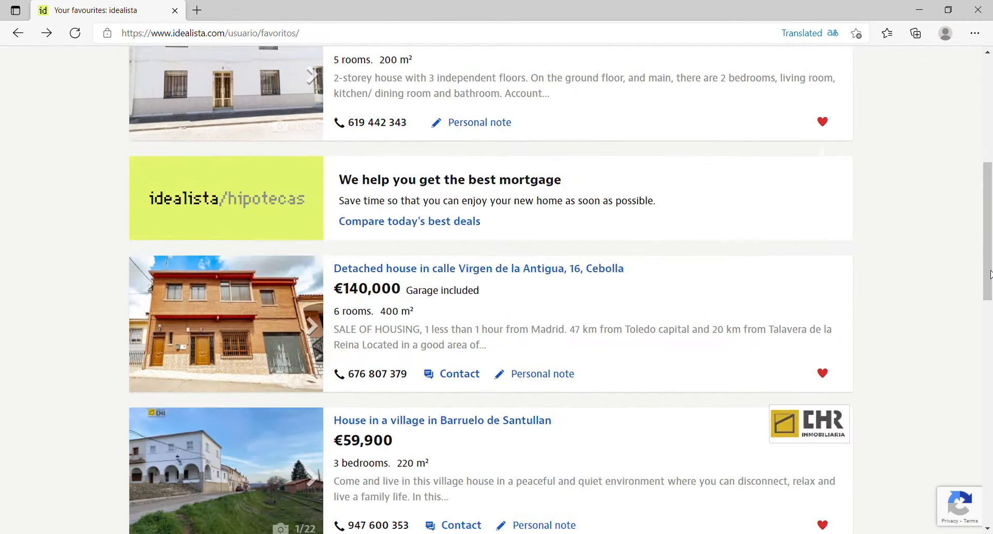
pyautogui.scroll(-3)
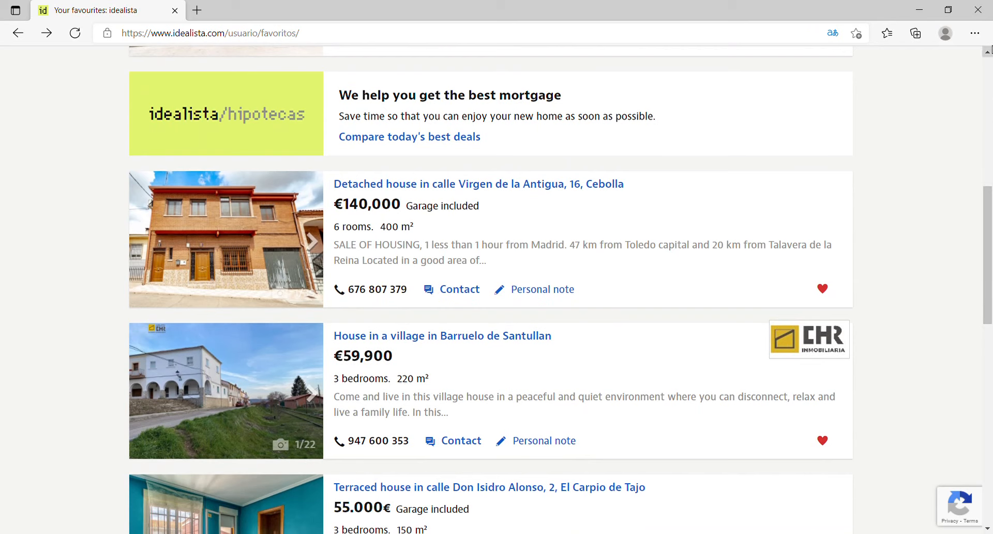
pyautogui.scroll(3)
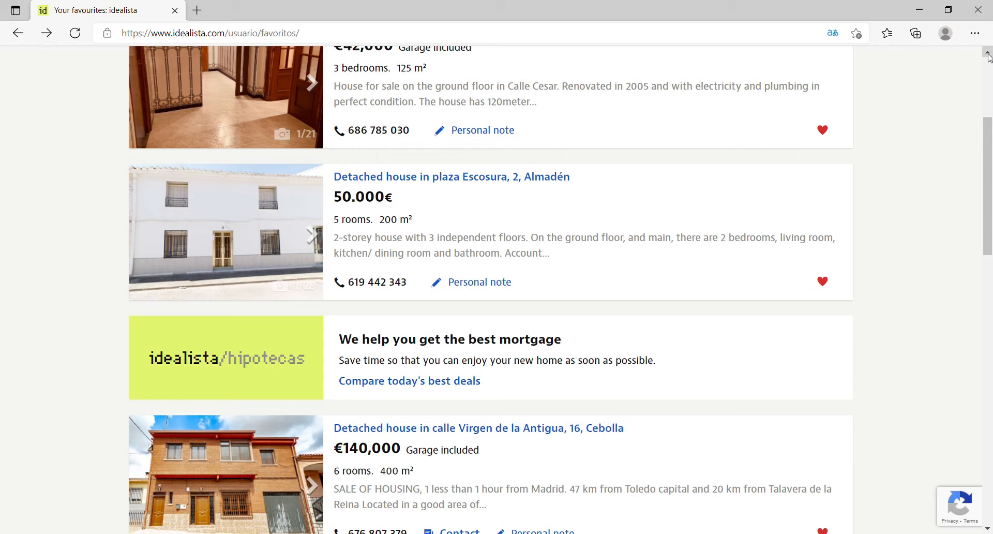
pyautogui.moveTo(751, 266)
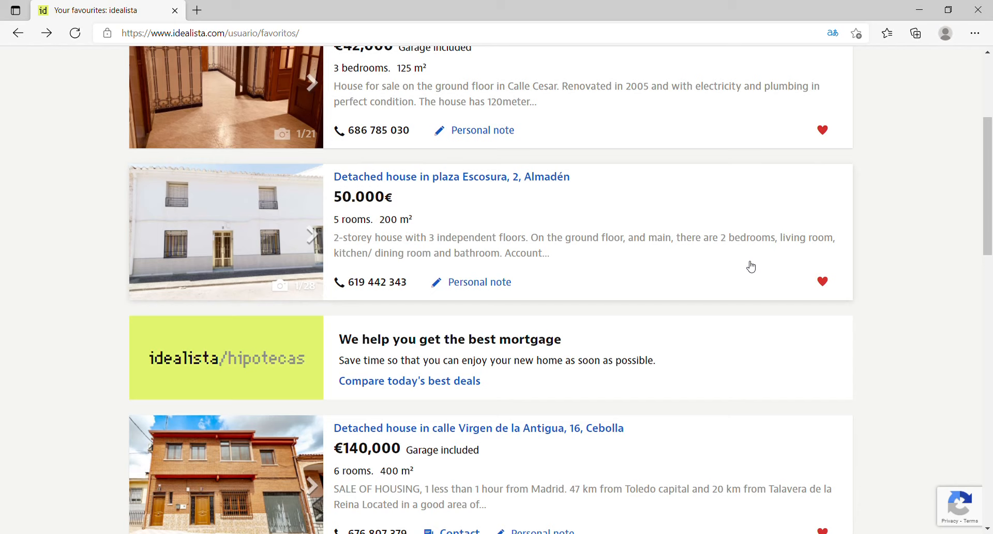
pyautogui.moveTo(596, 429)
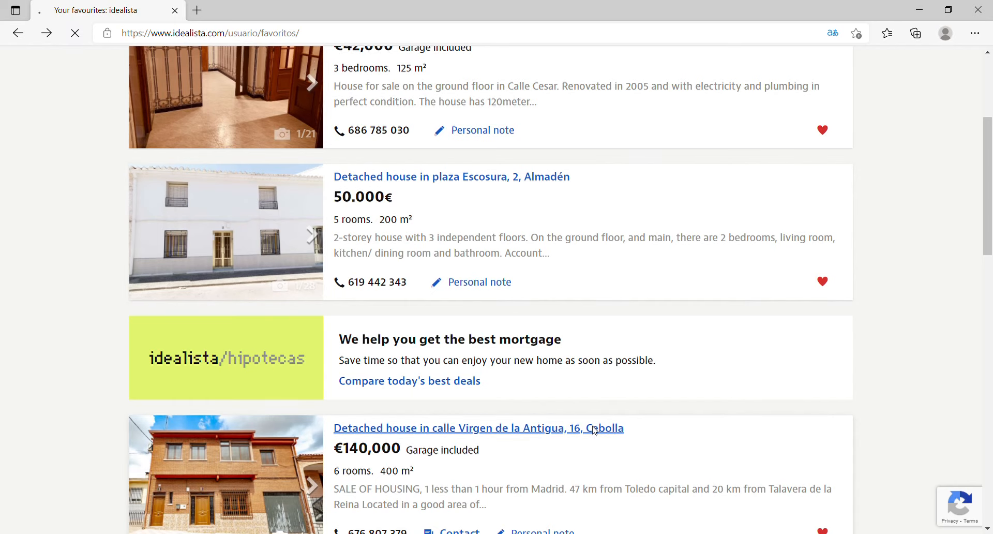
# Step: Open the €140,000 Cebolla house on Calle Virgen de la Antigua and launch its 39-photo gallery
pyautogui.click(478, 428)
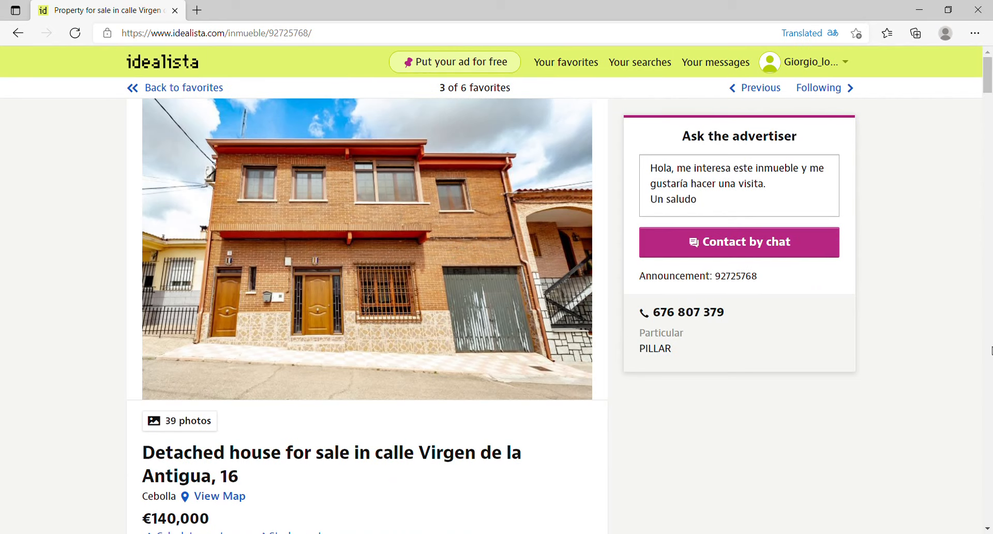
pyautogui.scroll(-3)
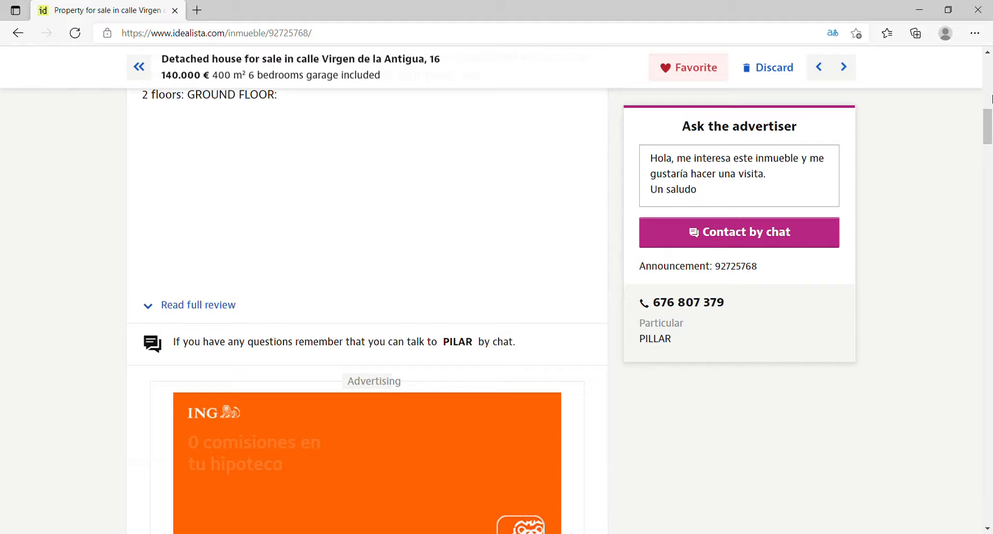
pyautogui.scroll(3)
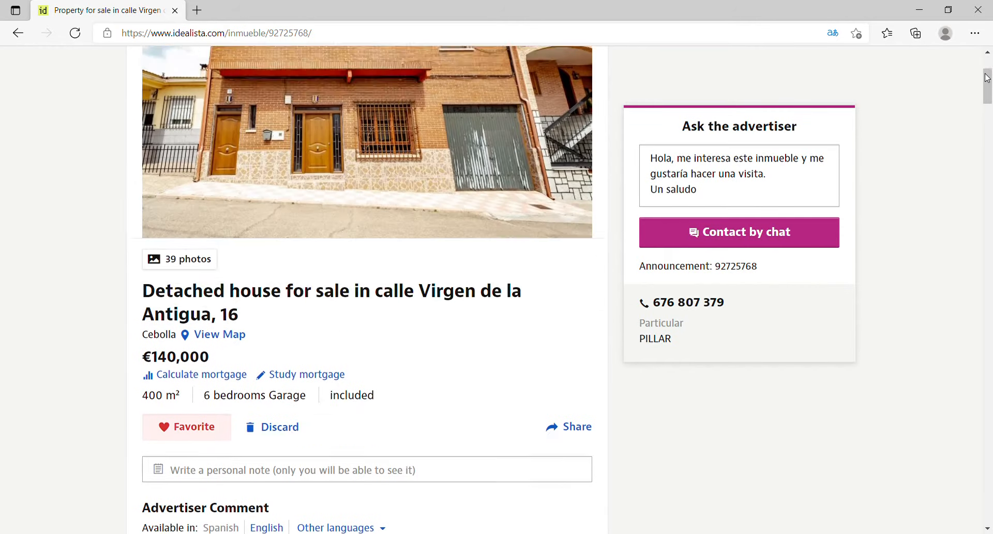
pyautogui.click(366, 143)
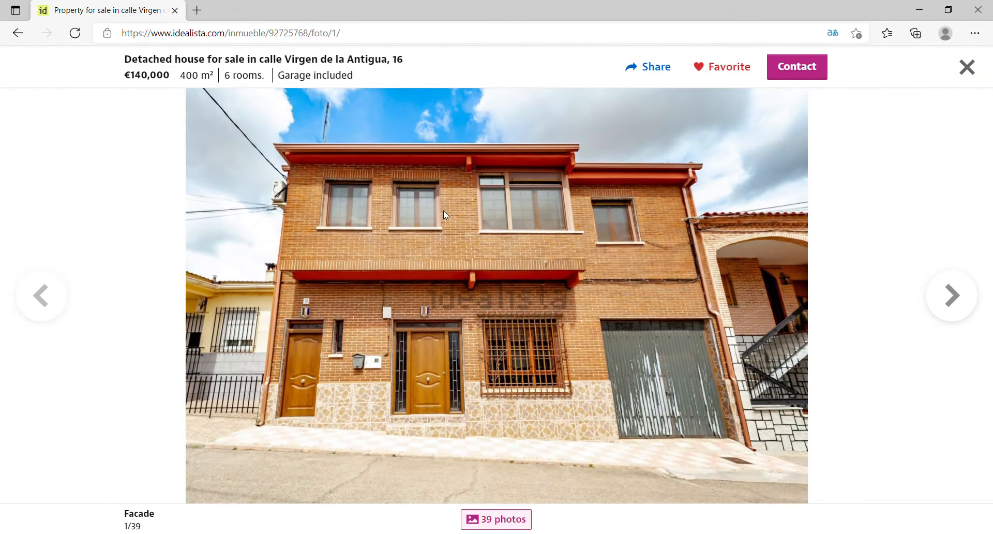
# Step: Page through the patio, porch, vestibule, parking, sojourn, kitchen, living room and bath photos
pyautogui.click(950, 294)
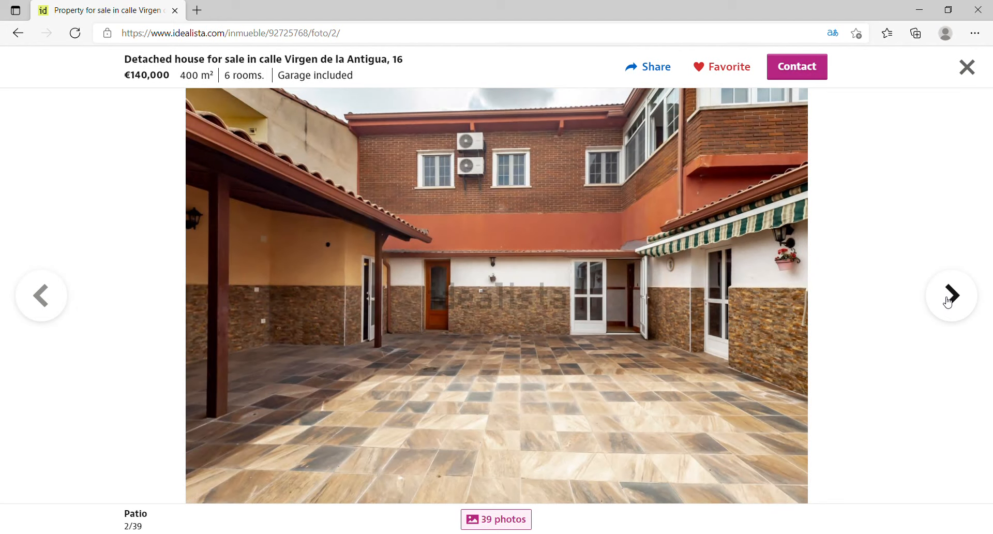
pyautogui.click(951, 296)
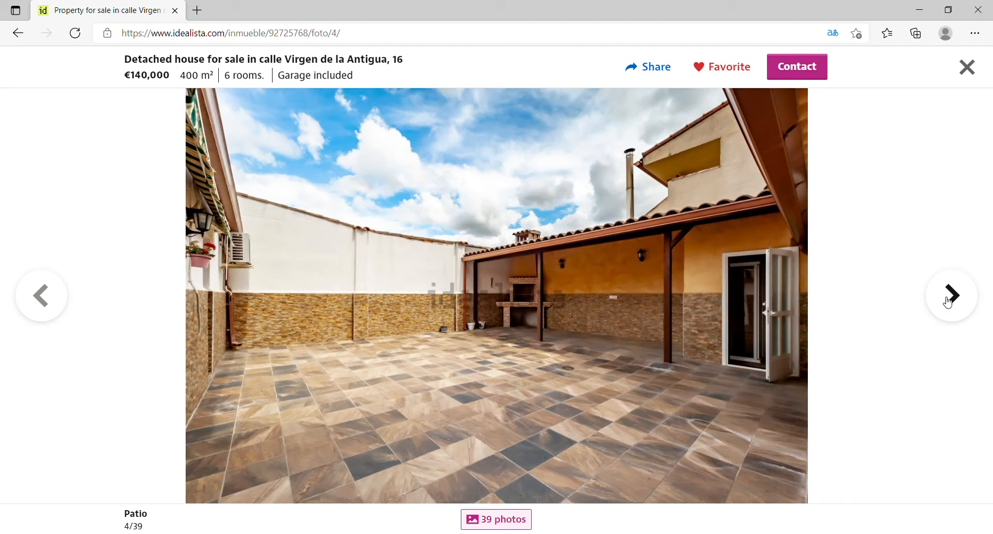
pyautogui.click(950, 296)
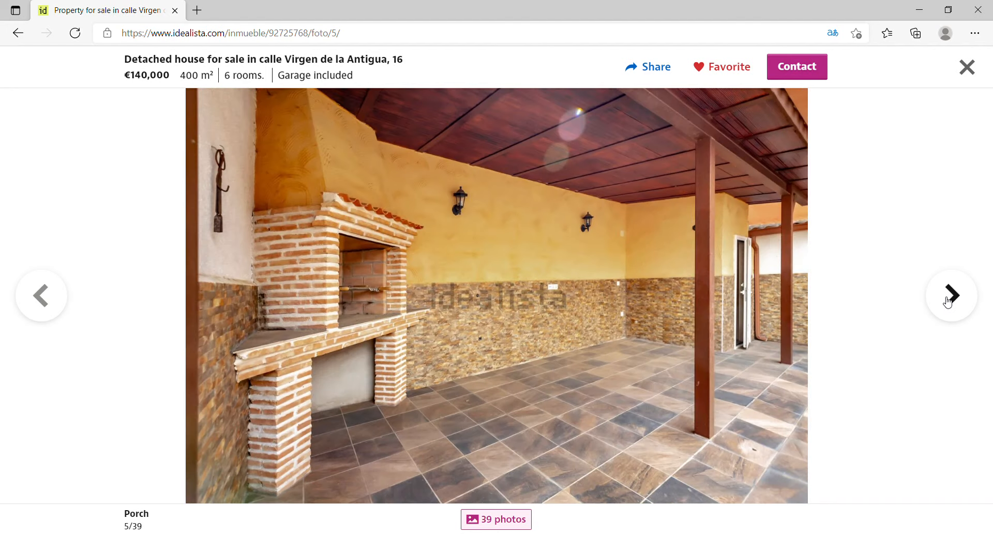
pyautogui.click(950, 296)
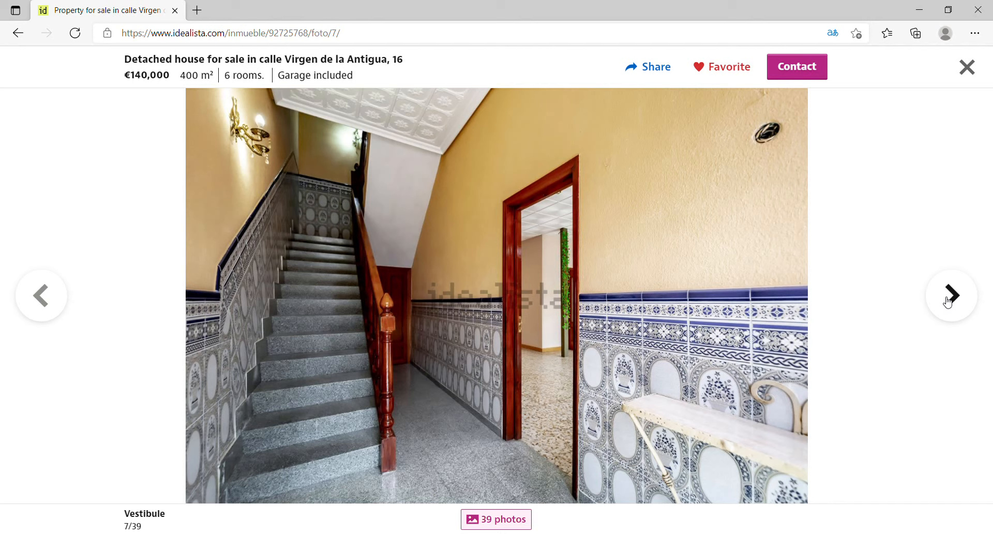
pyautogui.click(951, 296)
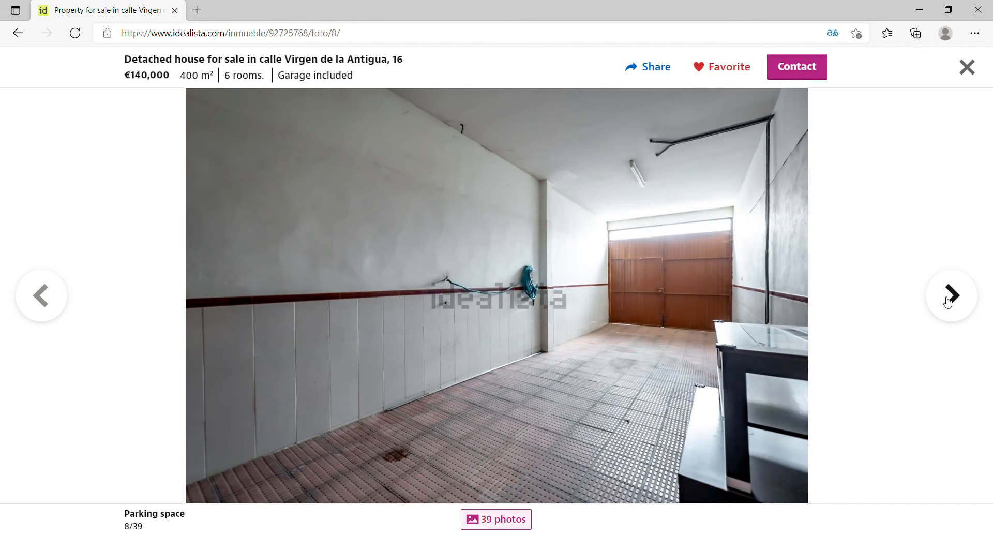
pyautogui.click(952, 295)
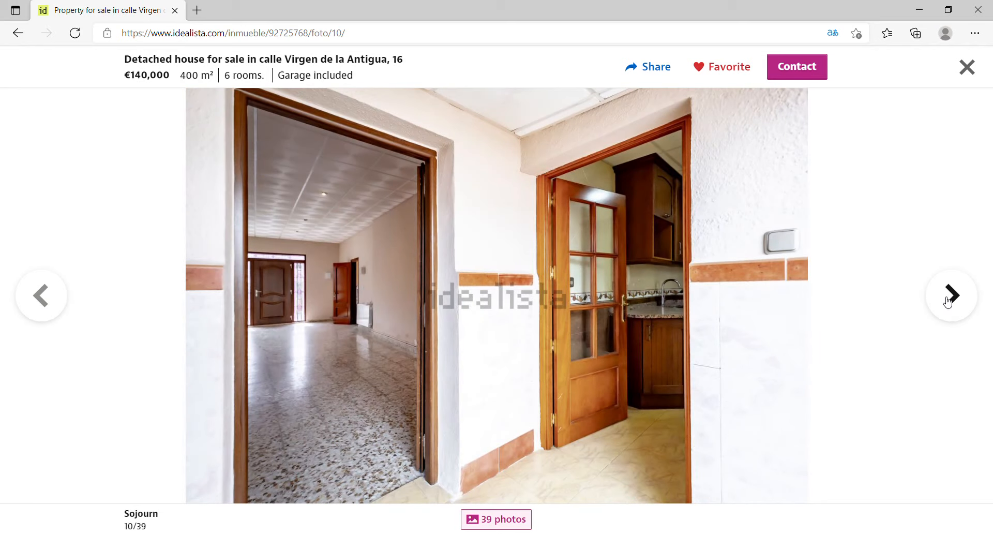
pyautogui.click(951, 296)
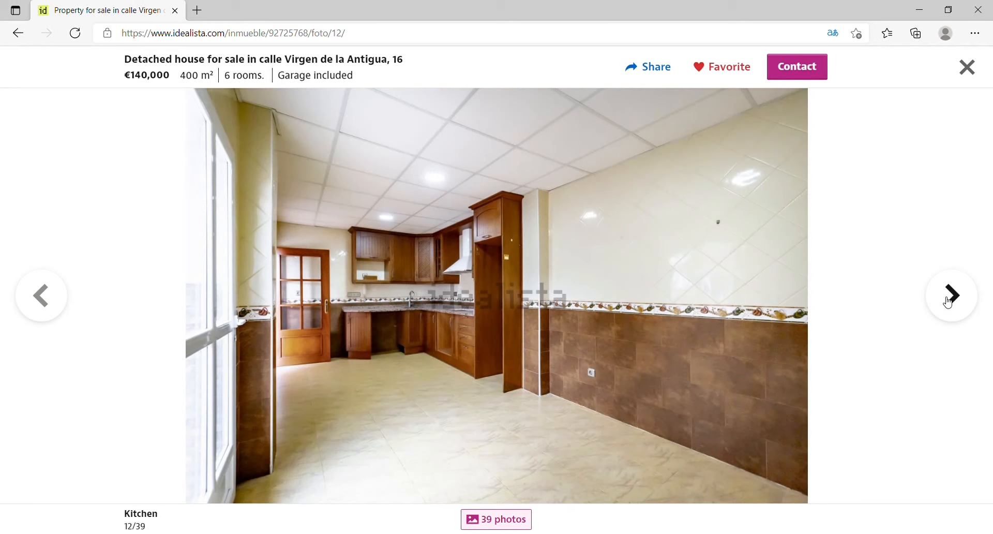
pyautogui.click(951, 295)
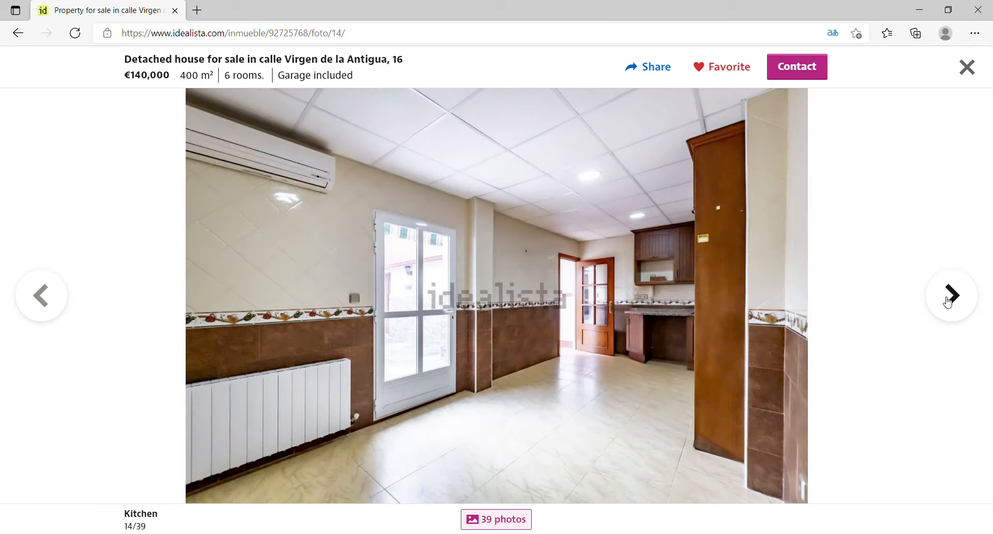
pyautogui.click(951, 295)
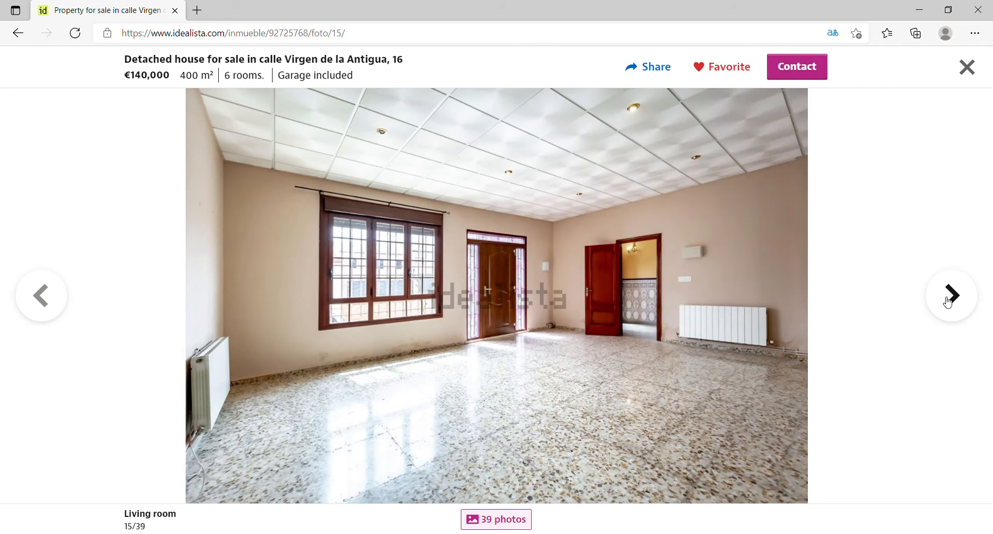
pyautogui.click(950, 295)
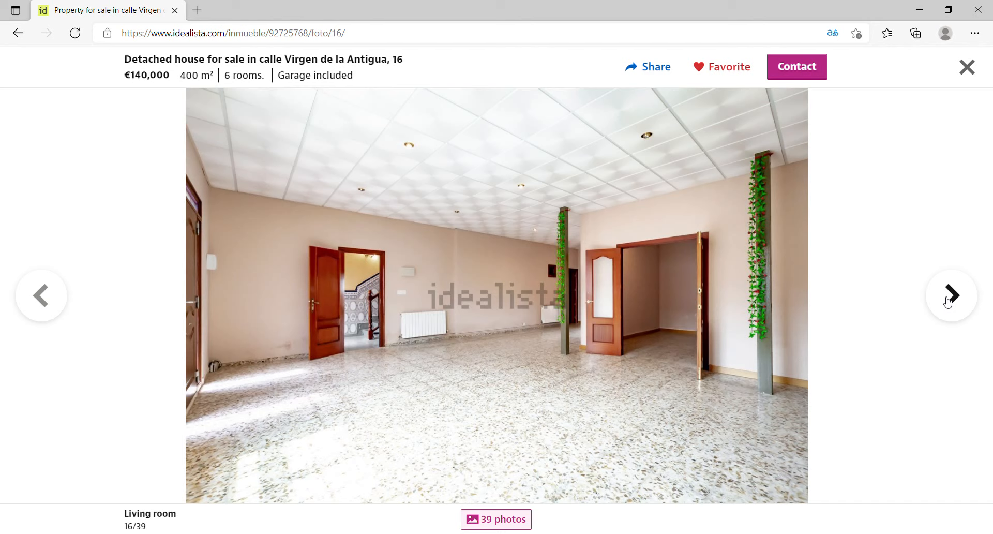
pyautogui.click(950, 296)
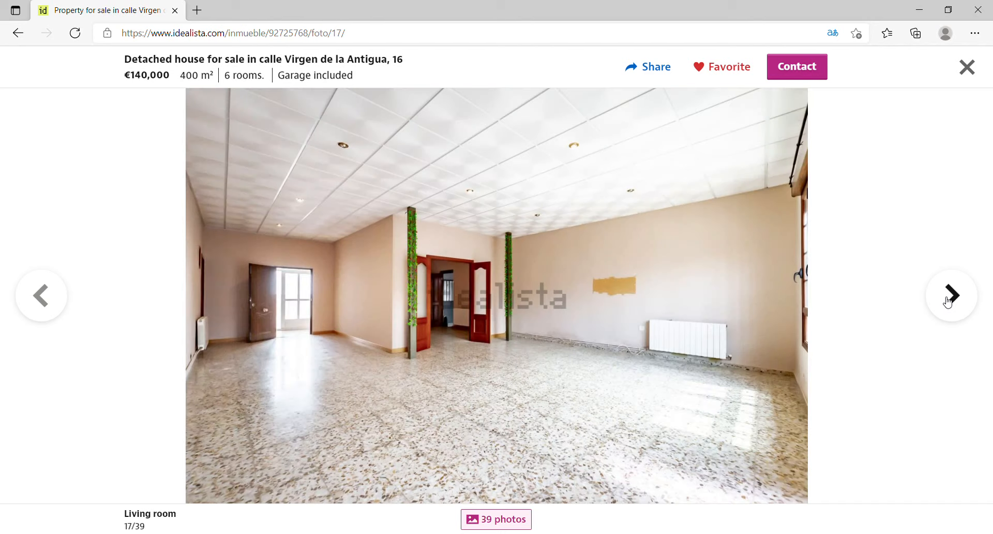
pyautogui.click(950, 296)
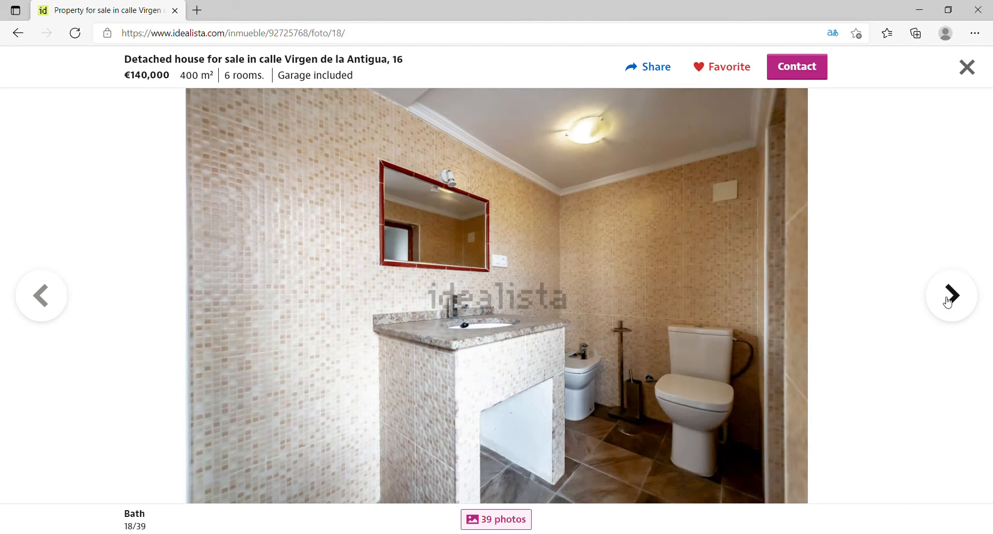
pyautogui.click(950, 296)
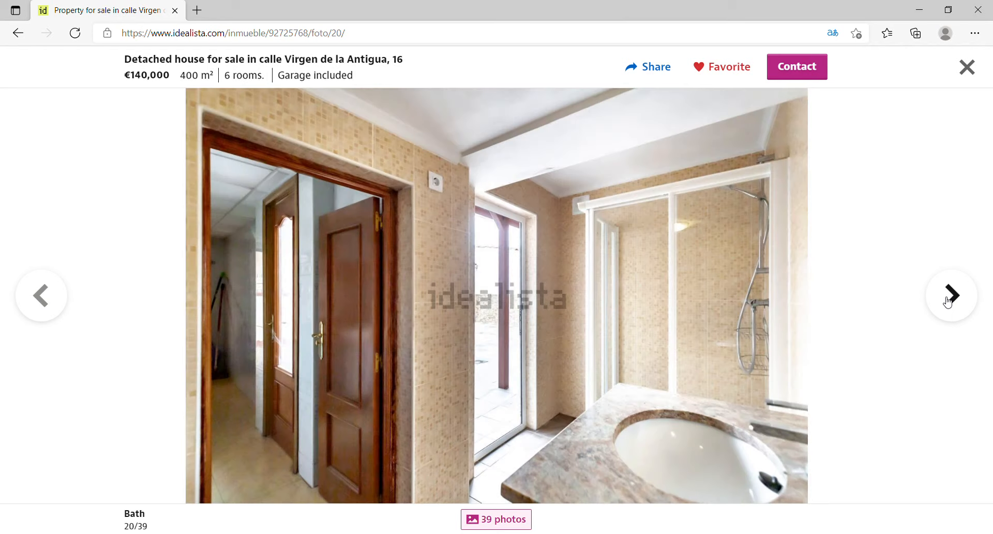
# Step: Continue through the laundry, bedrooms, second kitchen, fireplace and bath photos to the living room shots, then close the gallery
pyautogui.click(950, 295)
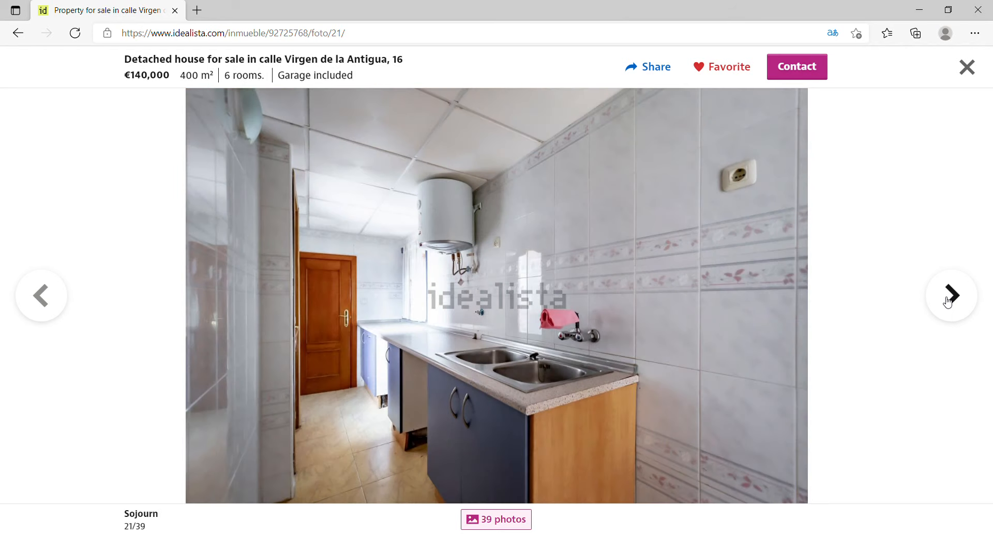
pyautogui.click(950, 295)
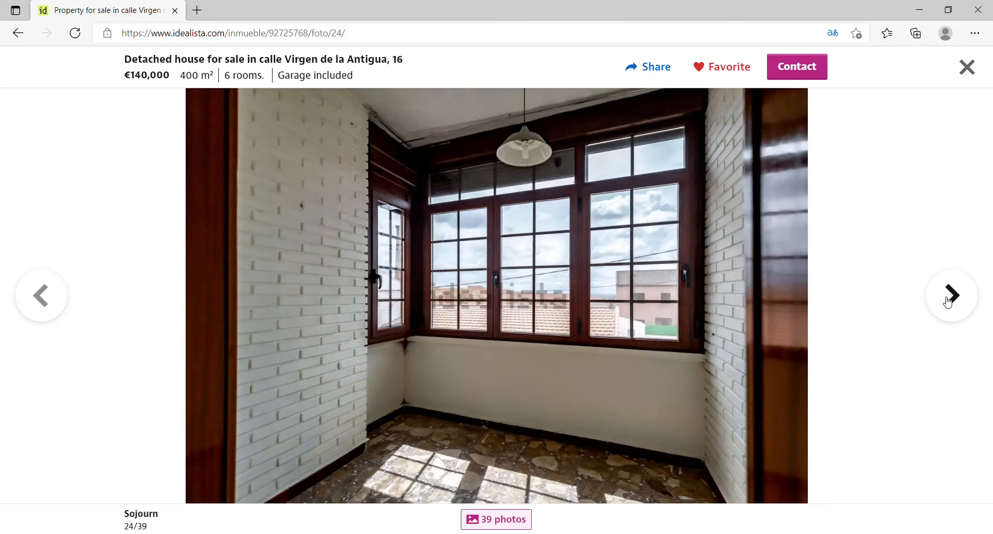
pyautogui.click(950, 296)
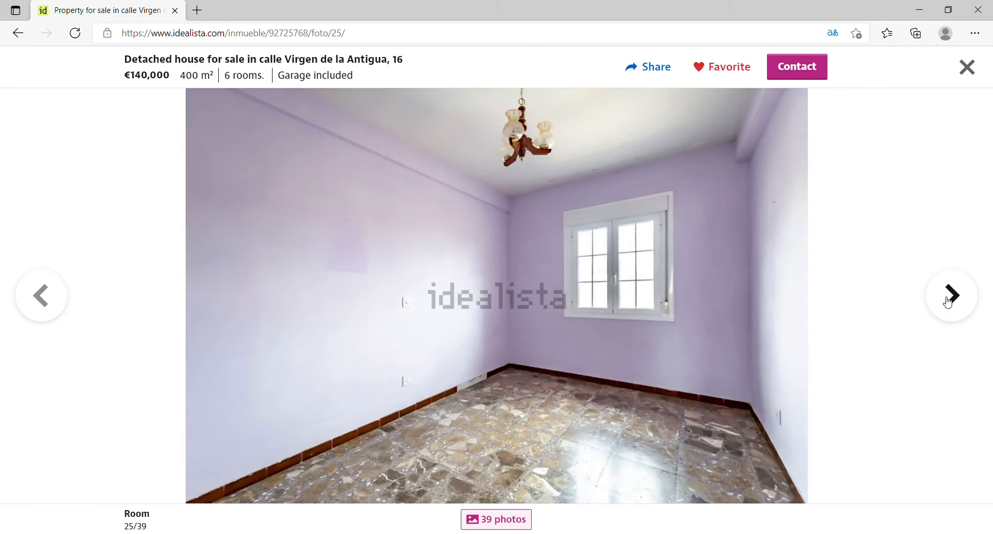
pyautogui.click(950, 295)
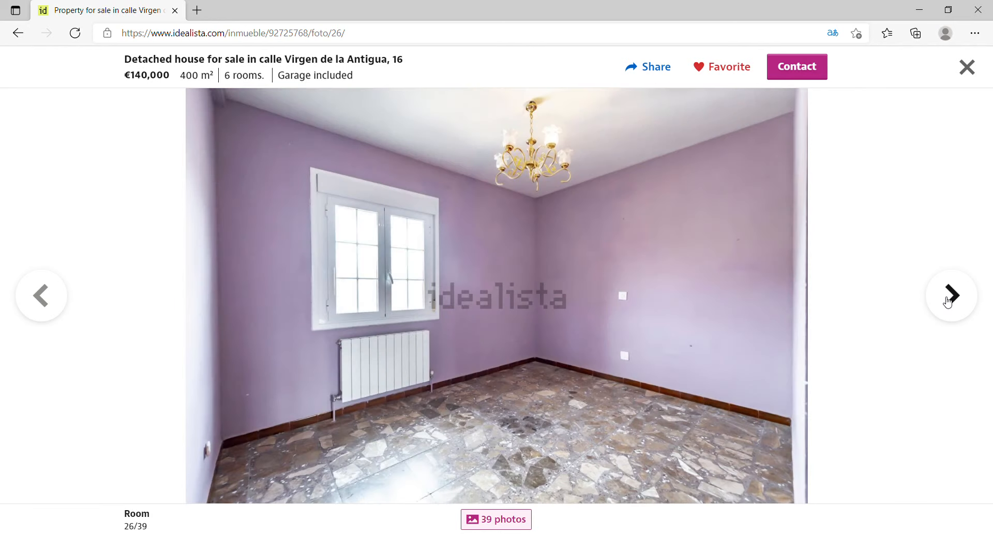
pyautogui.click(951, 296)
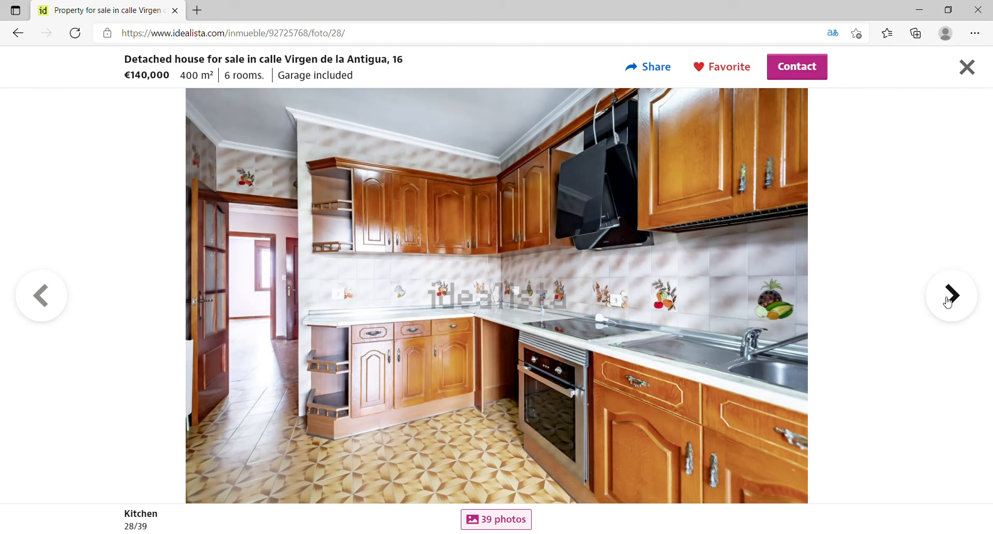
pyautogui.click(951, 295)
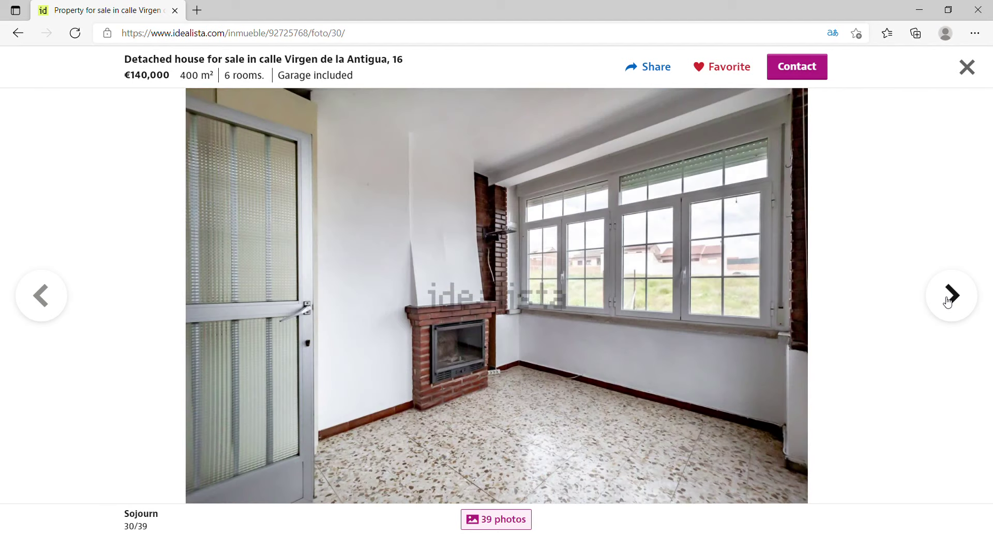
pyautogui.click(950, 295)
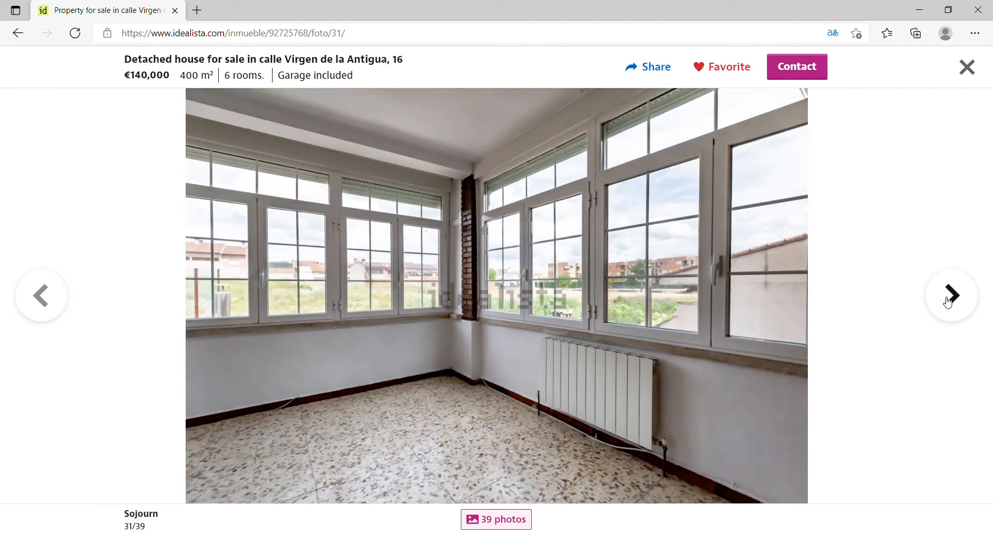
pyautogui.click(950, 295)
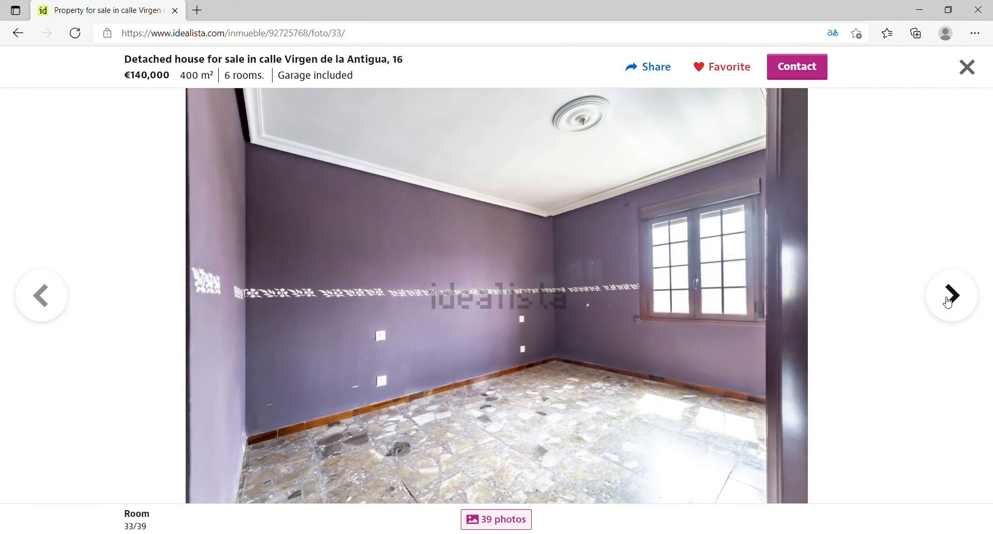
pyautogui.click(951, 295)
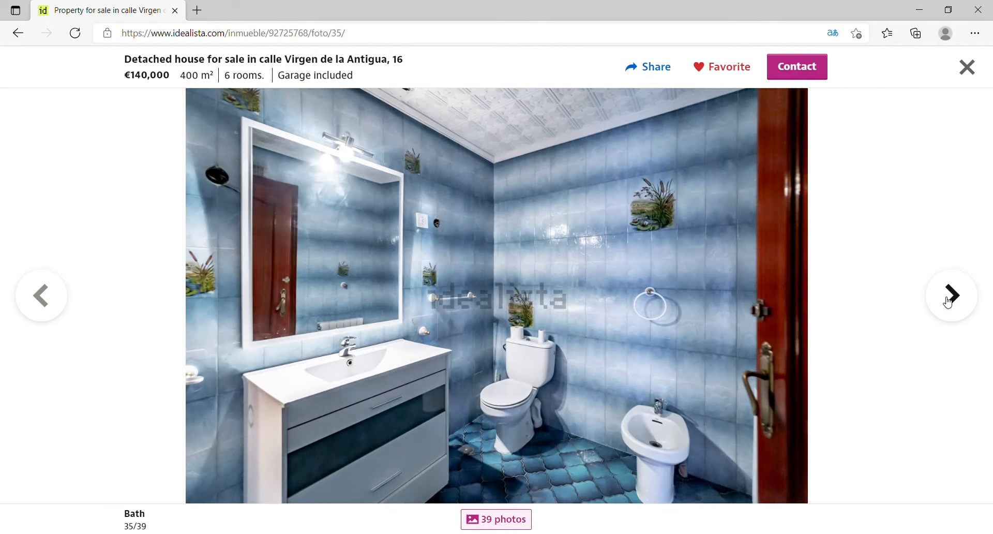
pyautogui.click(951, 295)
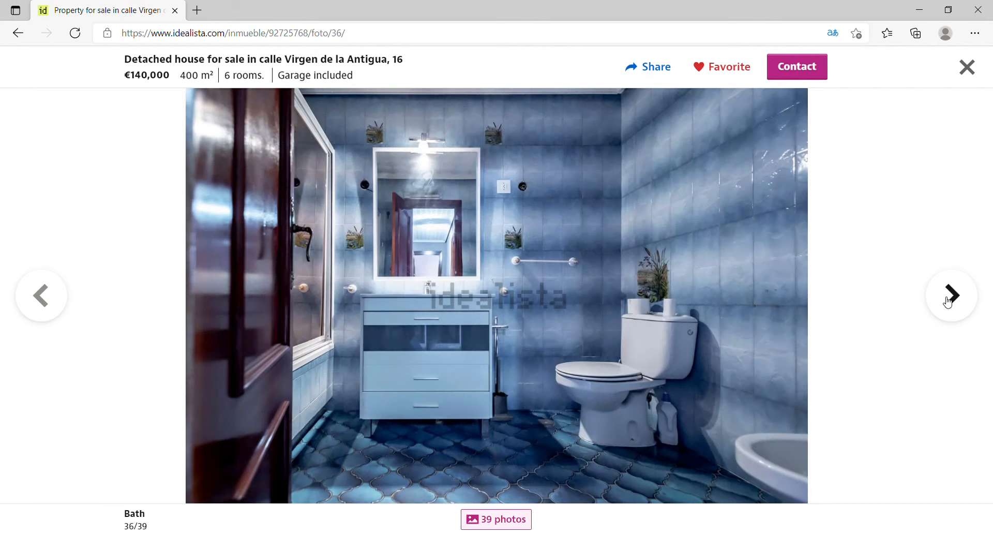
pyautogui.click(951, 296)
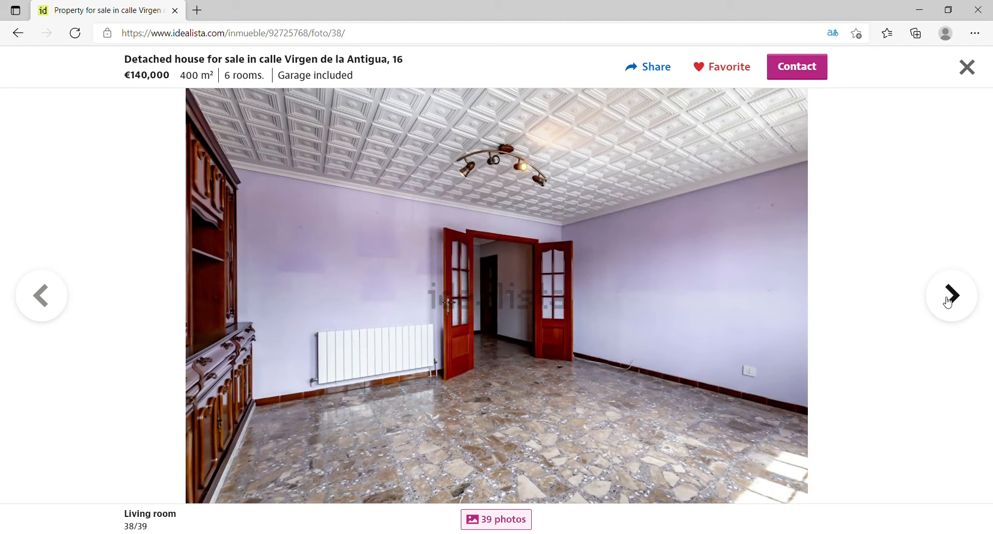
pyautogui.click(950, 296)
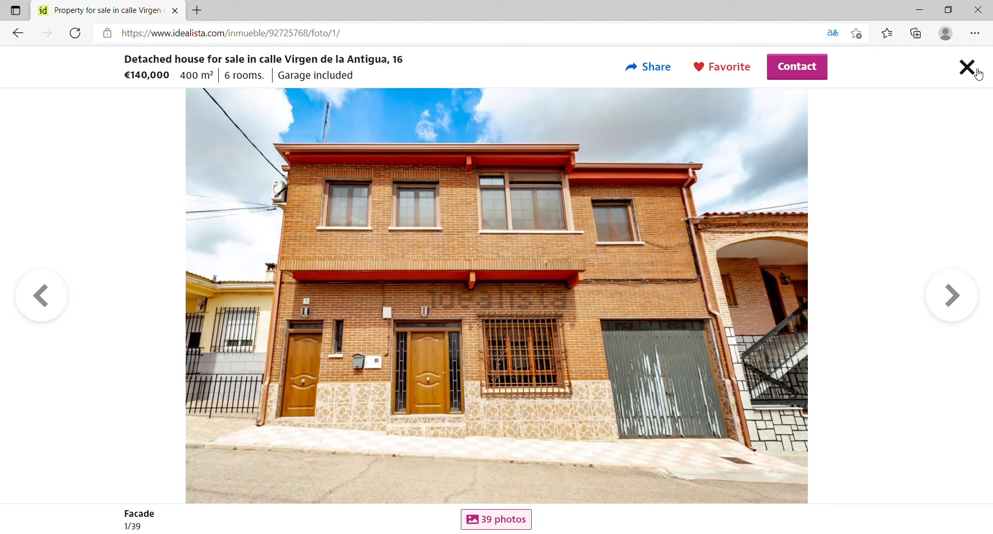
pyautogui.click(966, 66)
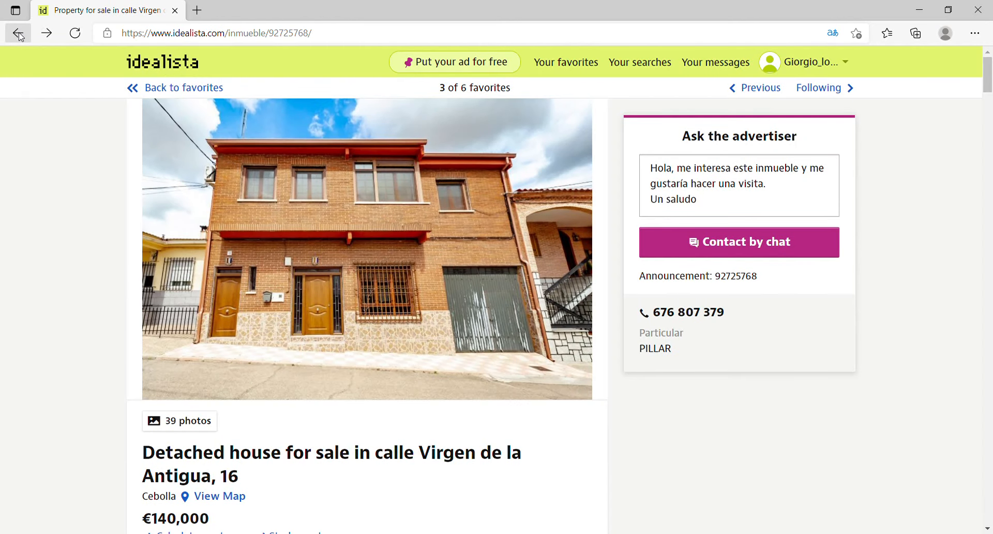
# Step: Return to the favourites list and scroll past Cebolla to the Barruelo de Santullan and El Carpio de Tajo listings
pyautogui.click(18, 33)
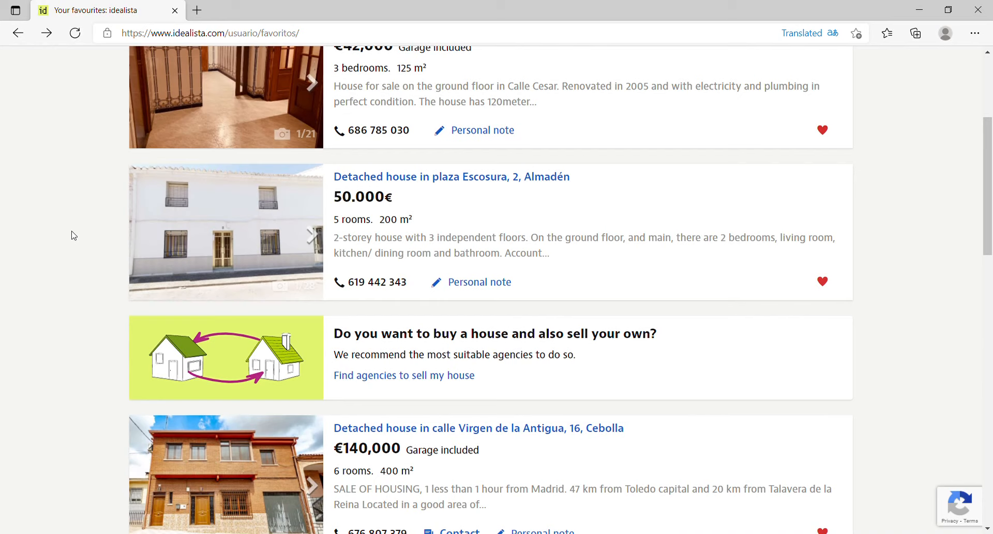
pyautogui.click(802, 33)
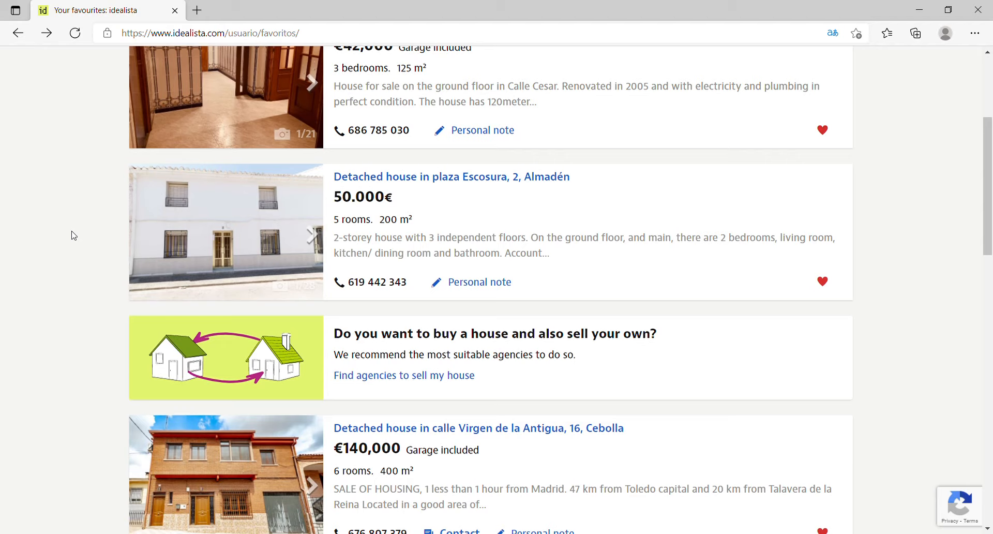
pyautogui.moveTo(417, 314)
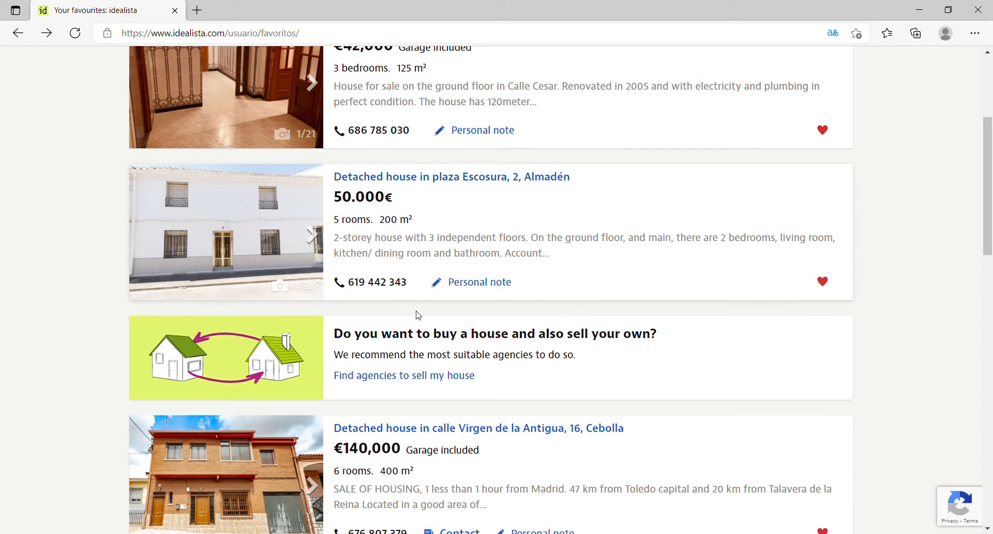
pyautogui.moveTo(967, 258)
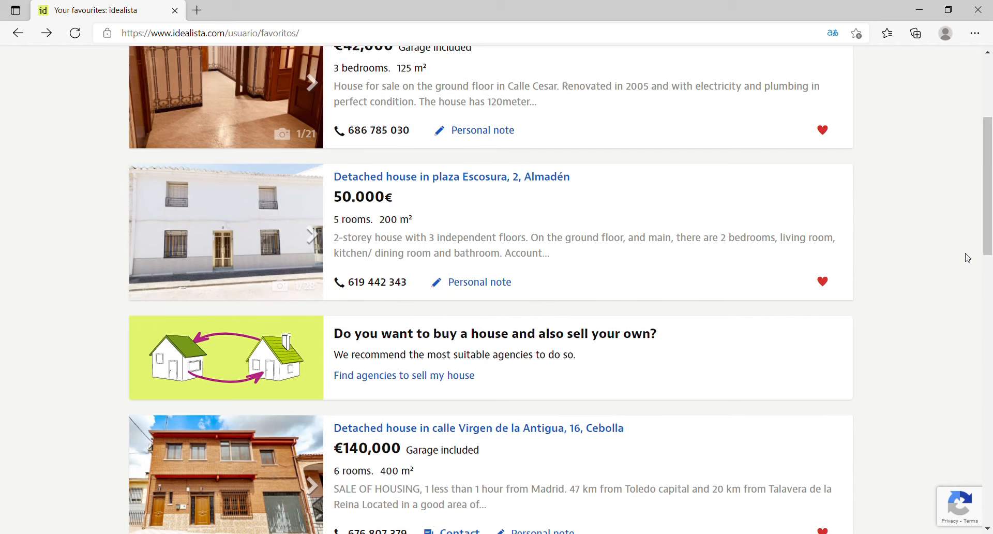
pyautogui.scroll(-3)
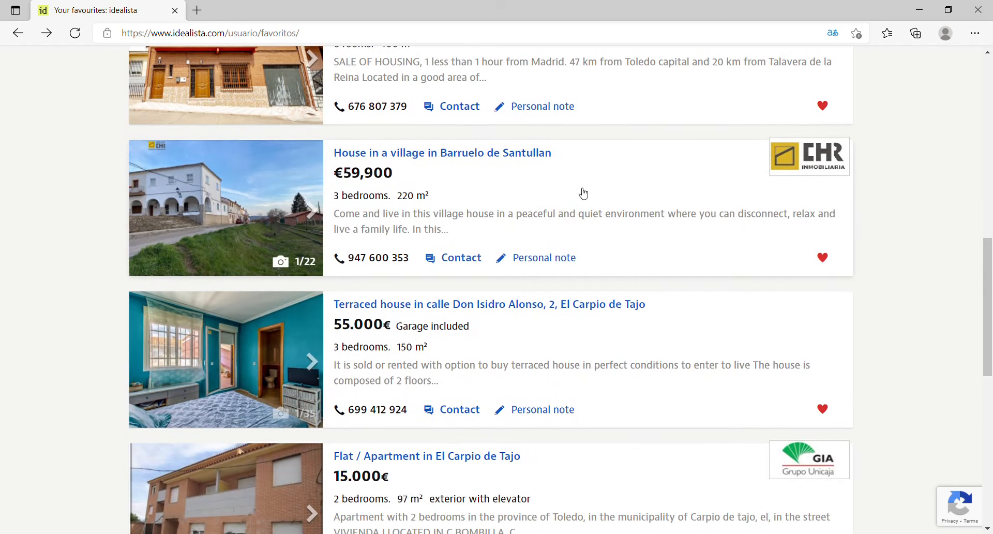
# Step: Open the €59,900 Barruelo de Santullan town house, look over its details and bring up its 22-photo gallery
pyautogui.click(442, 153)
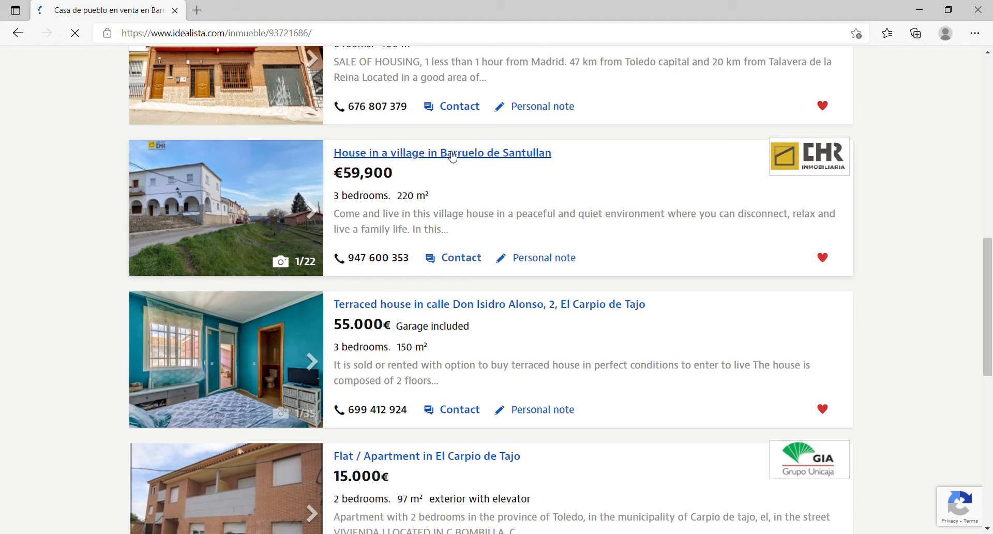
pyautogui.click(442, 153)
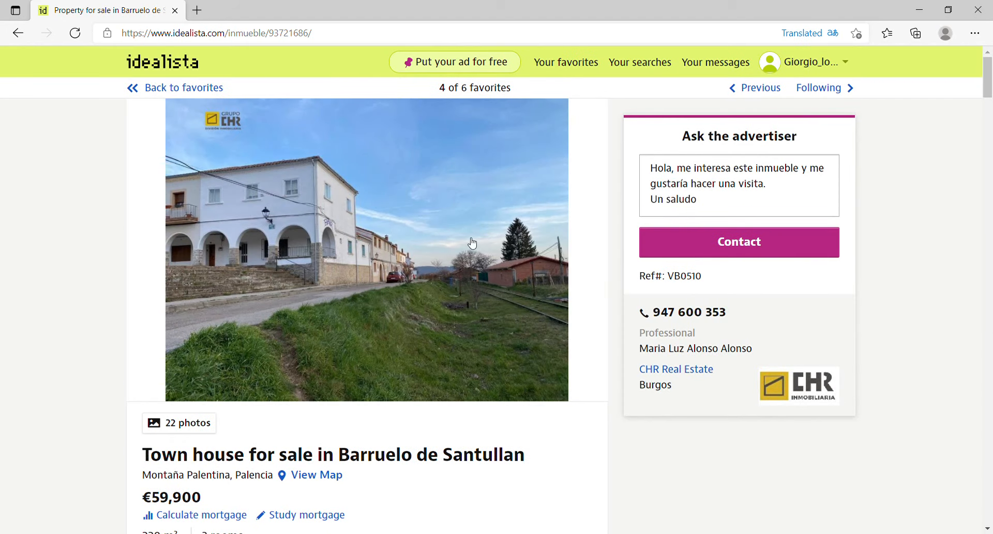
pyautogui.moveTo(494, 262)
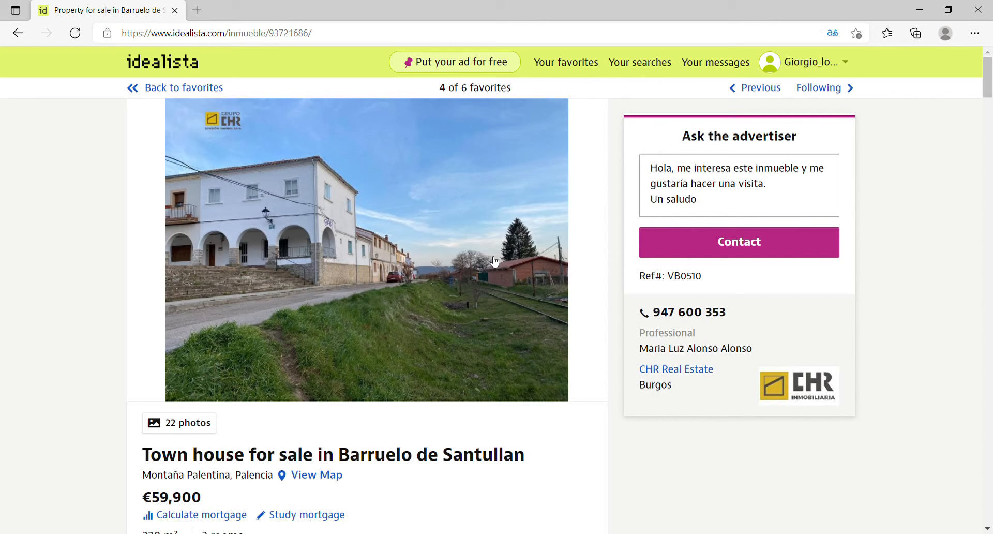
pyautogui.moveTo(989, 345)
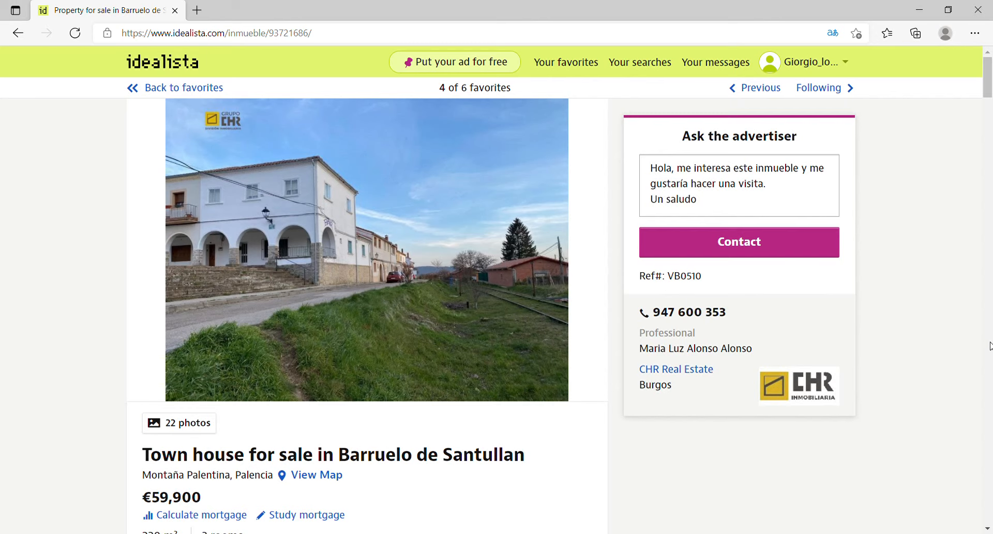
pyautogui.scroll(-3)
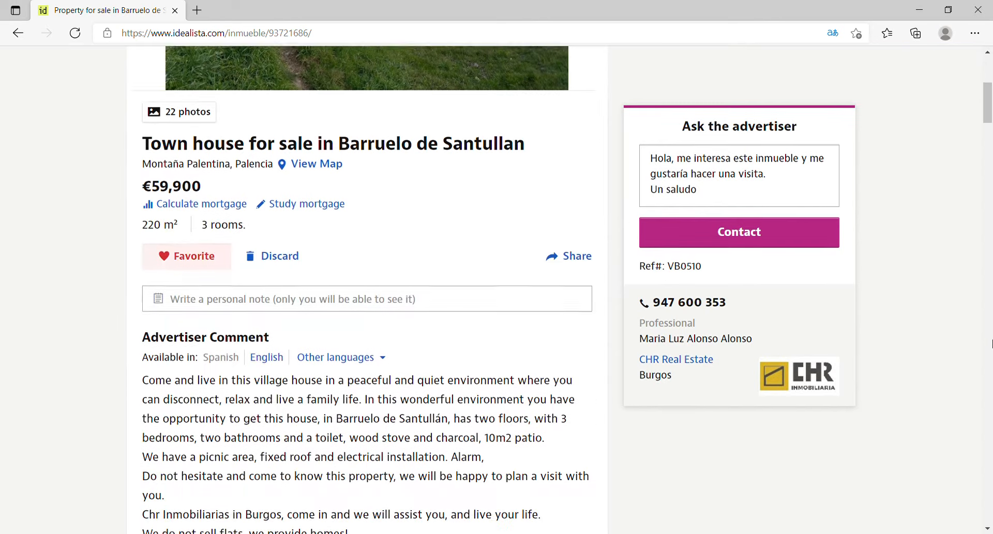
pyautogui.scroll(-3)
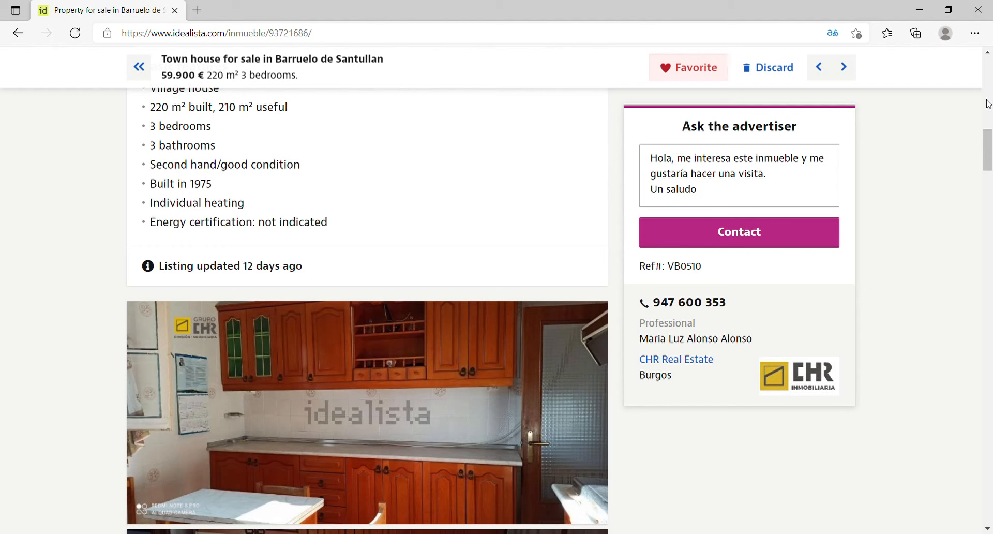
pyautogui.scroll(3)
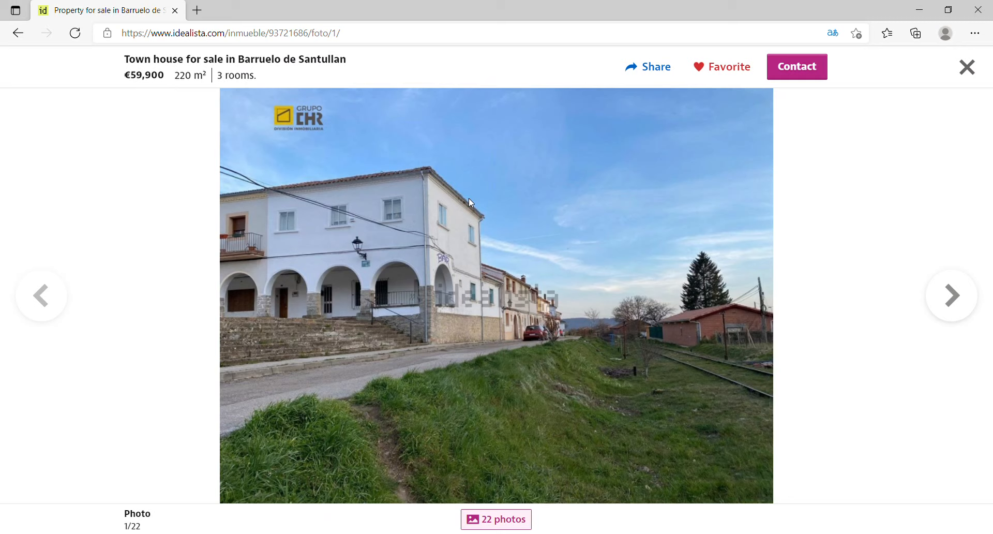
# Step: Page through the first half of the town house's gallery photos
pyautogui.click(951, 295)
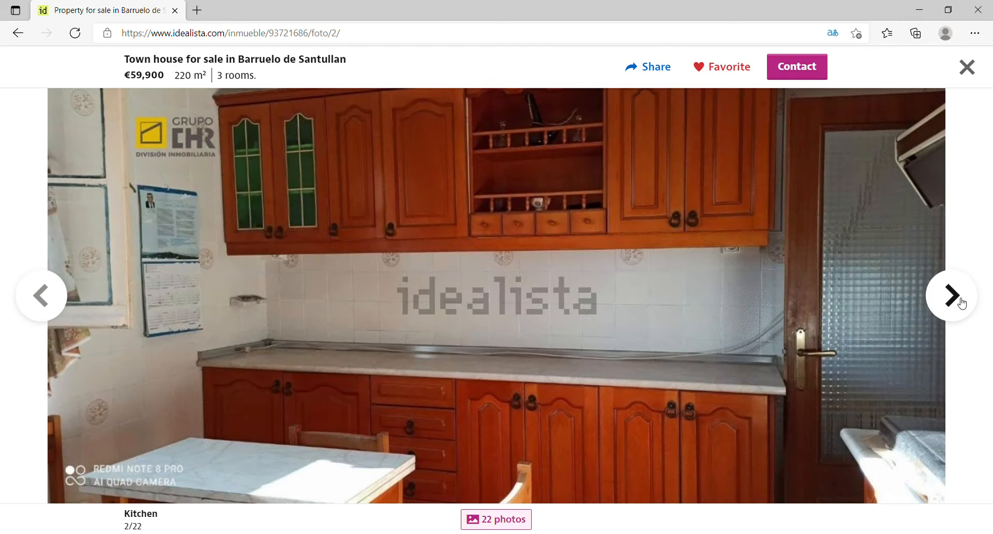
pyautogui.click(950, 295)
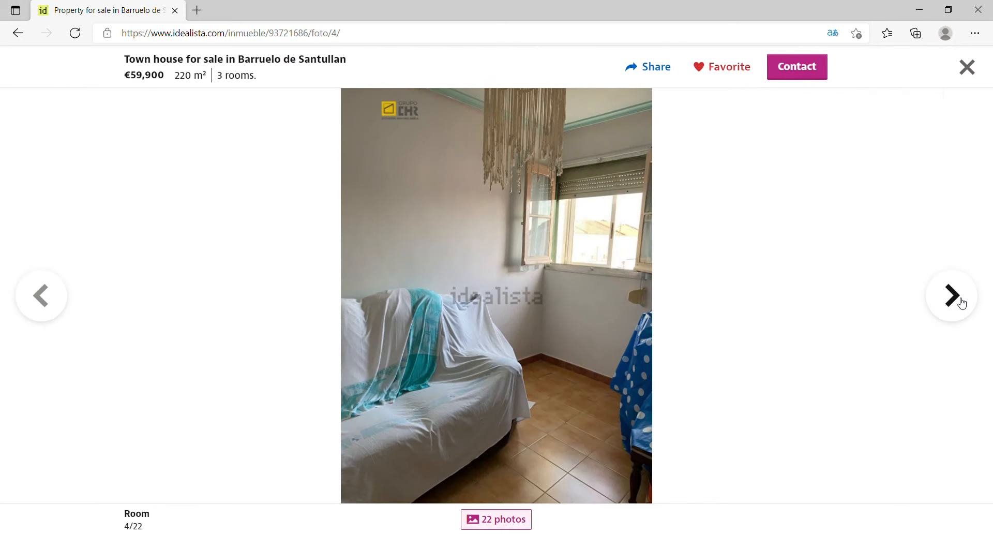
pyautogui.click(950, 295)
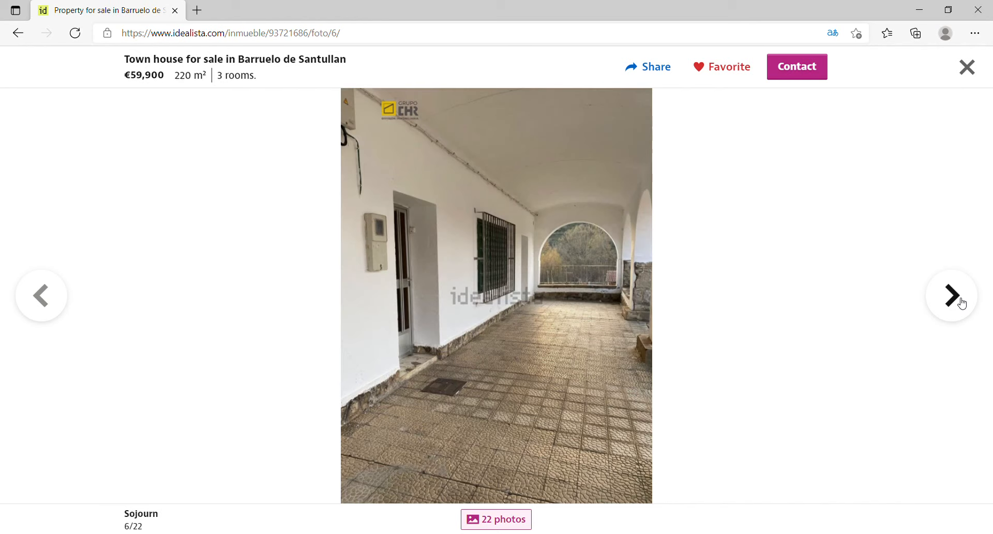
pyautogui.click(951, 294)
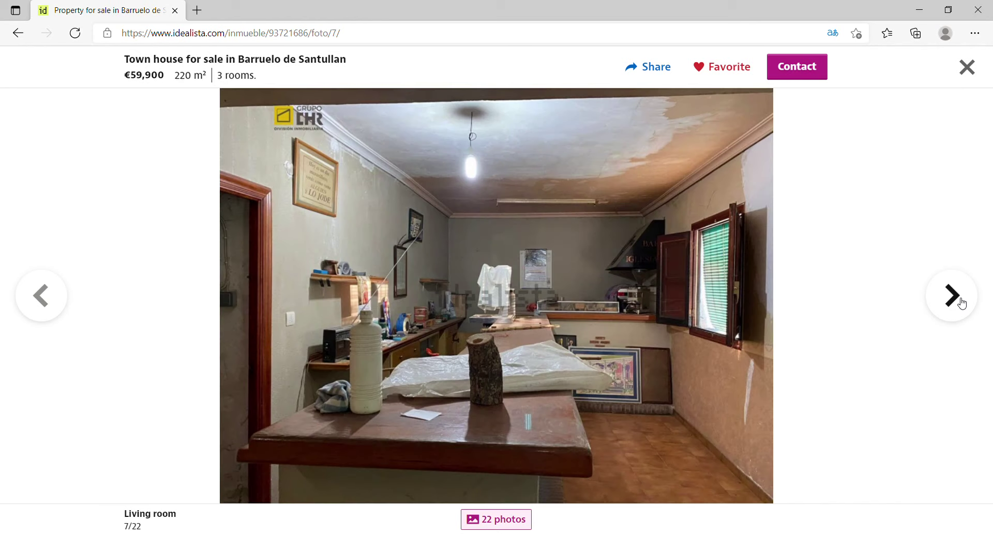
pyautogui.click(951, 295)
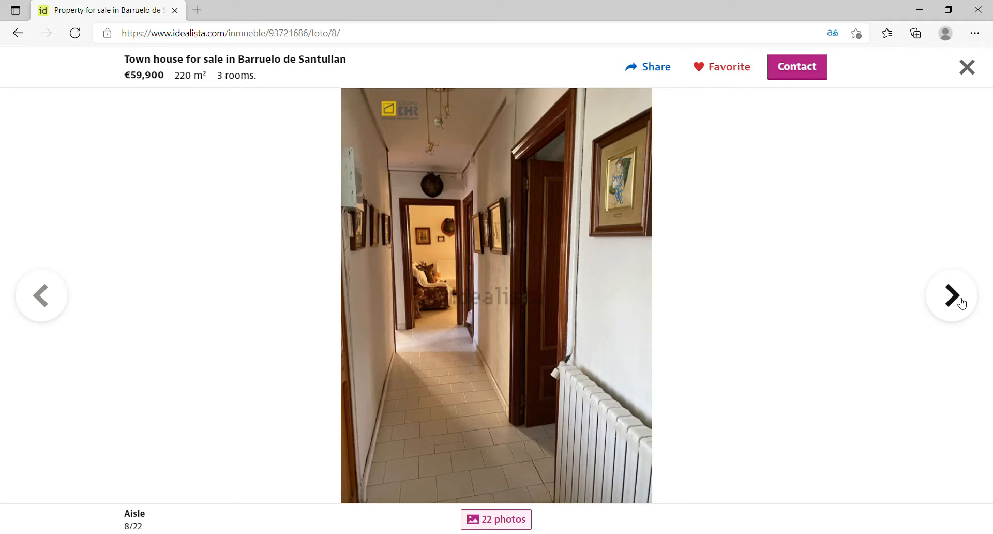
pyautogui.click(950, 295)
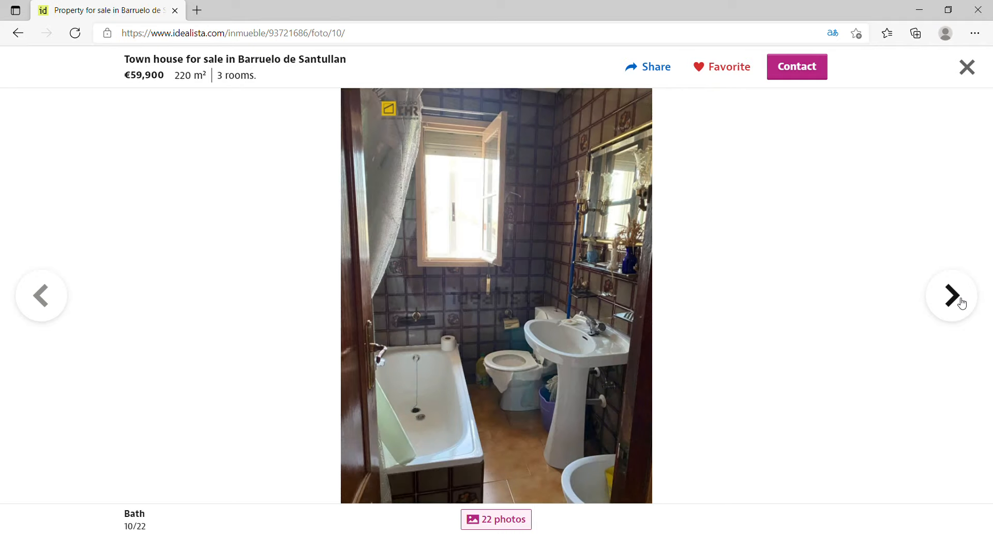
pyautogui.click(950, 295)
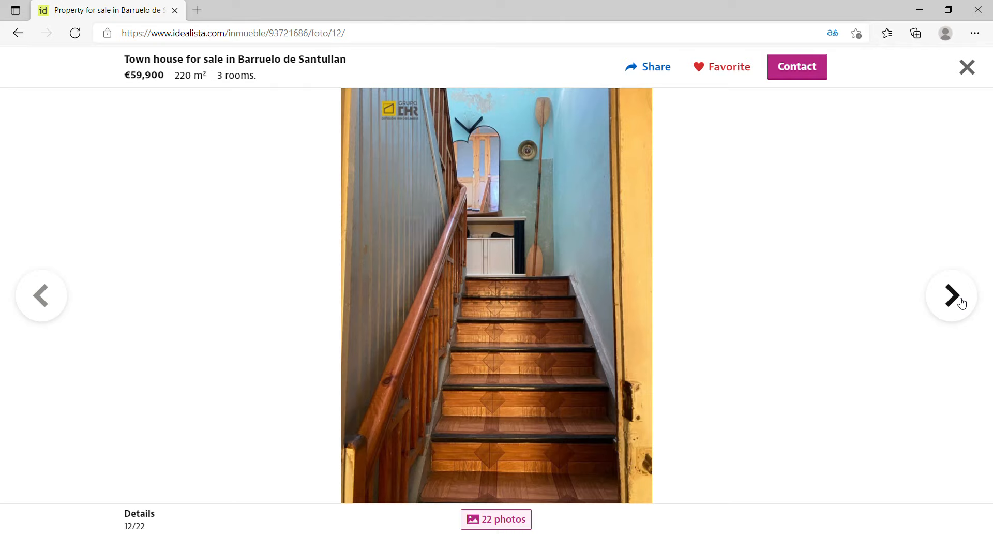
pyautogui.click(950, 295)
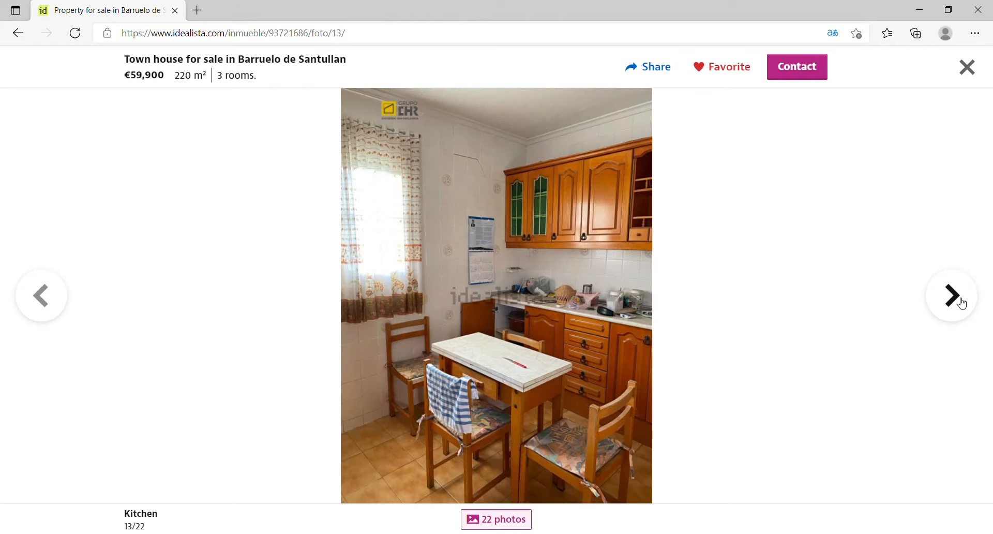
# Step: Continue to the last photo, 22 of 22, and close the gallery back to the listing
pyautogui.click(949, 294)
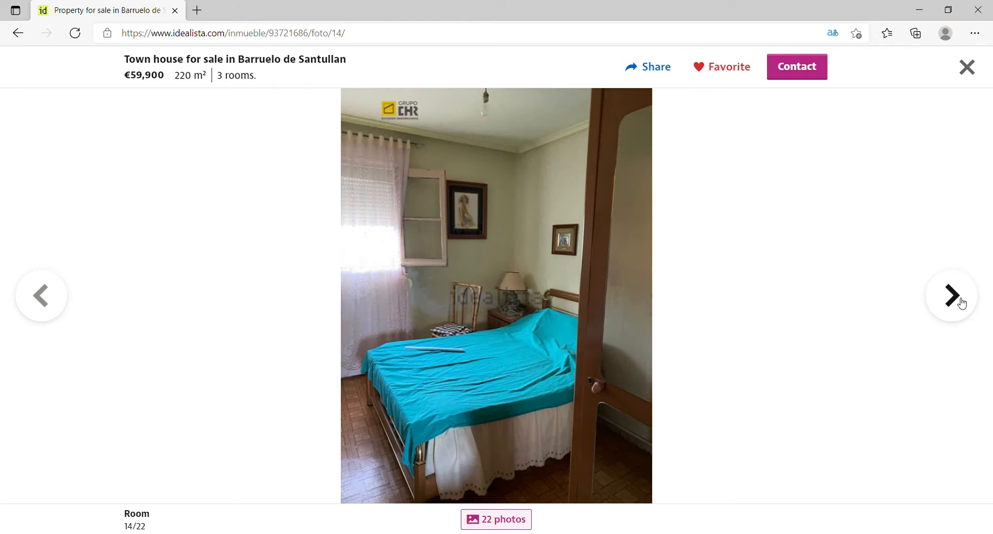
pyautogui.click(951, 295)
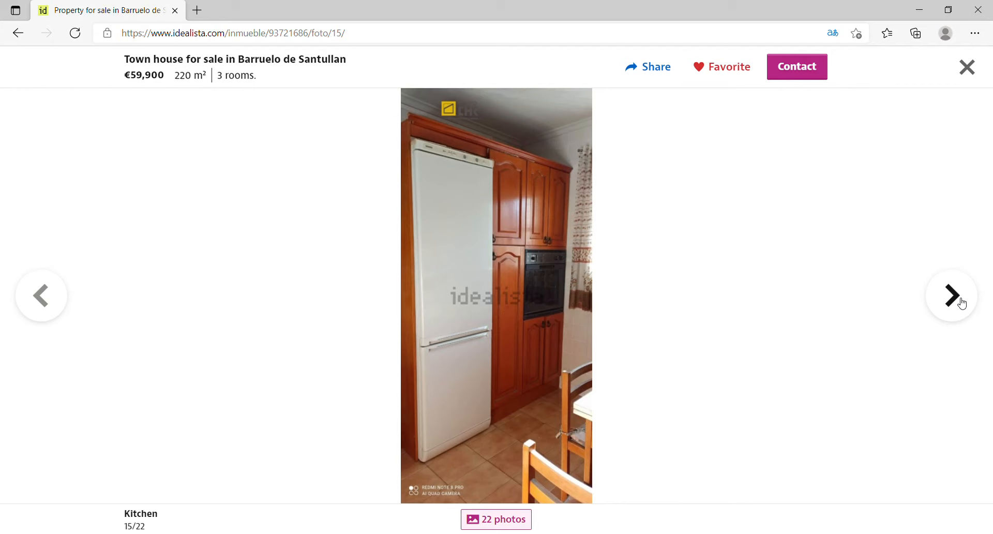
pyautogui.click(950, 295)
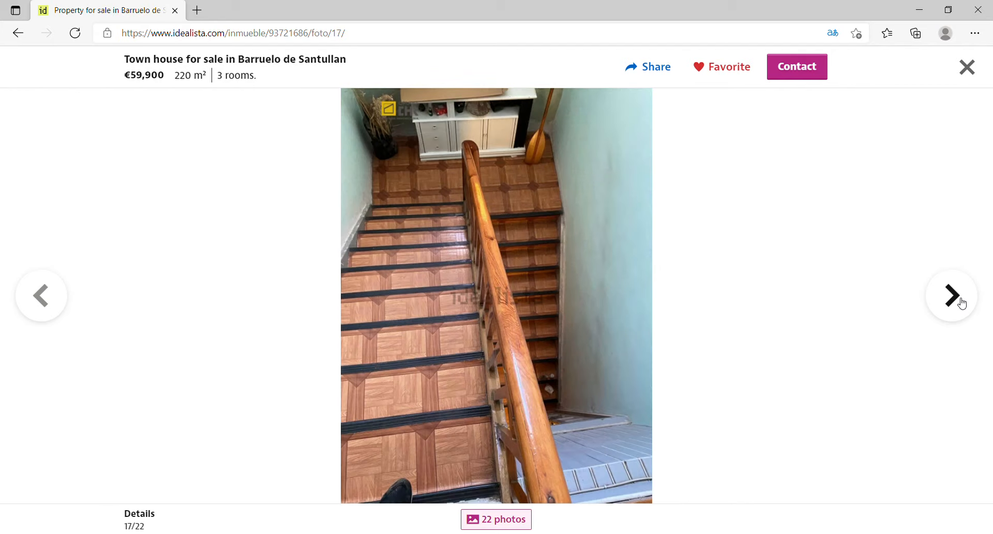
pyautogui.click(951, 295)
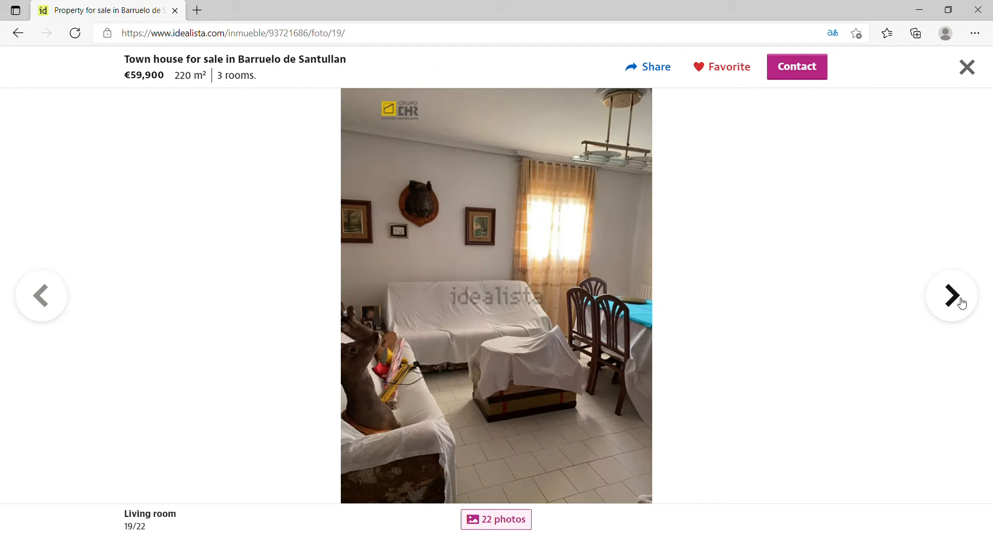
pyautogui.click(950, 295)
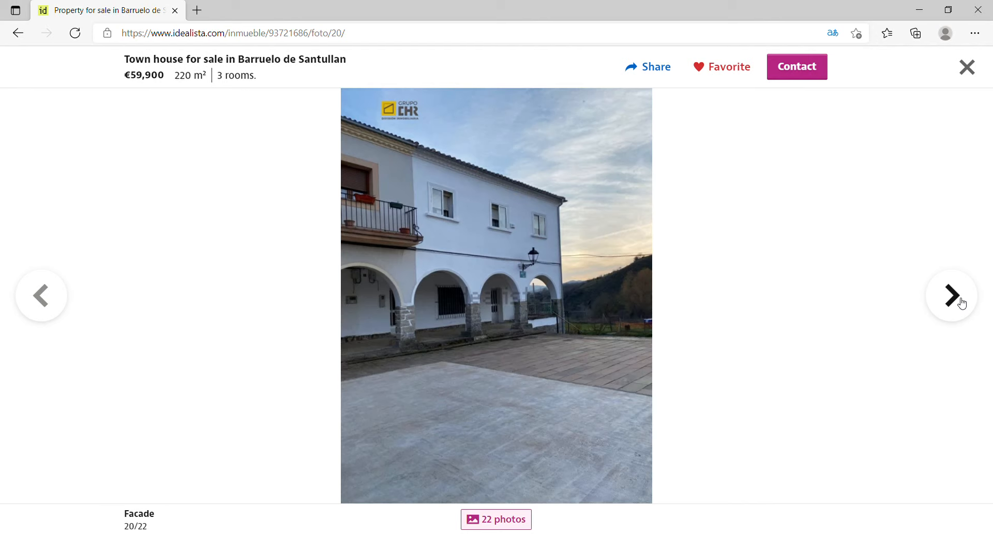
pyautogui.click(951, 295)
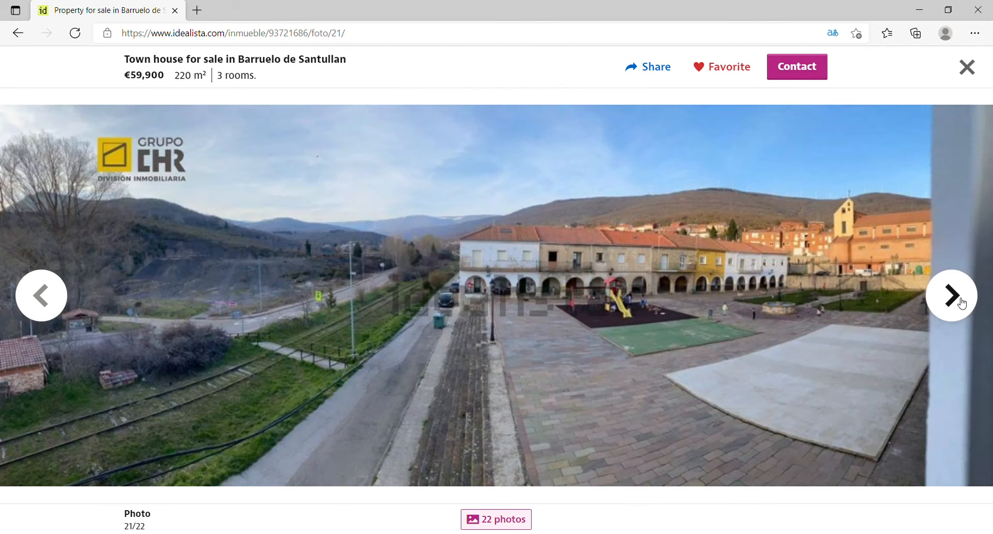
pyautogui.click(949, 295)
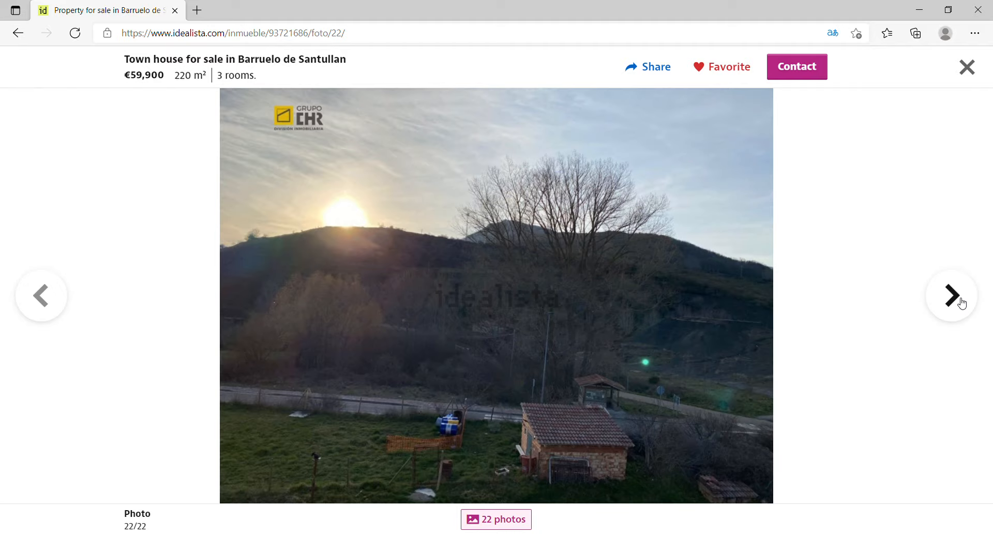
pyautogui.moveTo(979, 80)
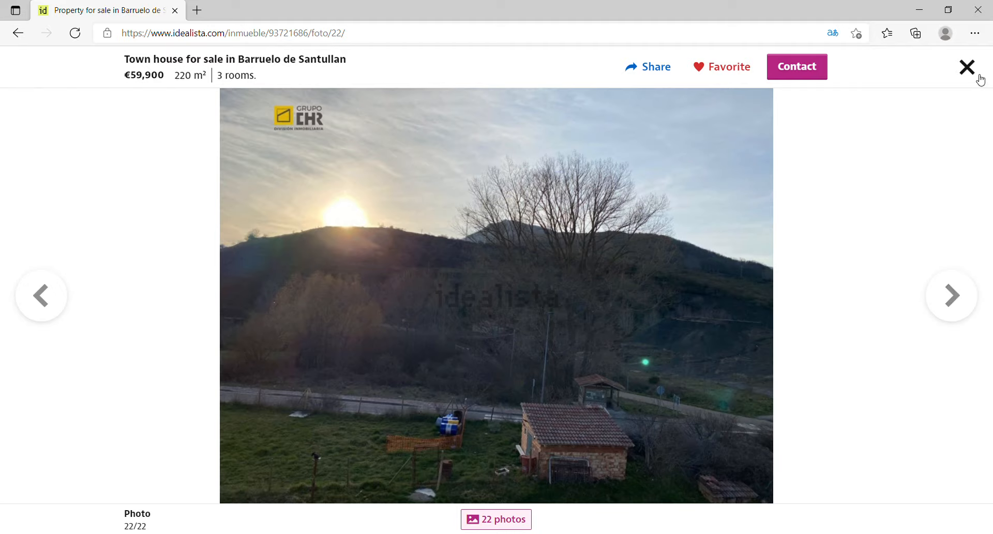
pyautogui.click(966, 66)
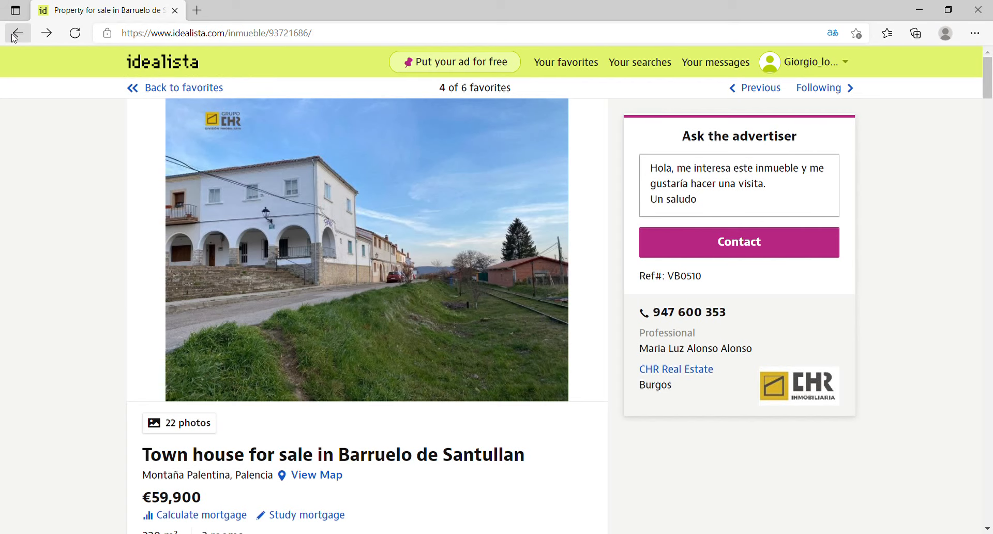
# Step: Return via browser Back to the favourites list near the El Carpio de Tajo listings
pyautogui.click(18, 34)
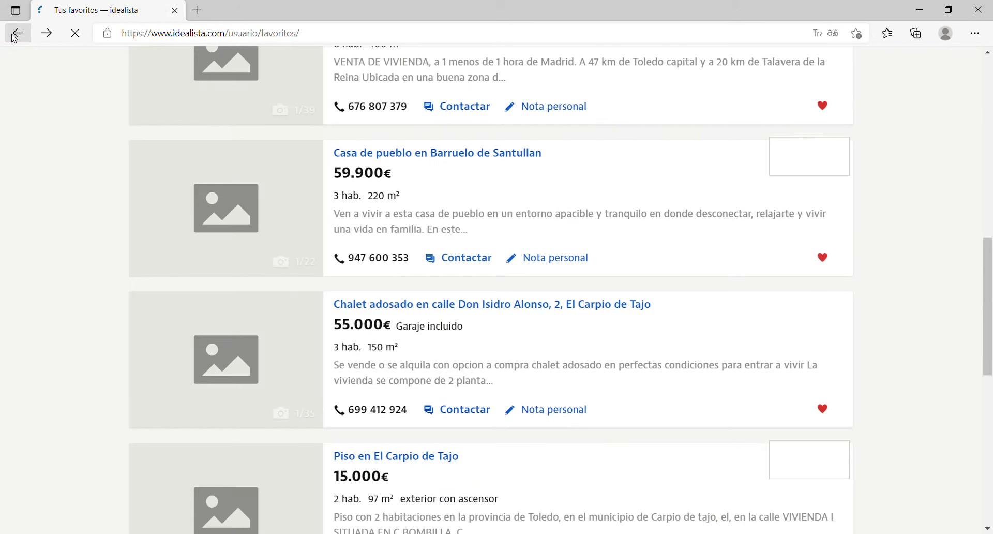
pyautogui.click(825, 33)
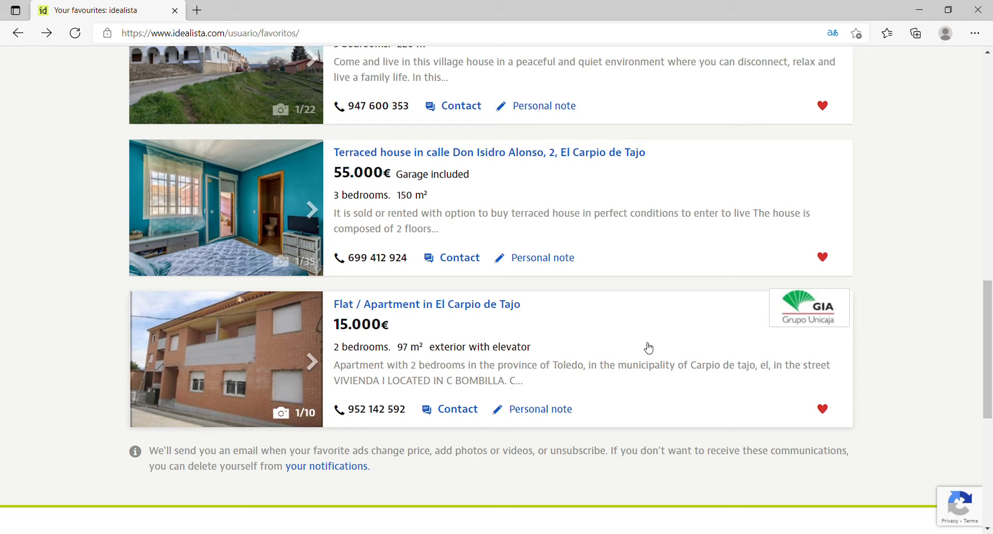
pyautogui.moveTo(955, 245)
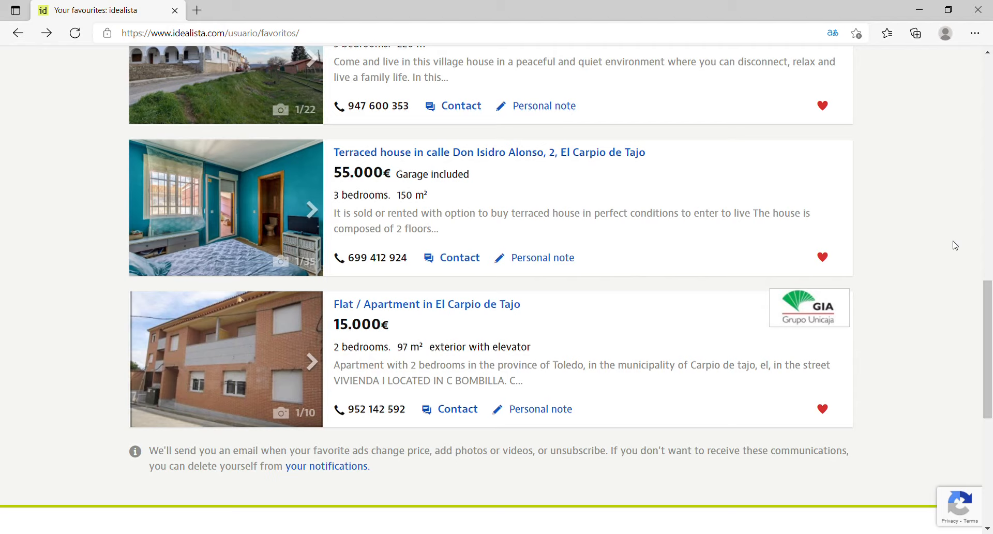
pyautogui.moveTo(920, 320)
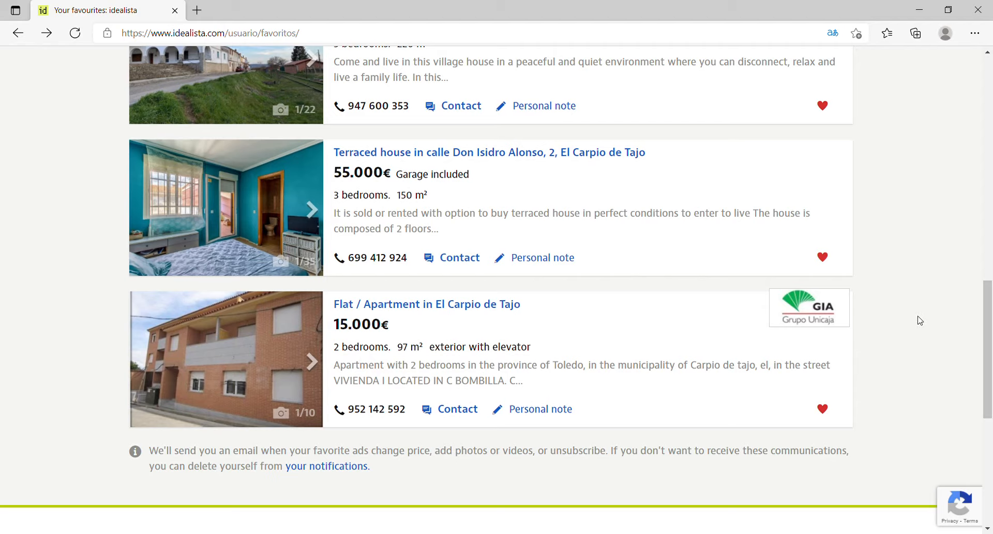
pyautogui.moveTo(895, 307)
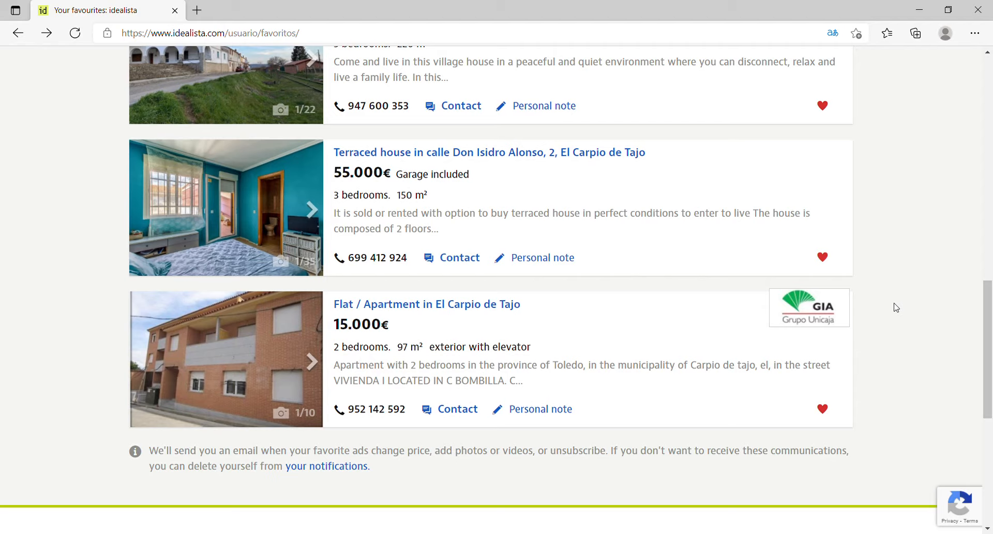
pyautogui.moveTo(961, 321)
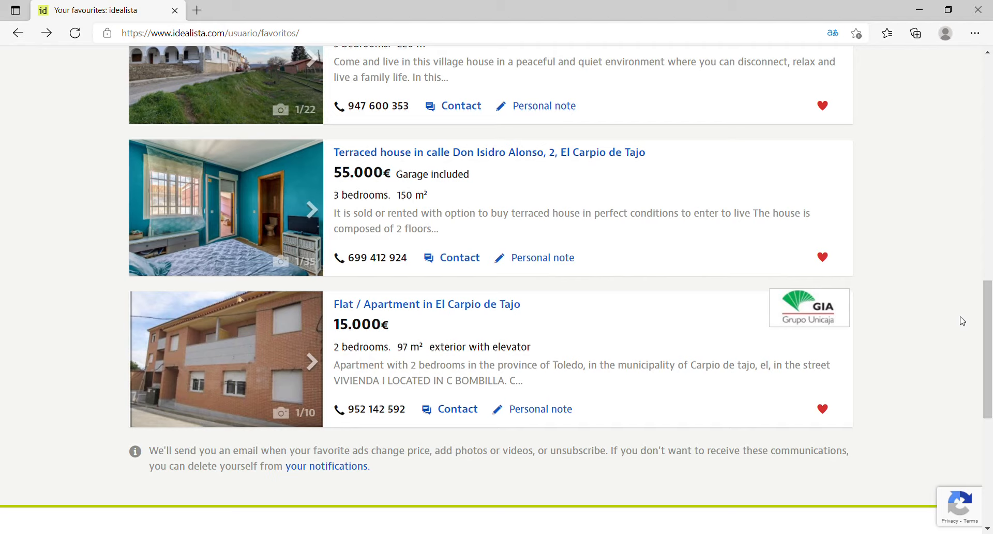
pyautogui.moveTo(989, 122)
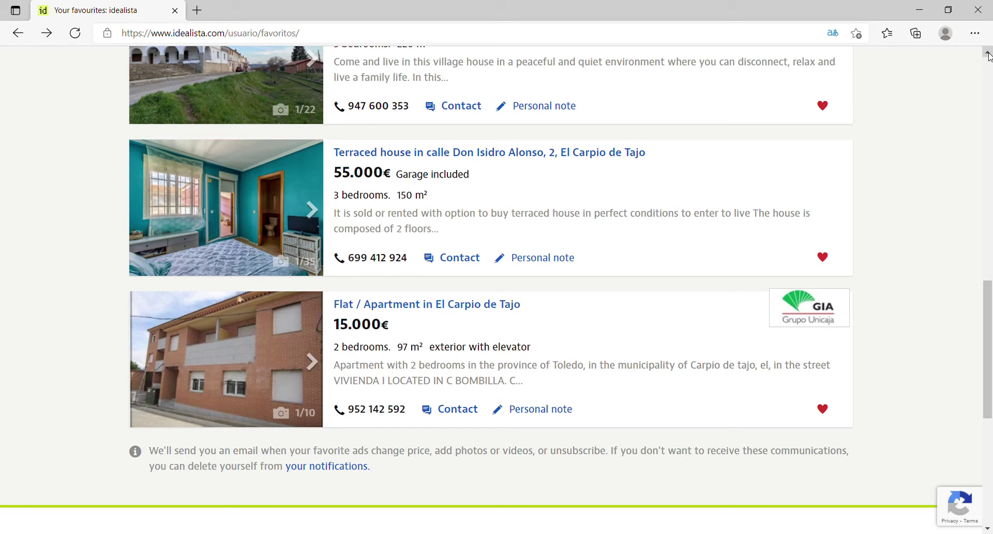
pyautogui.scroll(3)
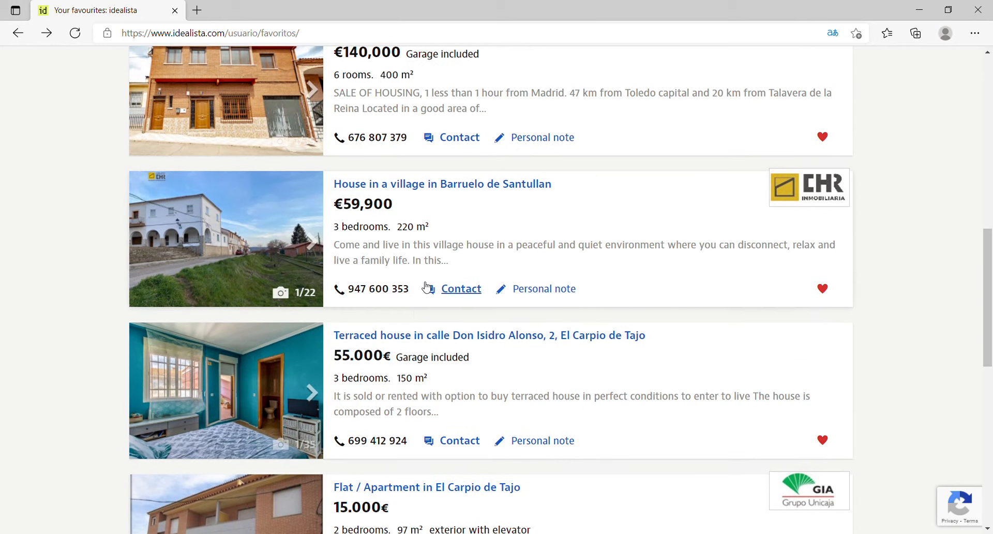
pyautogui.moveTo(408, 335)
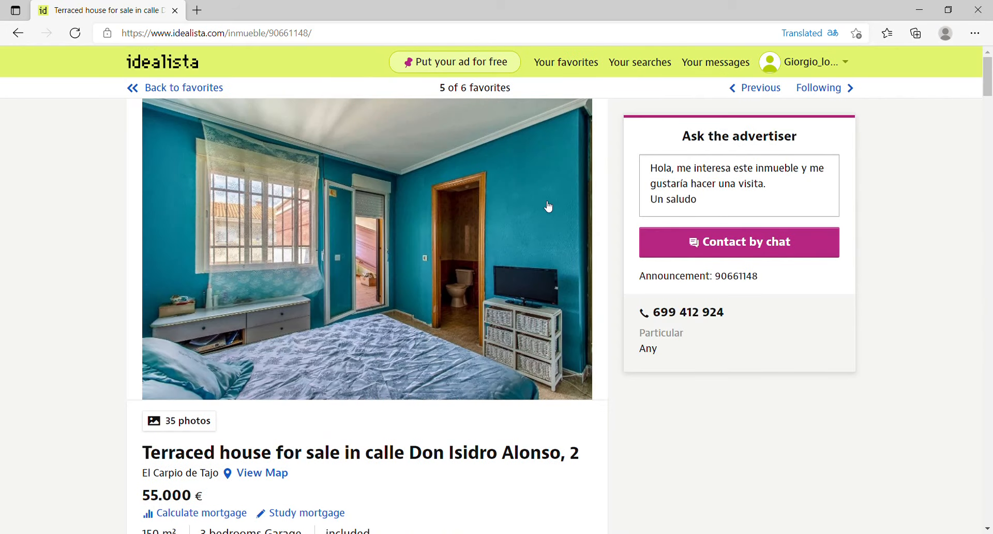
pyautogui.moveTo(424, 239)
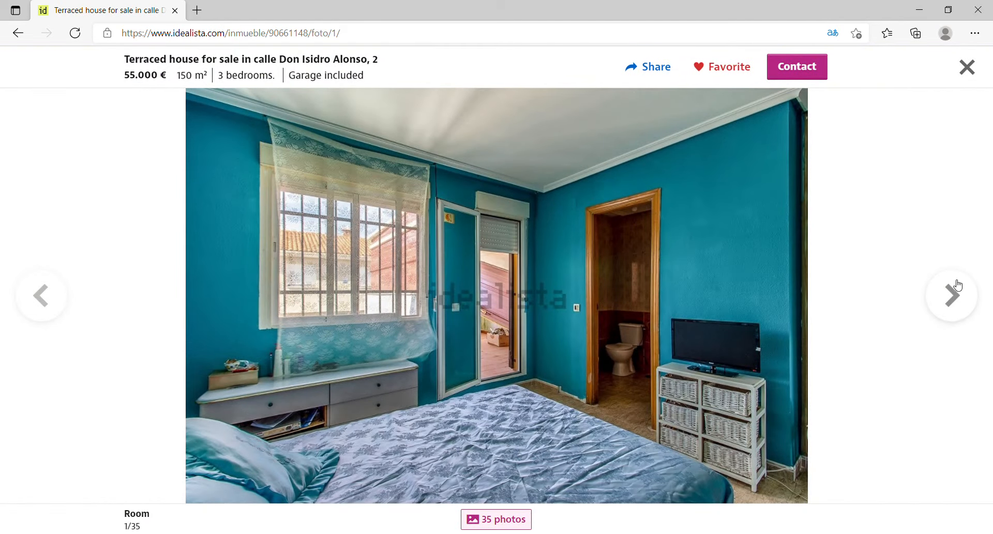
# Step: Advance the terraced house gallery through to photo 35 of 35 and close it
pyautogui.click(951, 295)
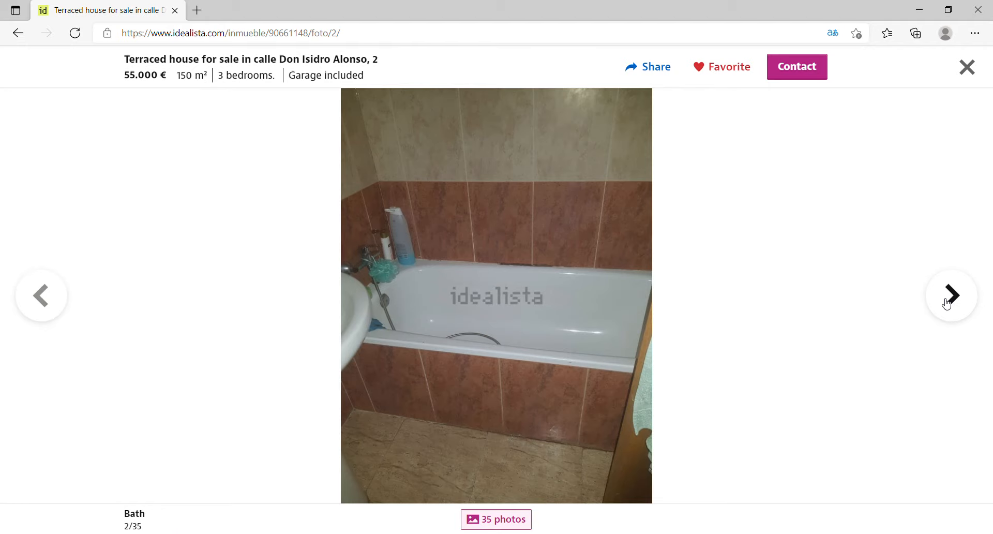
pyautogui.click(952, 295)
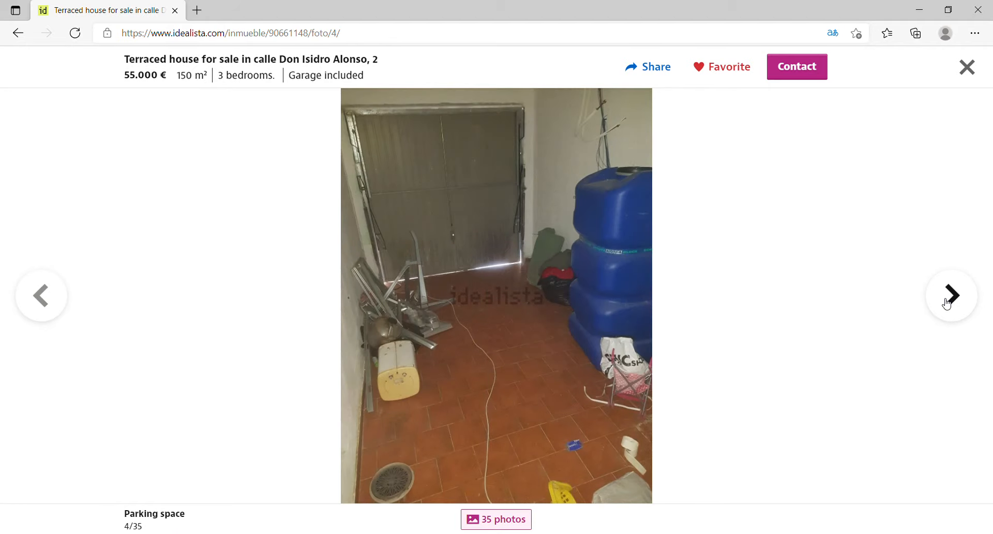
pyautogui.click(950, 295)
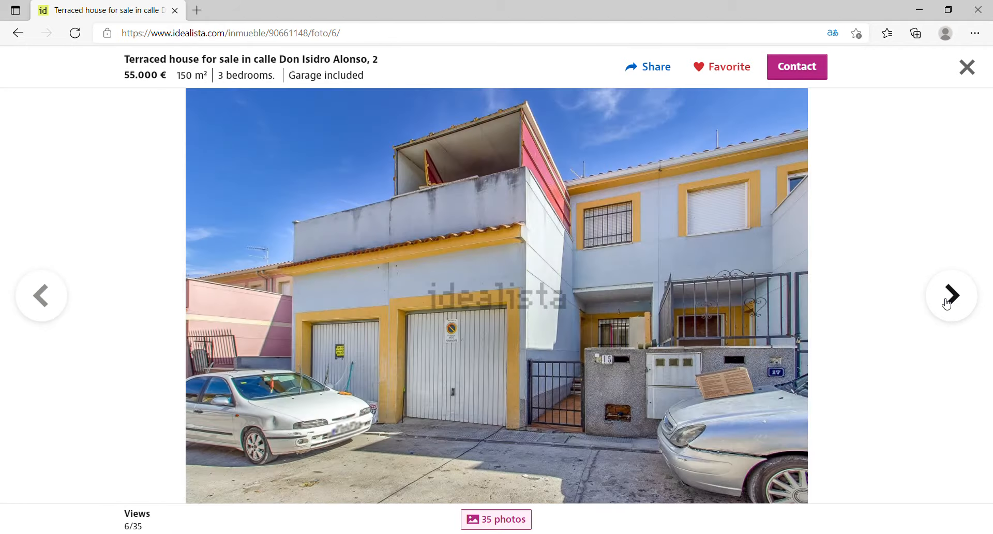
pyautogui.click(950, 296)
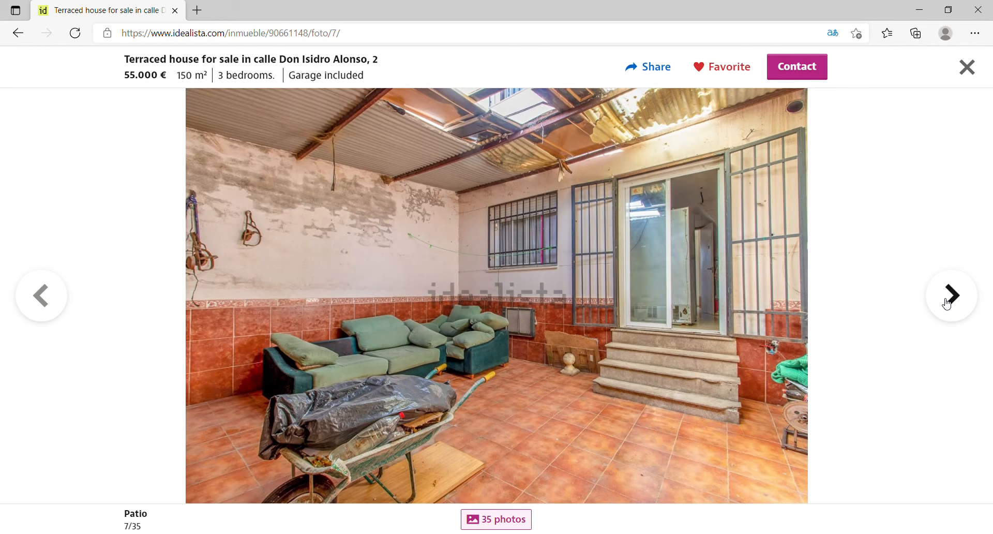
pyautogui.click(950, 295)
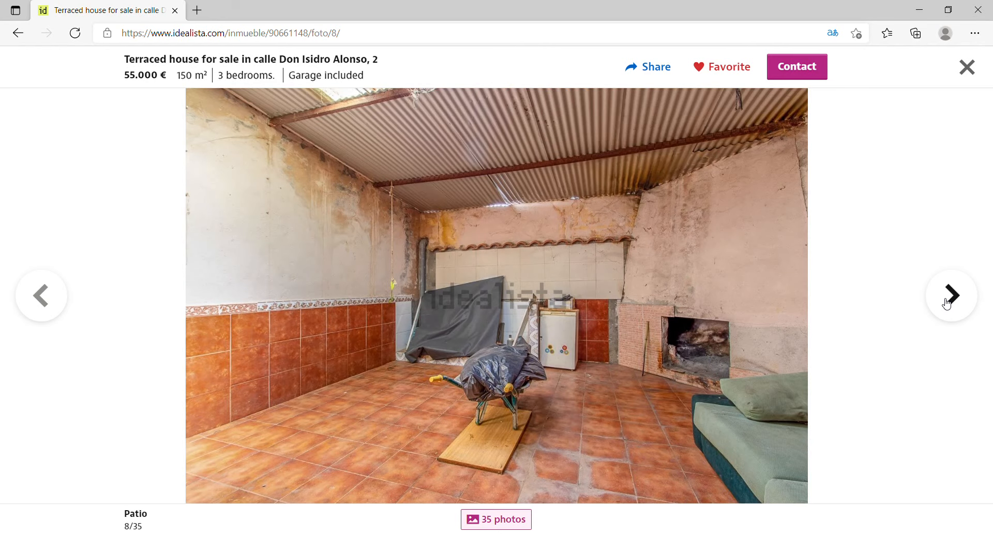
pyautogui.click(950, 295)
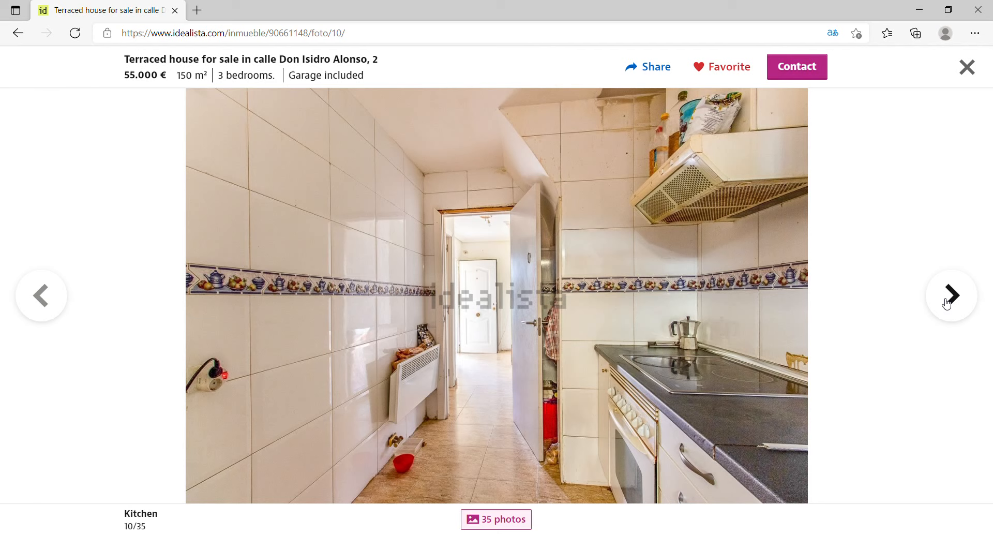
pyautogui.click(950, 296)
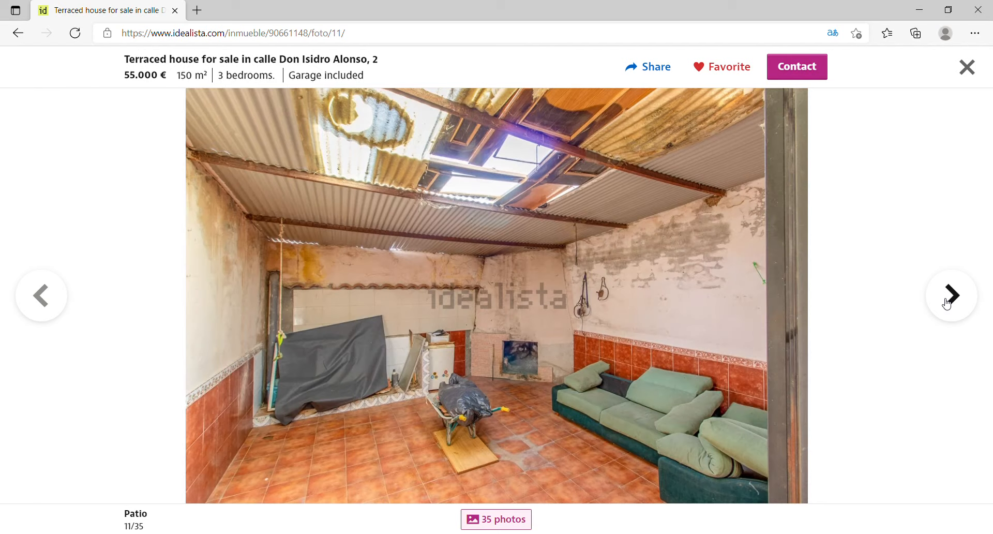
pyautogui.click(951, 295)
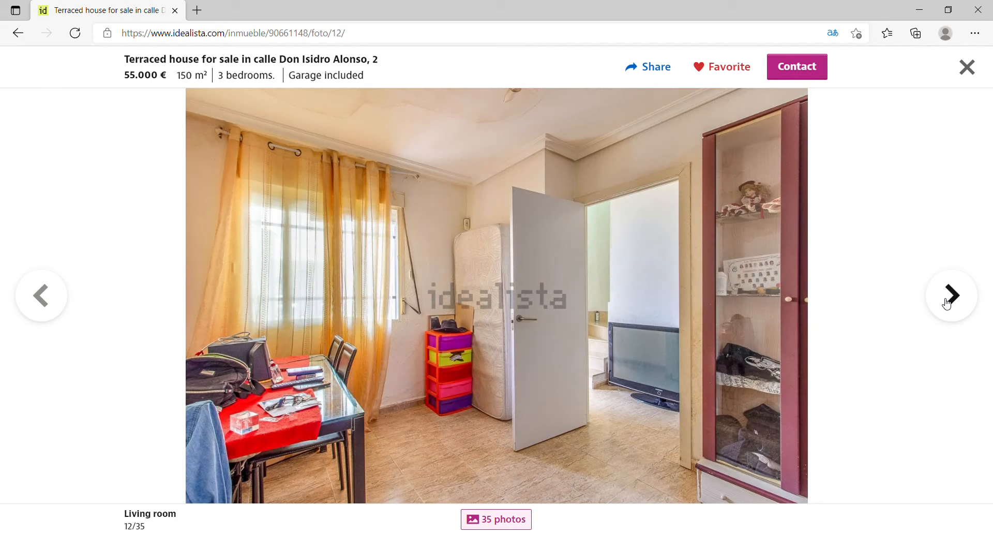
pyautogui.click(950, 295)
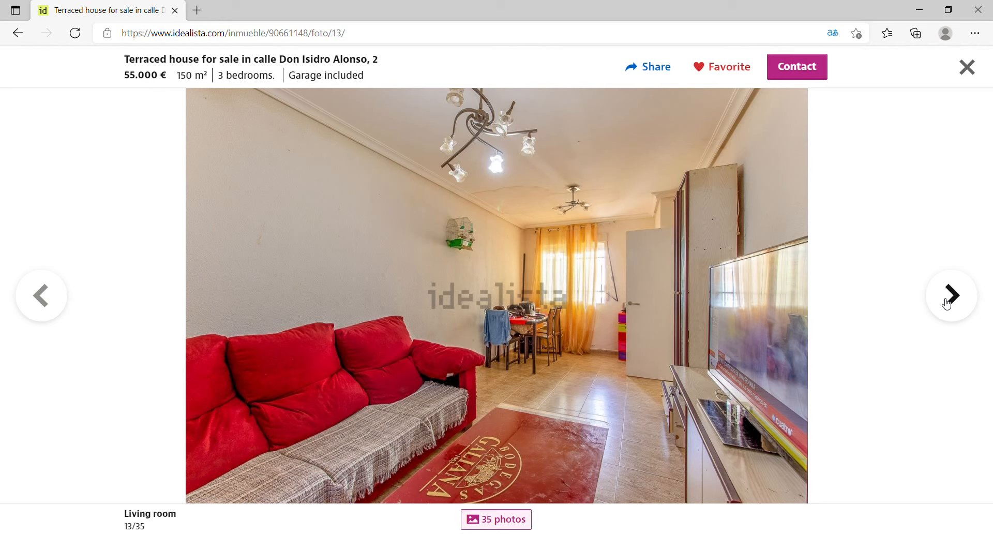
pyautogui.click(951, 295)
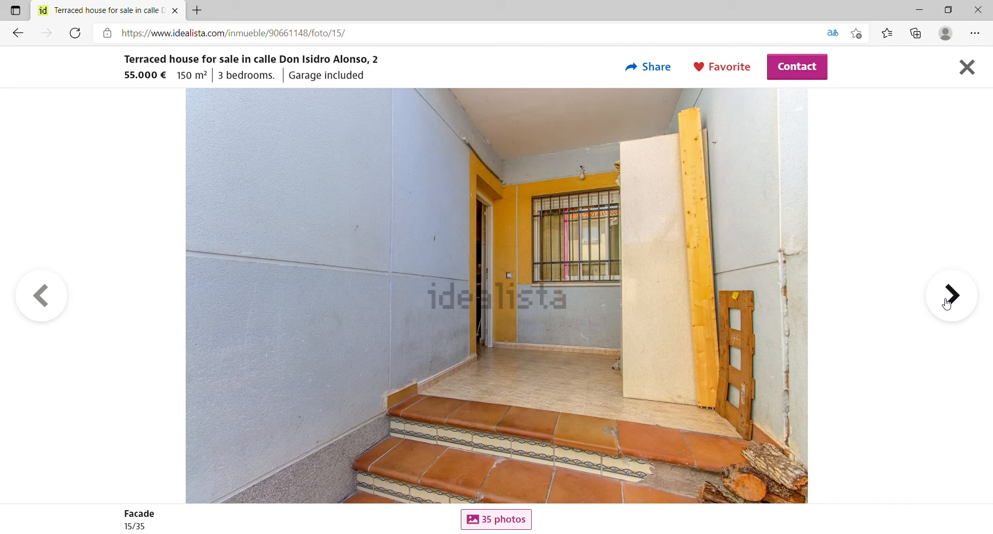
pyautogui.click(950, 296)
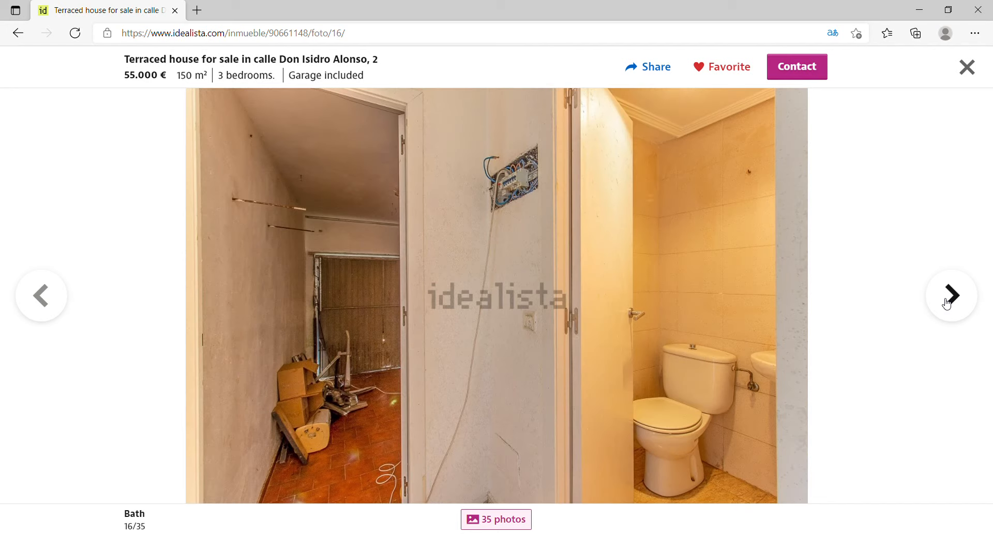
pyautogui.click(951, 296)
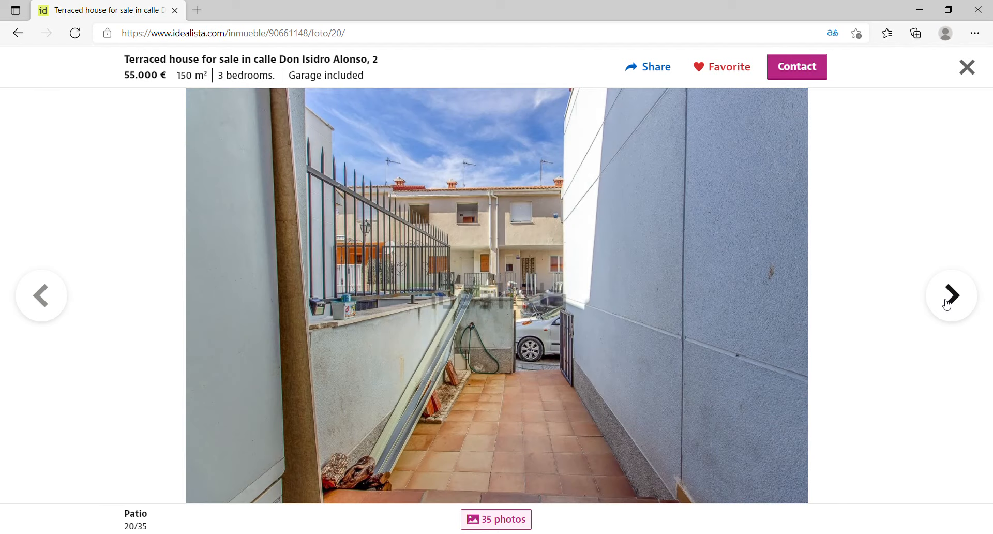
pyautogui.click(951, 296)
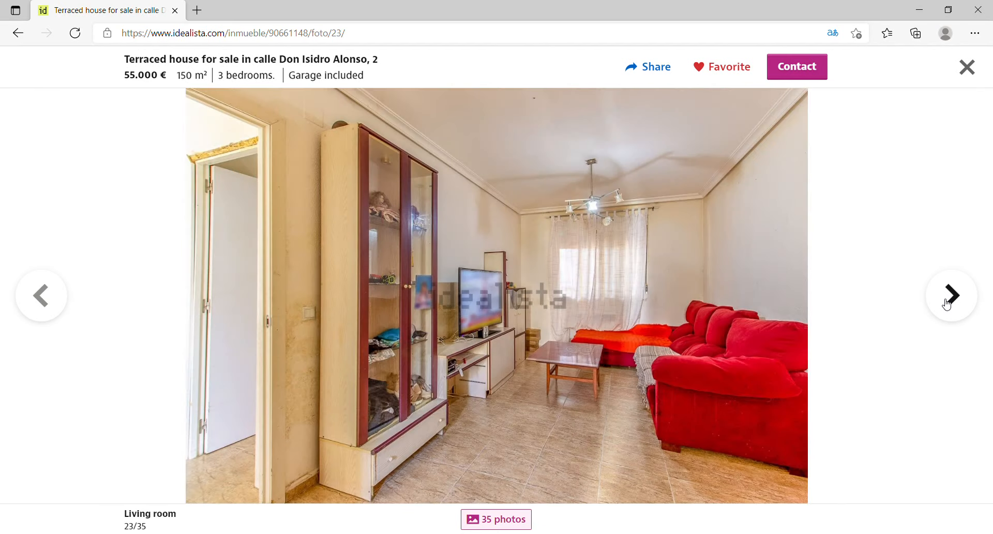
pyautogui.click(950, 295)
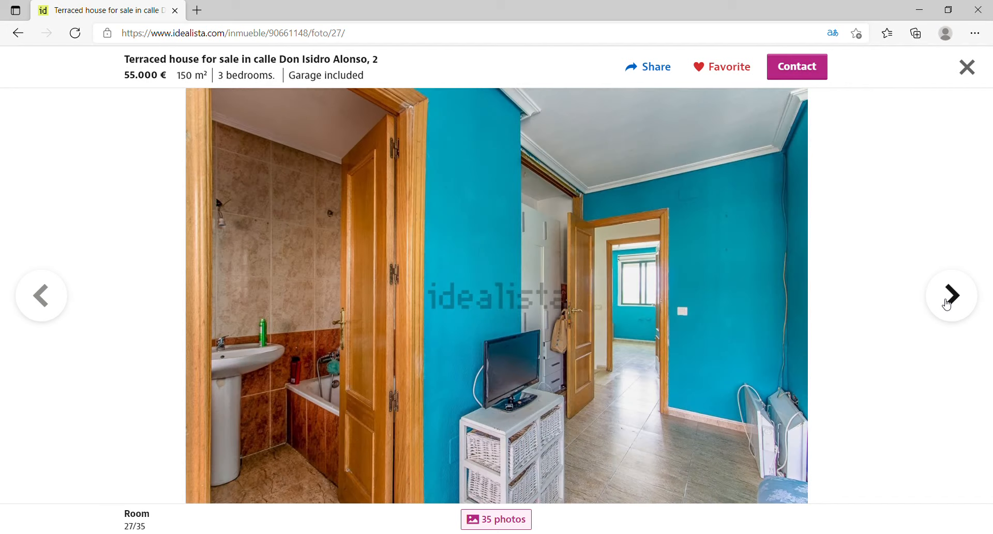
pyautogui.click(950, 296)
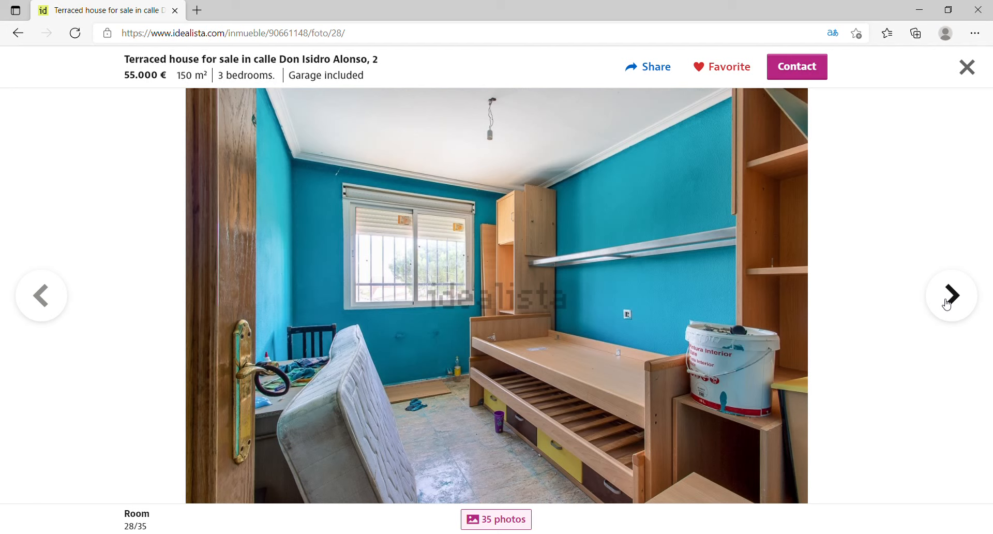
pyautogui.click(950, 296)
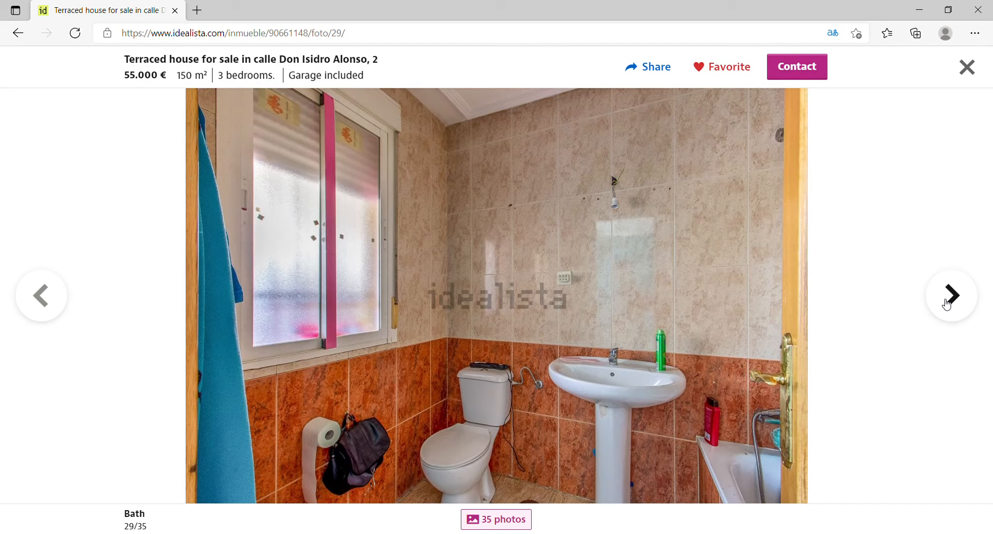
pyautogui.click(949, 296)
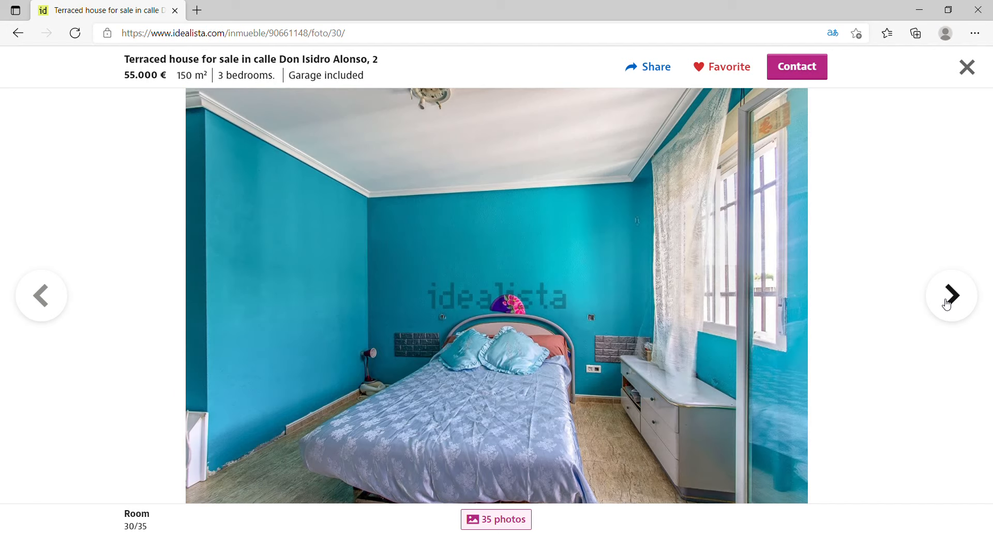
pyautogui.click(950, 295)
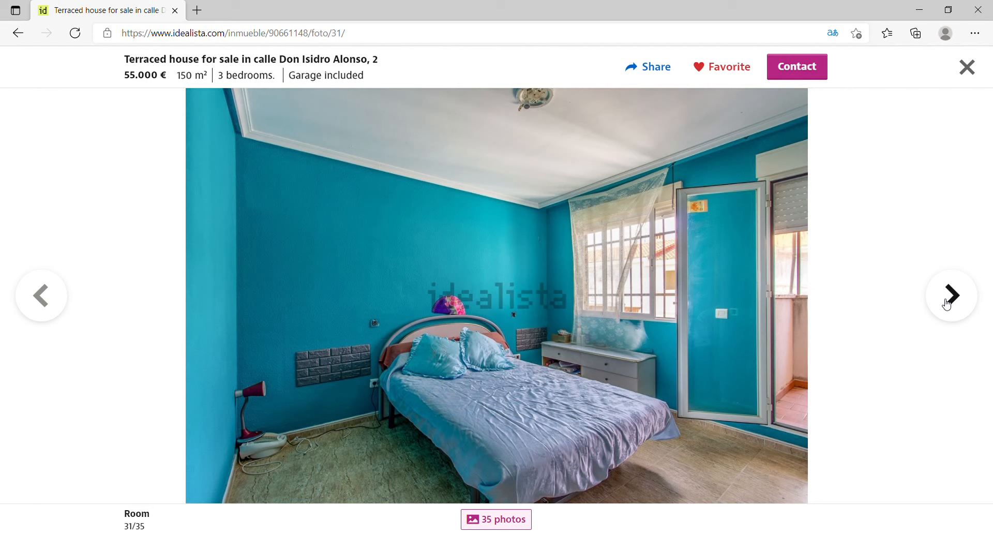
pyautogui.click(950, 296)
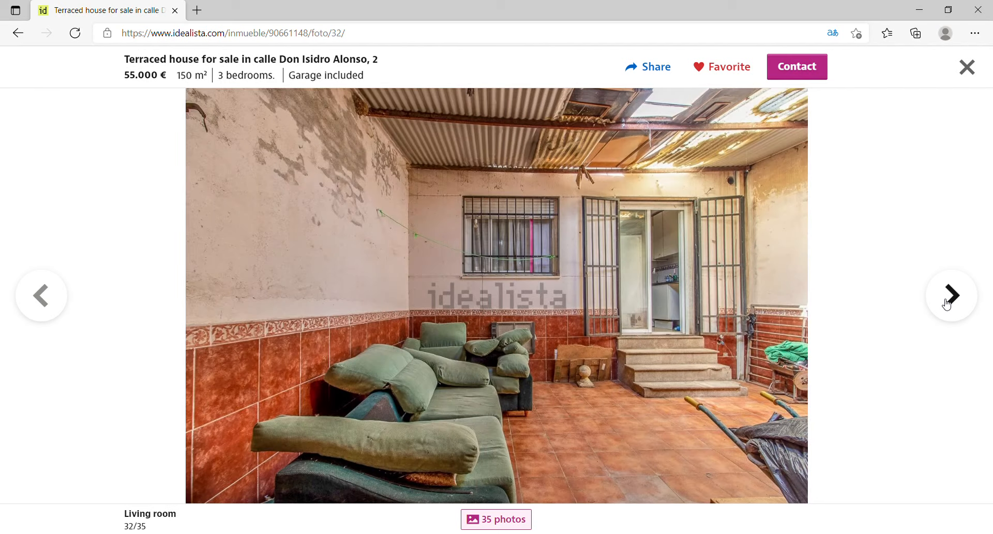
pyautogui.click(951, 295)
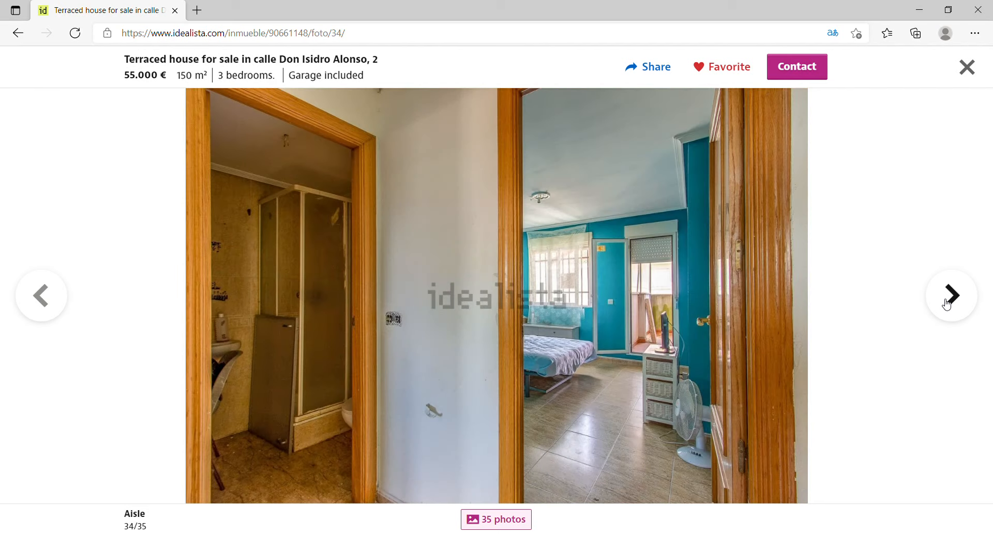
pyautogui.click(951, 295)
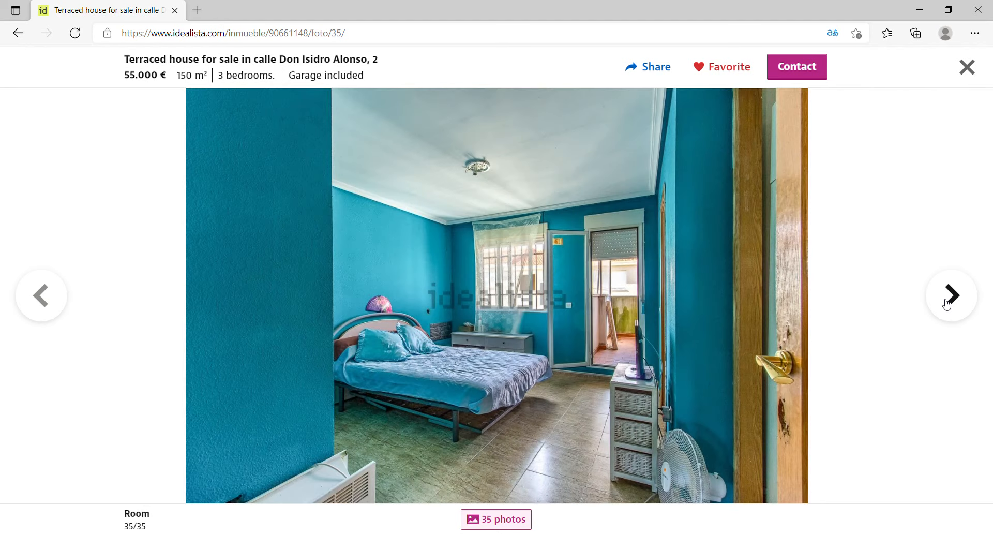
pyautogui.click(951, 296)
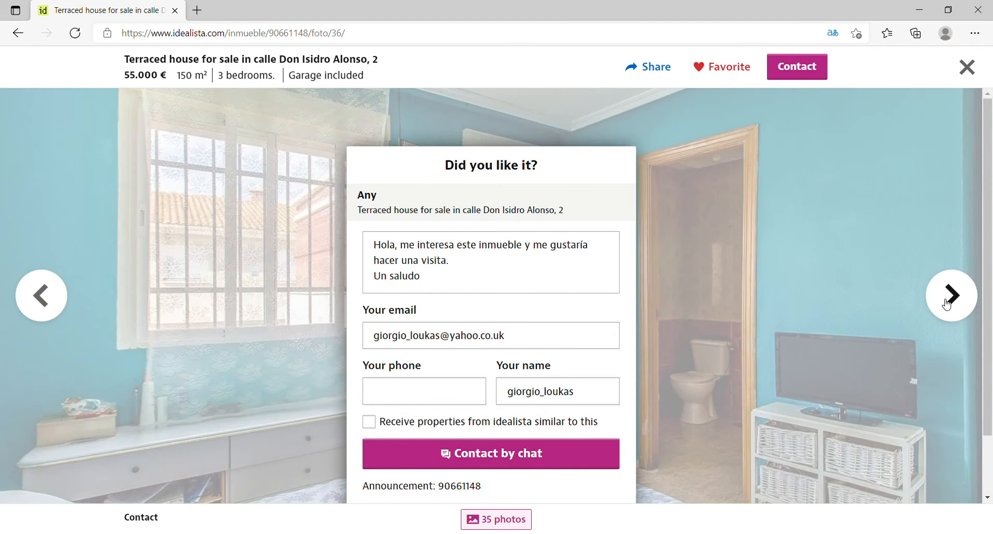
pyautogui.click(968, 66)
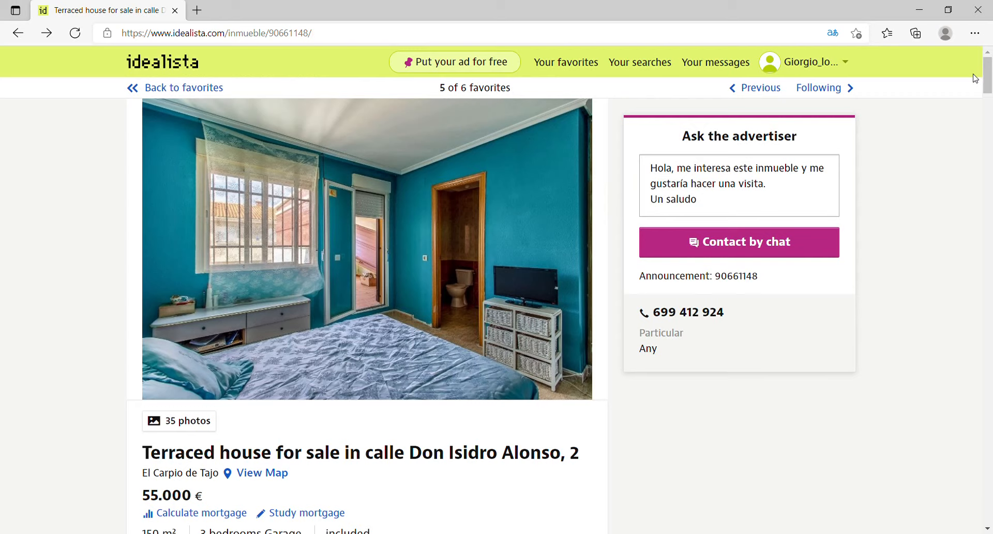
# Step: Go back to favourites and open the €15.000 Flat / Apartment in El Carpio de Tajo
pyautogui.click(18, 33)
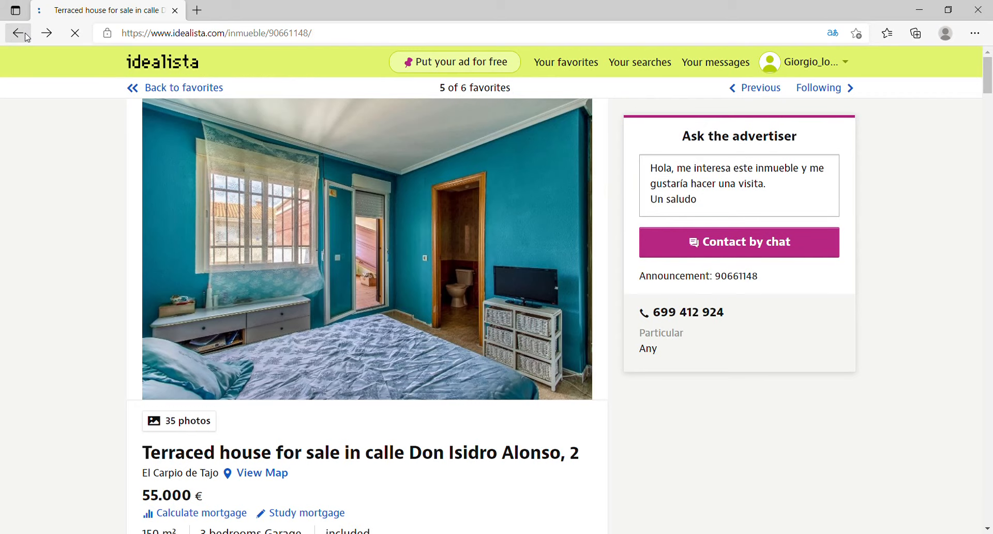
pyautogui.click(17, 34)
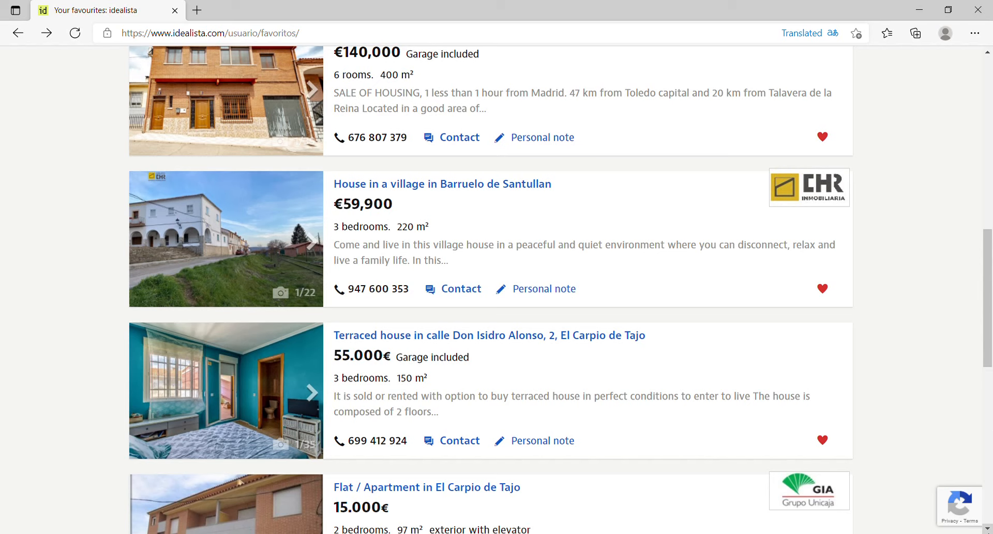
pyautogui.scroll(-3)
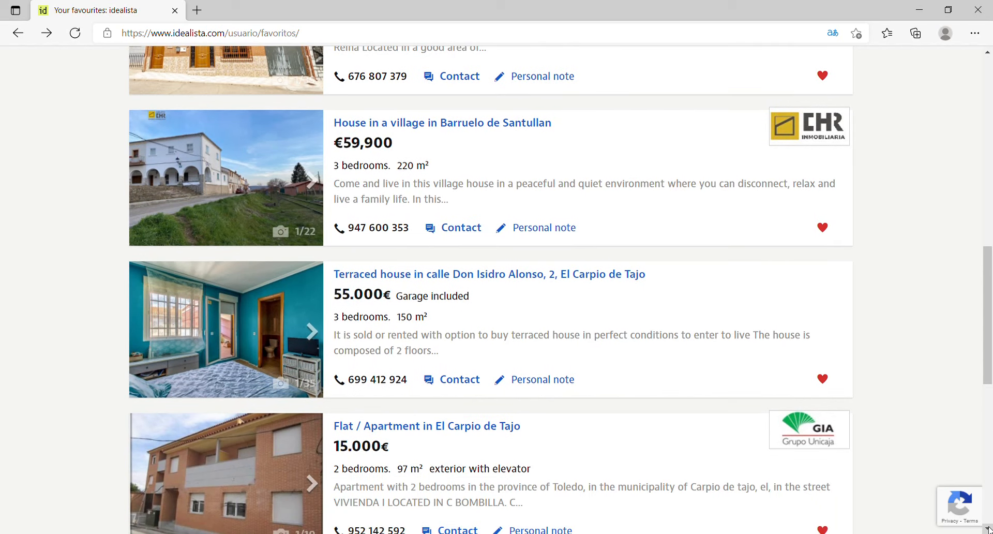
pyautogui.scroll(-3)
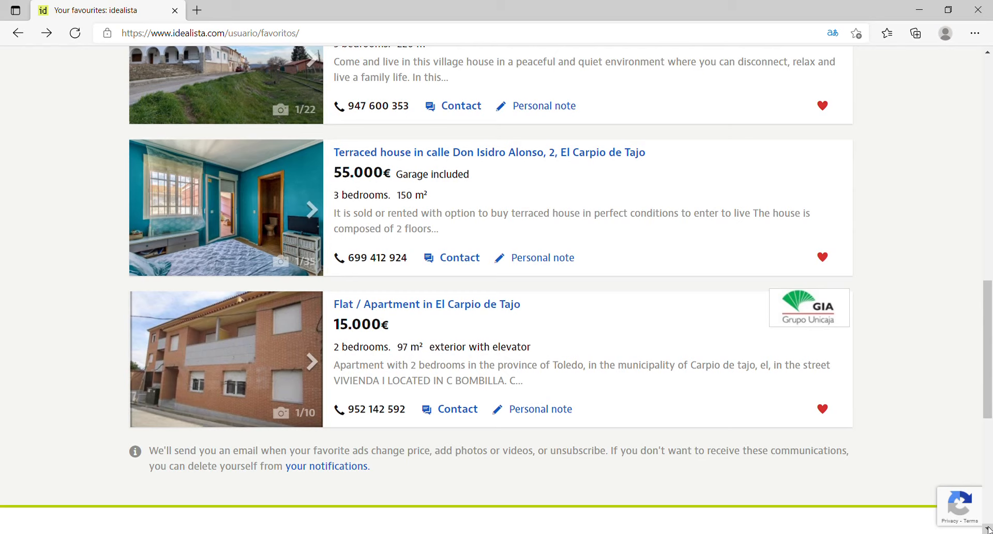
pyautogui.click(426, 304)
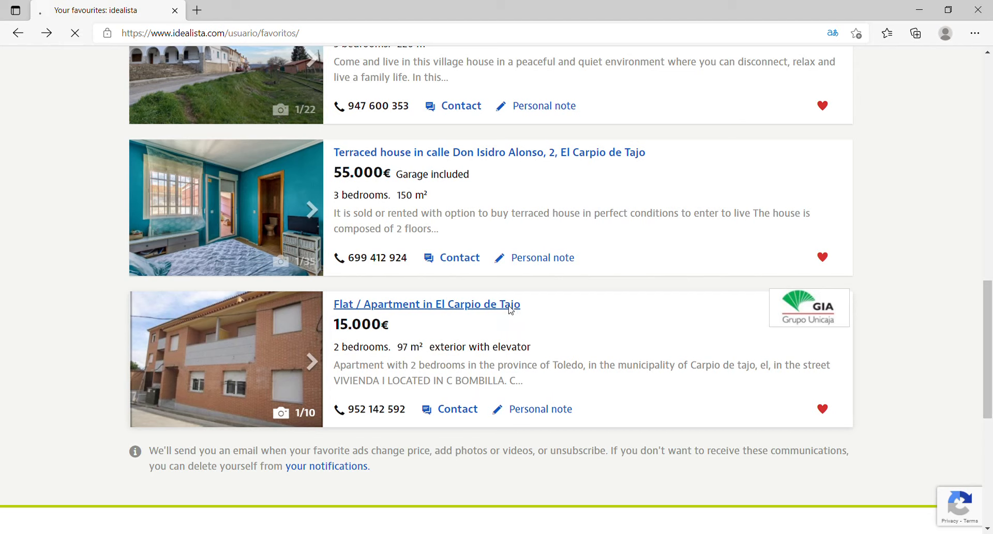
# Step: Review the flat's advertiser comment and basic features (2 bedrooms, 1 bathroom), returning to the top
pyautogui.click(425, 304)
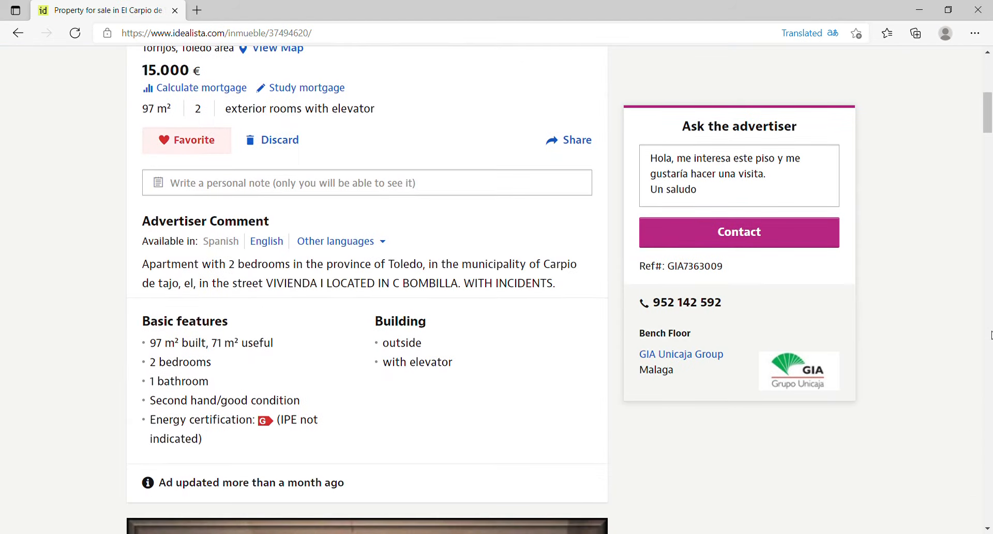
pyautogui.click(832, 33)
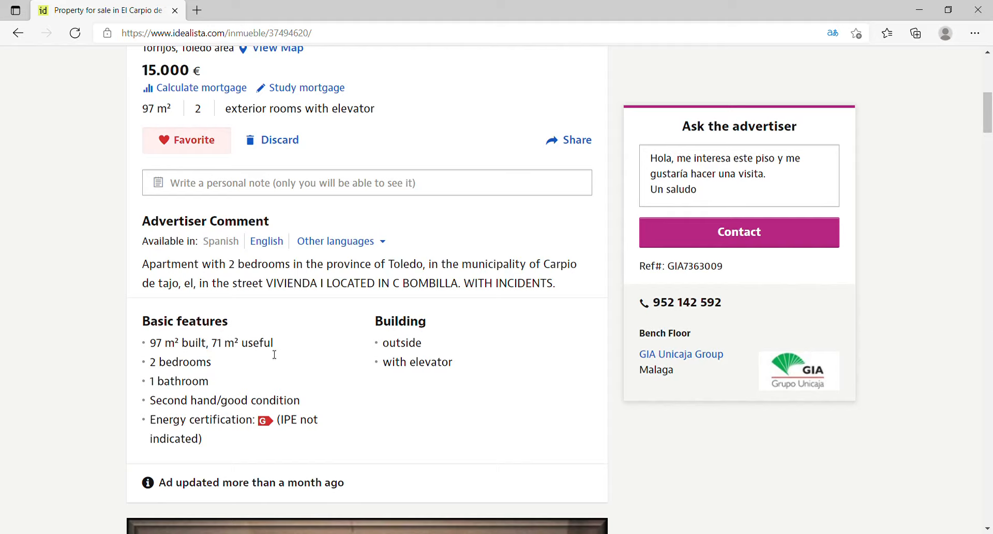
pyautogui.moveTo(354, 372)
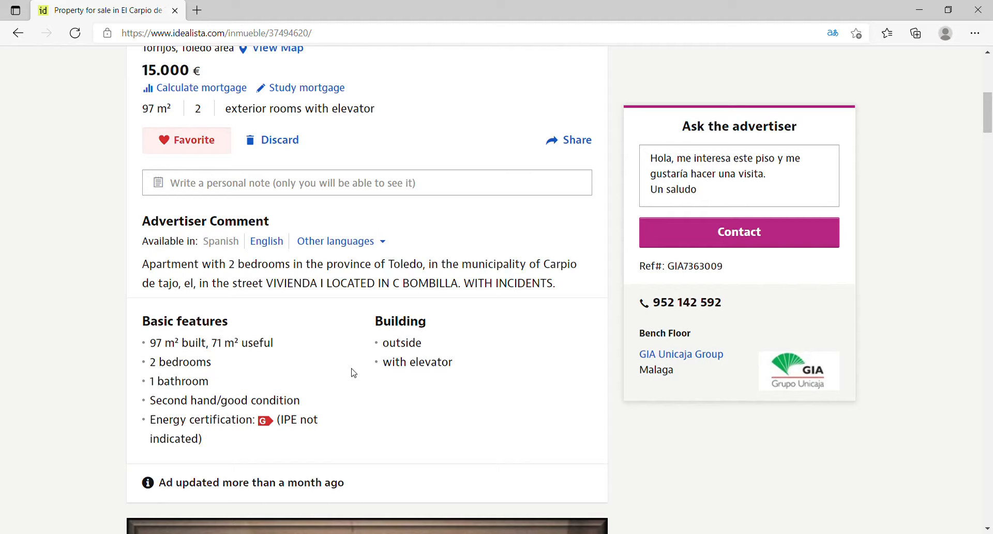
pyautogui.moveTo(441, 386)
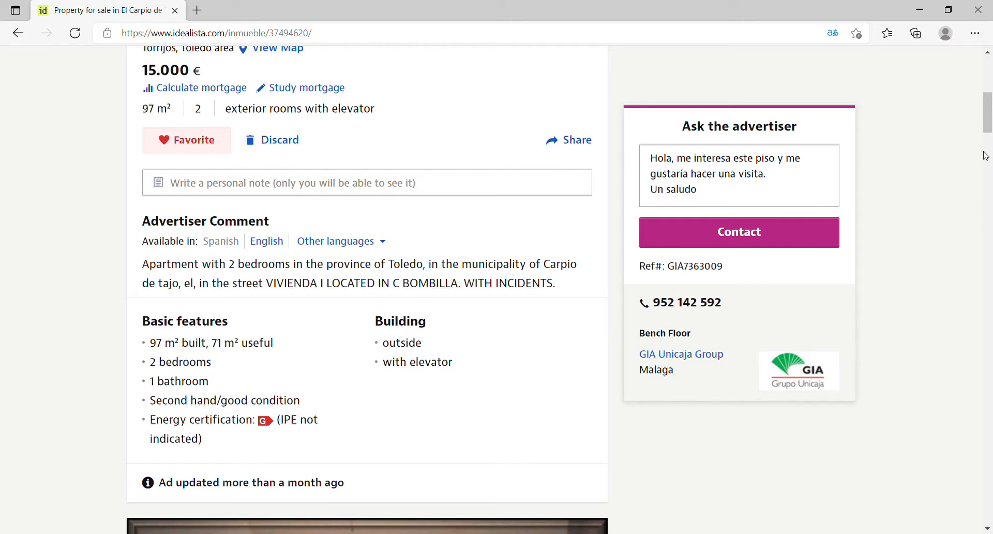
pyautogui.scroll(3)
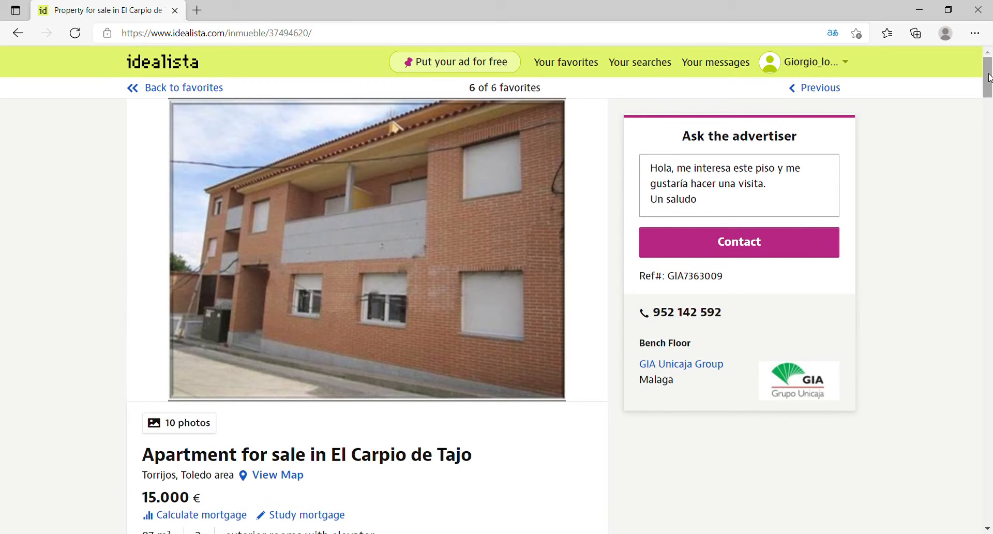
# Step: Open the apartment's gallery, advance to photo 10 of 10 and close it
pyautogui.click(366, 250)
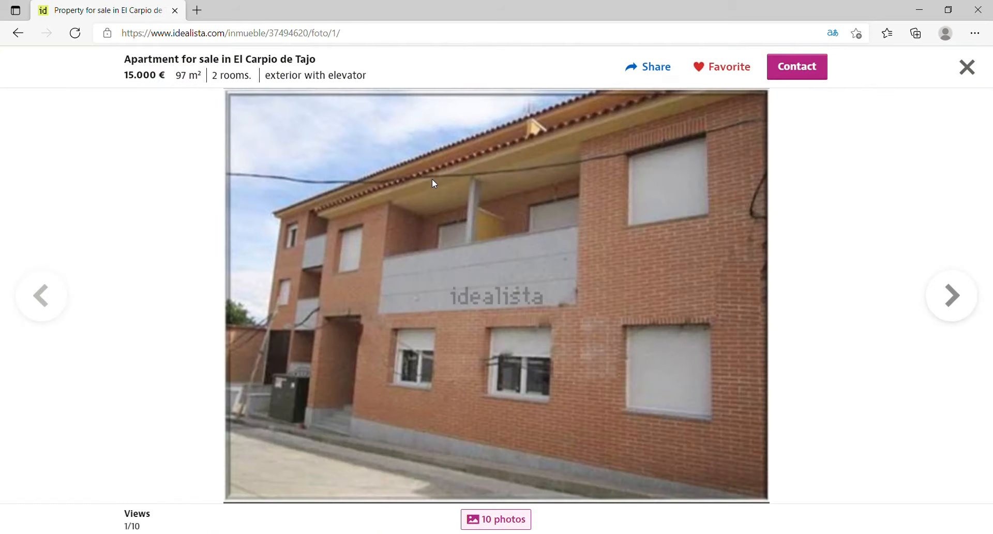
pyautogui.click(950, 296)
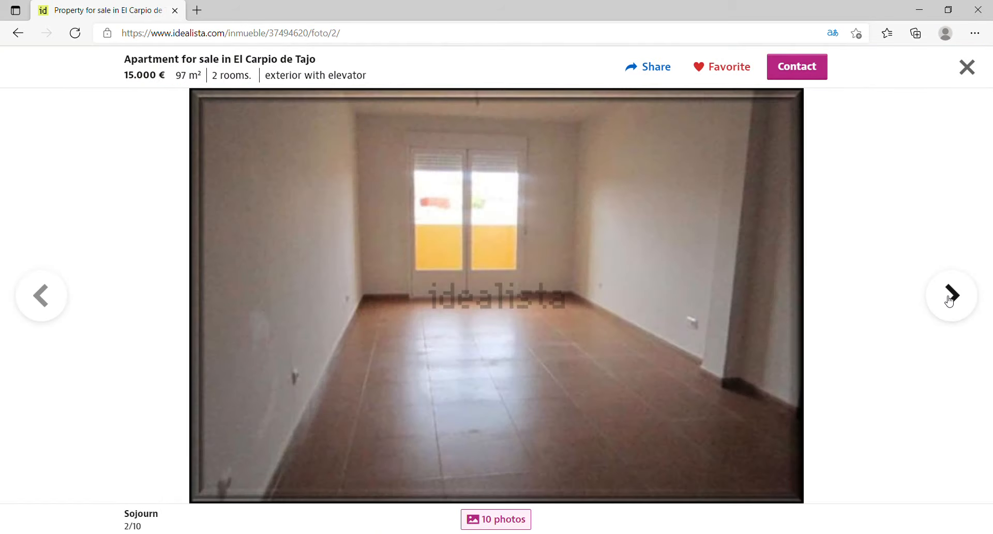
pyautogui.click(950, 296)
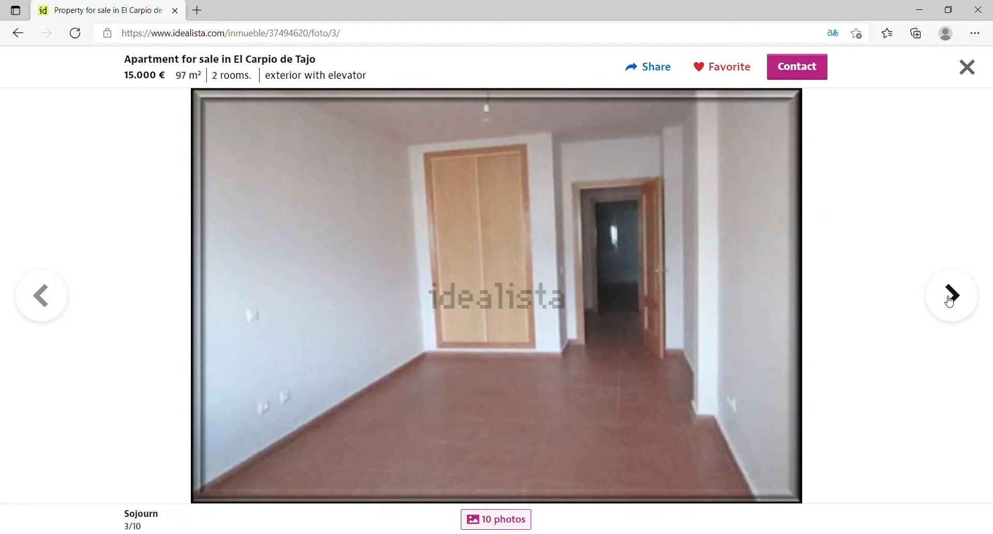
pyautogui.click(951, 295)
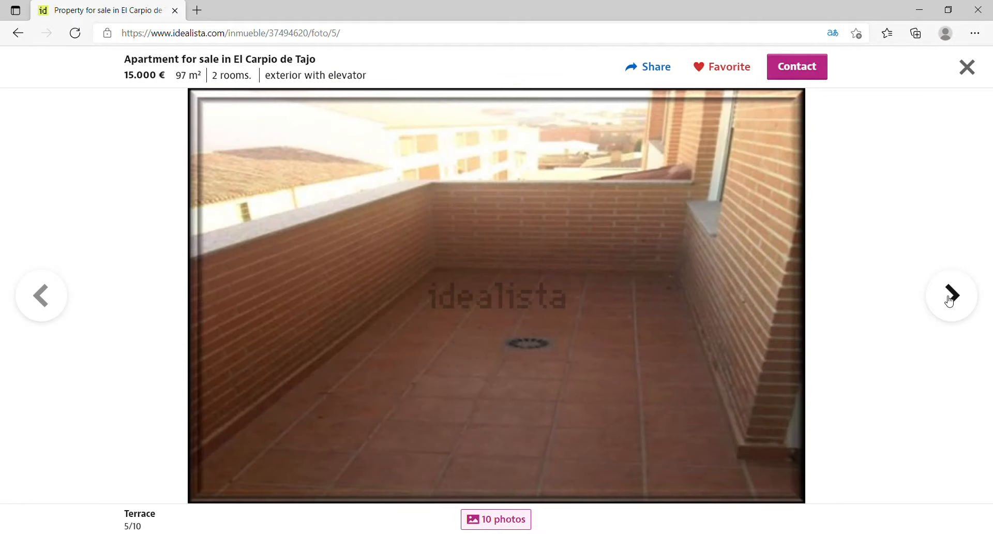
pyautogui.click(951, 296)
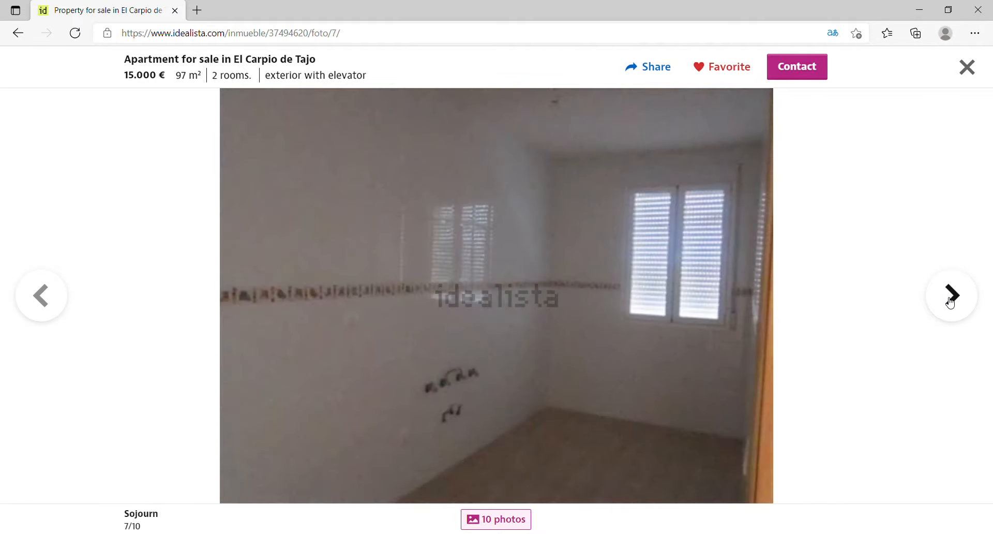
pyautogui.click(951, 295)
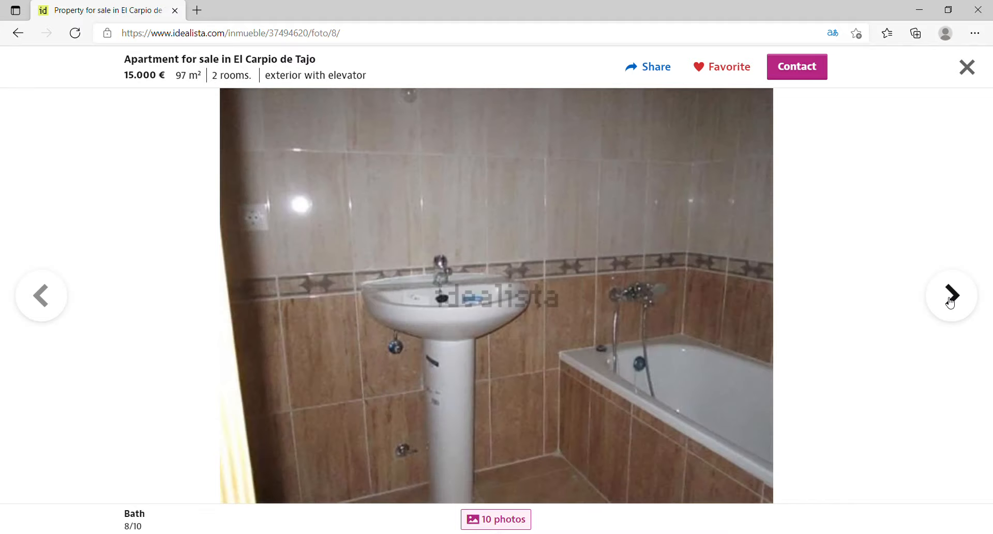
pyautogui.click(951, 296)
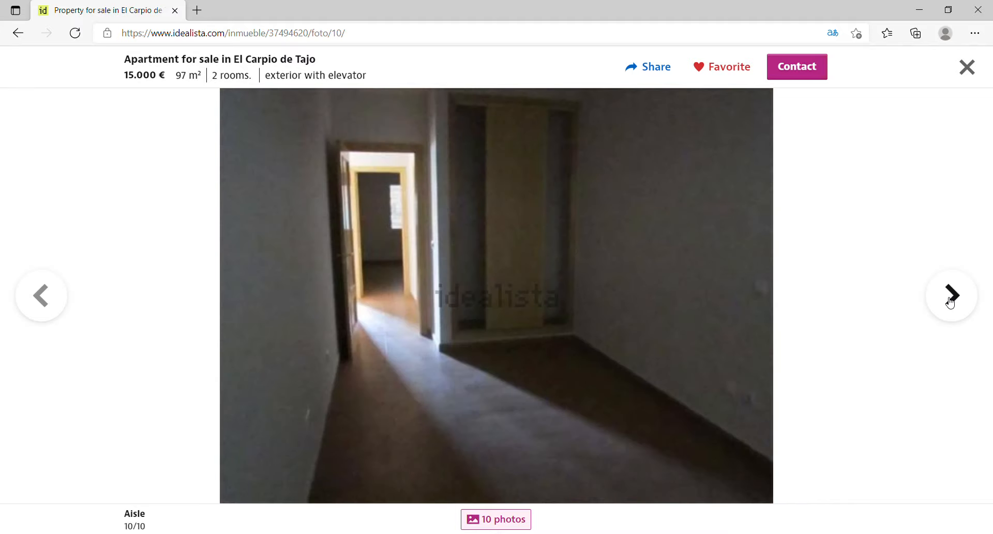
pyautogui.click(967, 68)
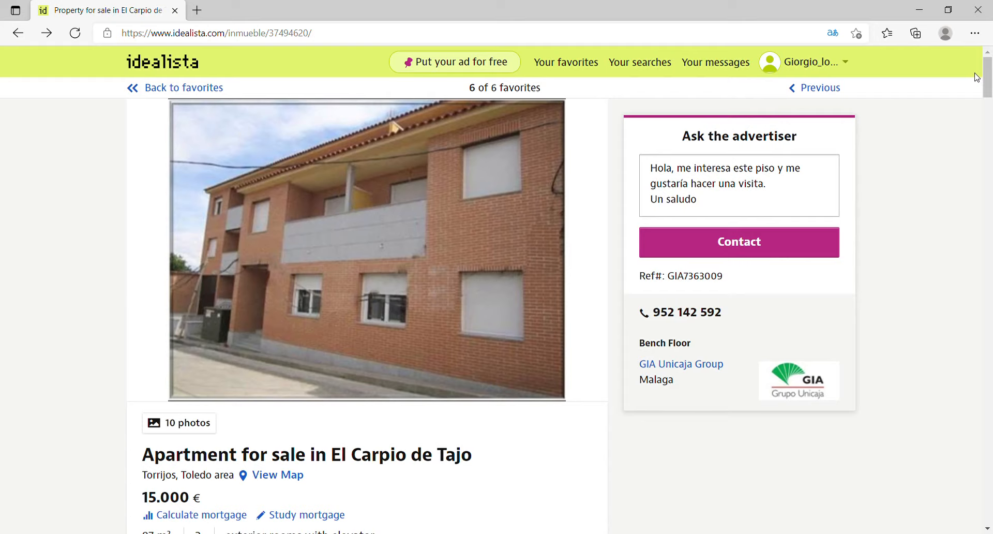
pyautogui.moveTo(946, 273)
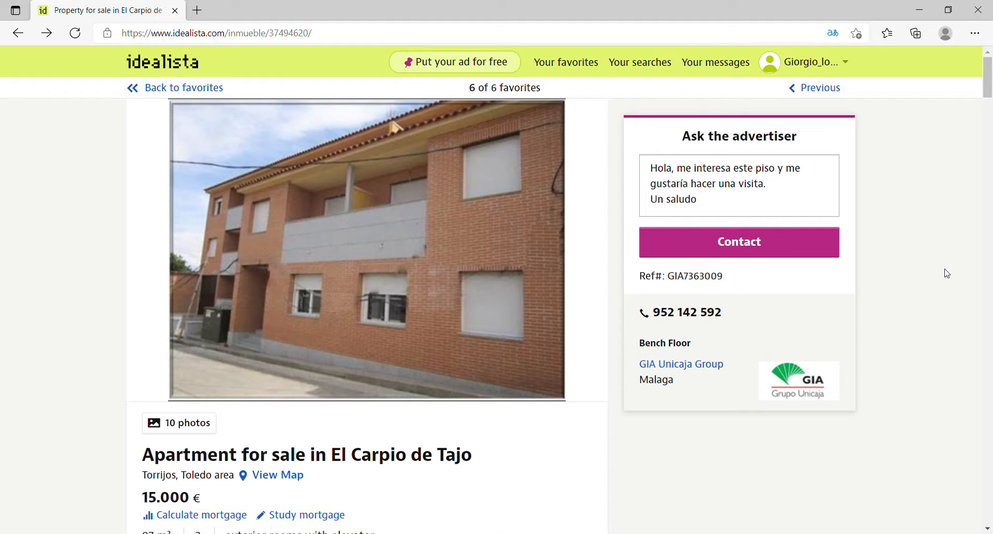
pyautogui.scroll(-3)
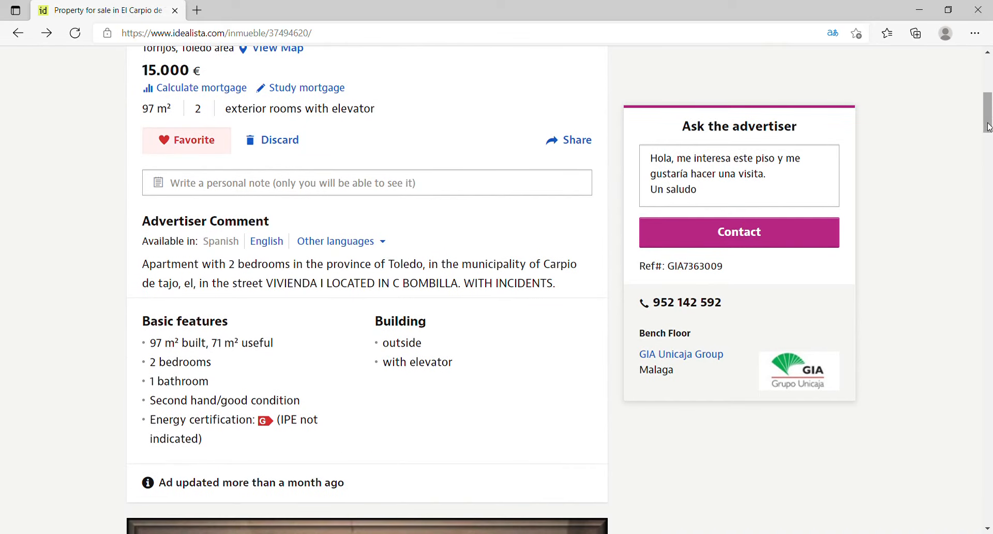
pyautogui.scroll(3)
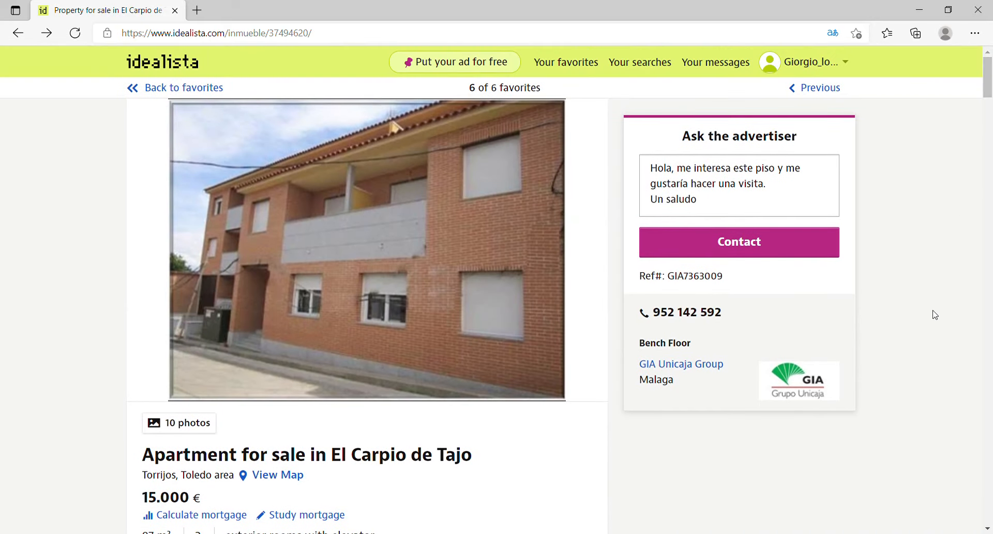
pyautogui.moveTo(935, 339)
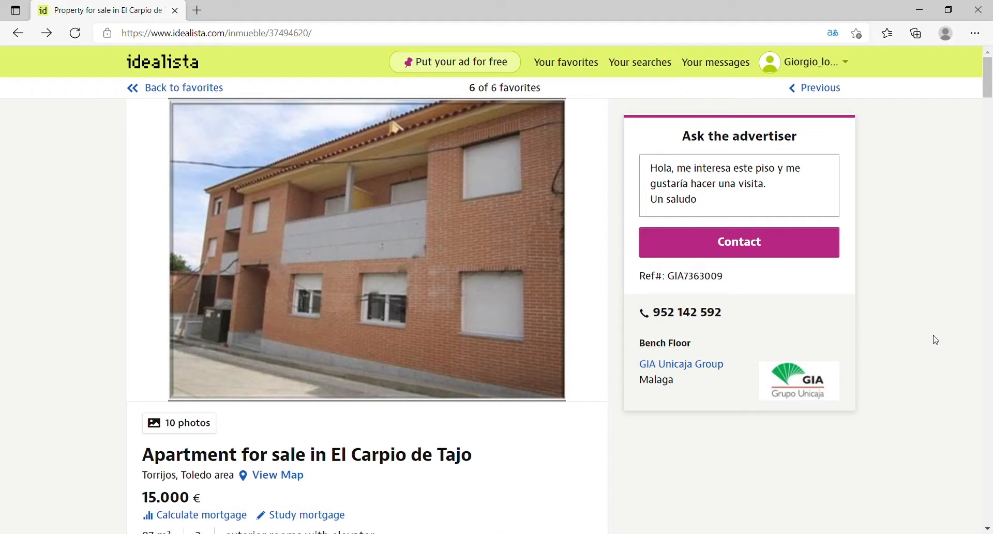
pyautogui.moveTo(932, 336)
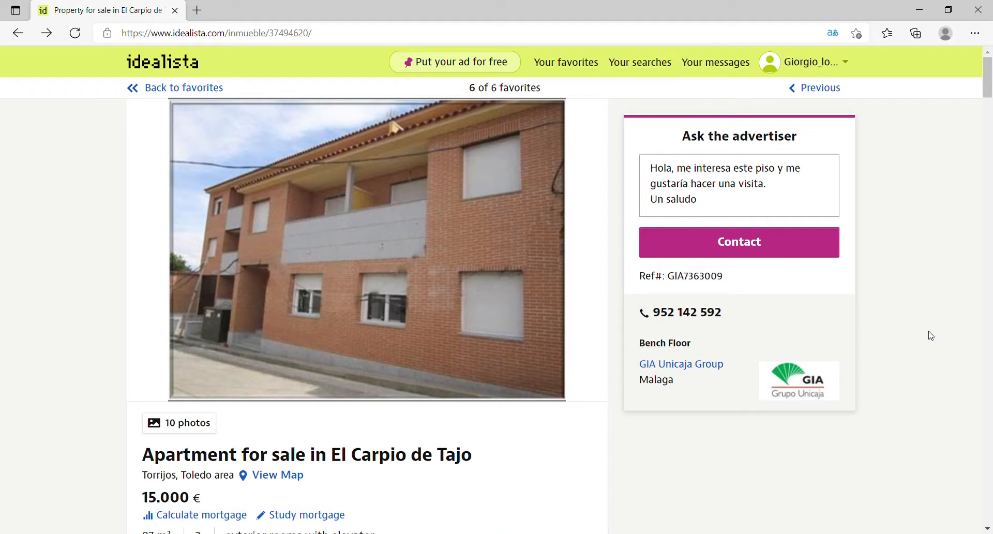